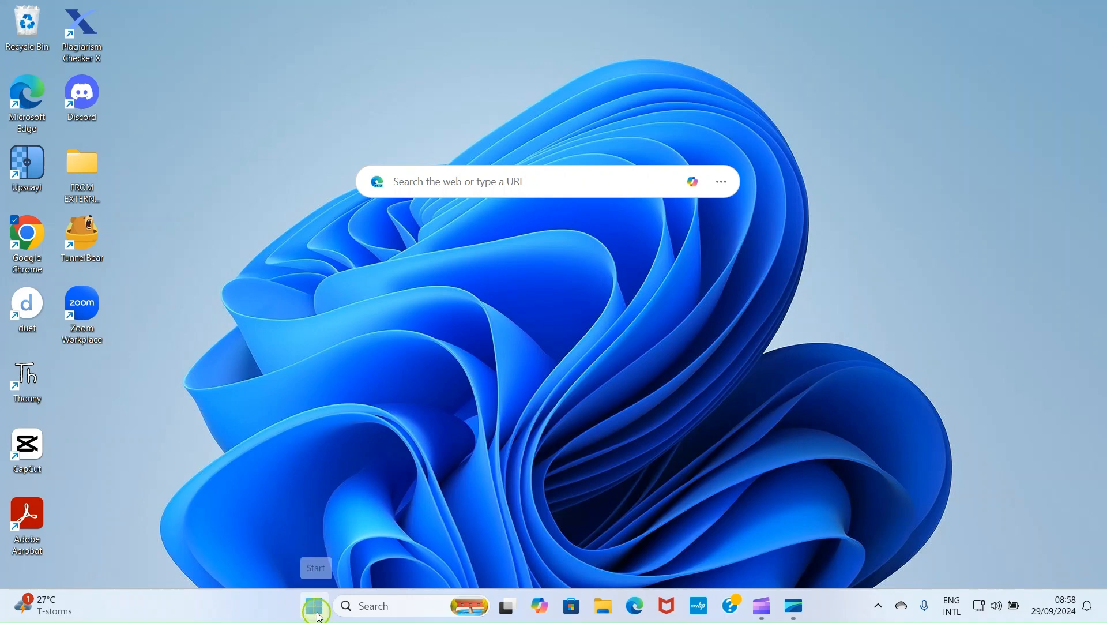
Search the Start menu for 'system Information' to find the System Information app.
click(315, 606)
text(sys)
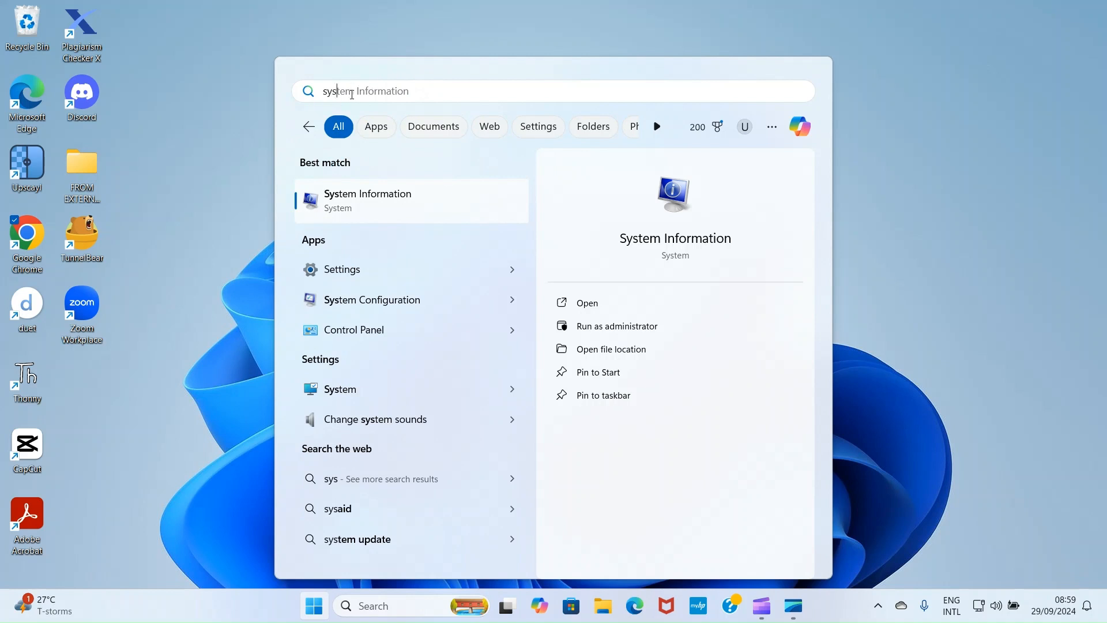
text(tem Information)
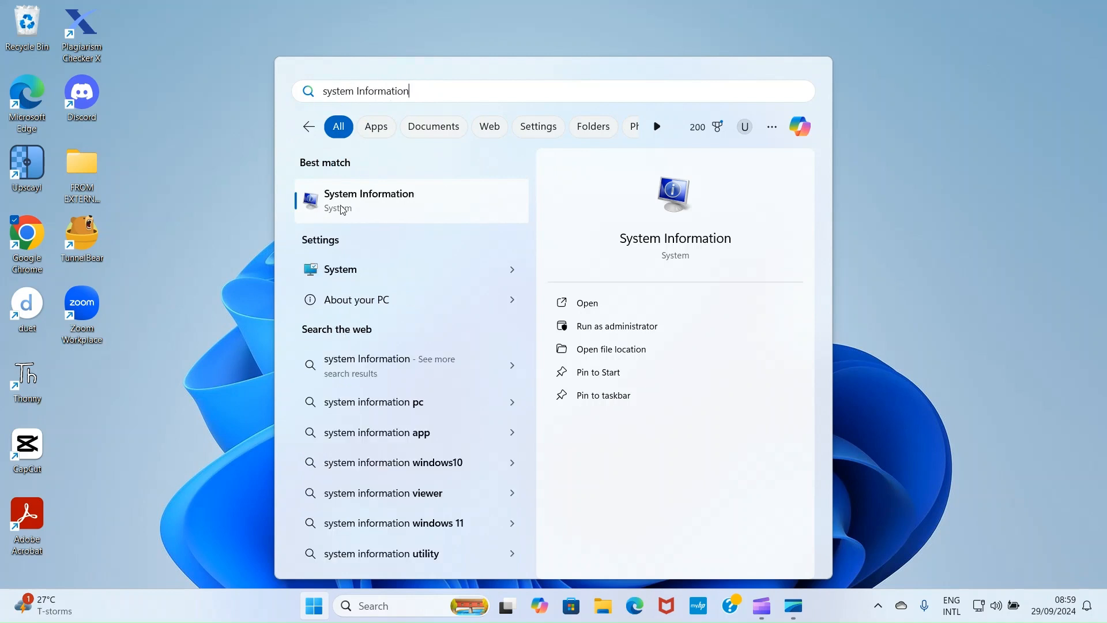
mouse_move(365, 204)
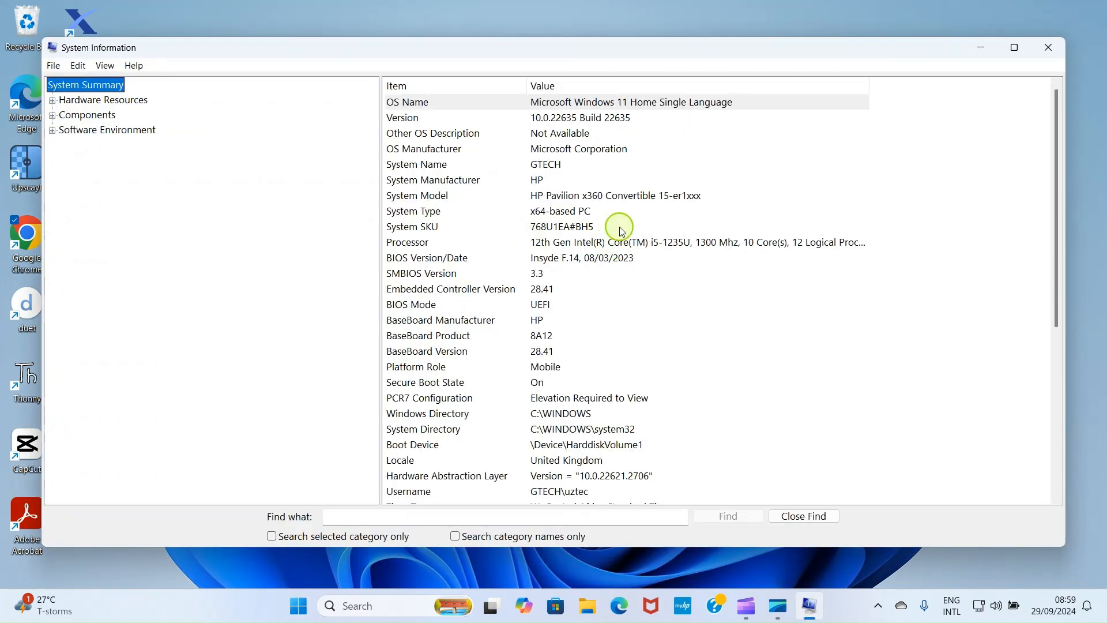
mouse_move(614, 215)
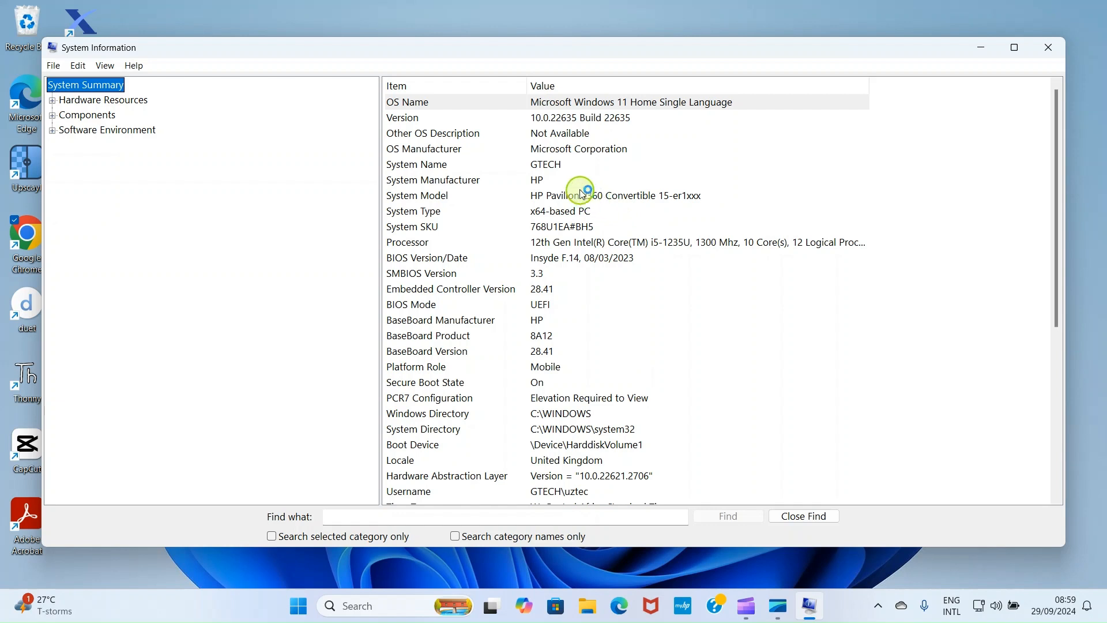
mouse_move(570, 181)
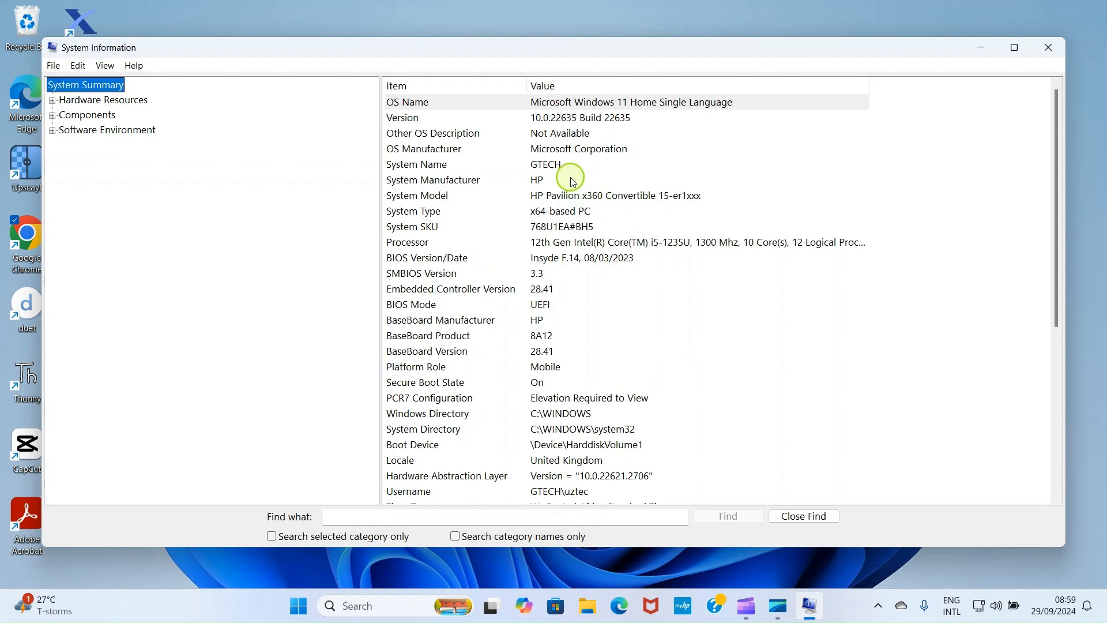
mouse_move(528, 168)
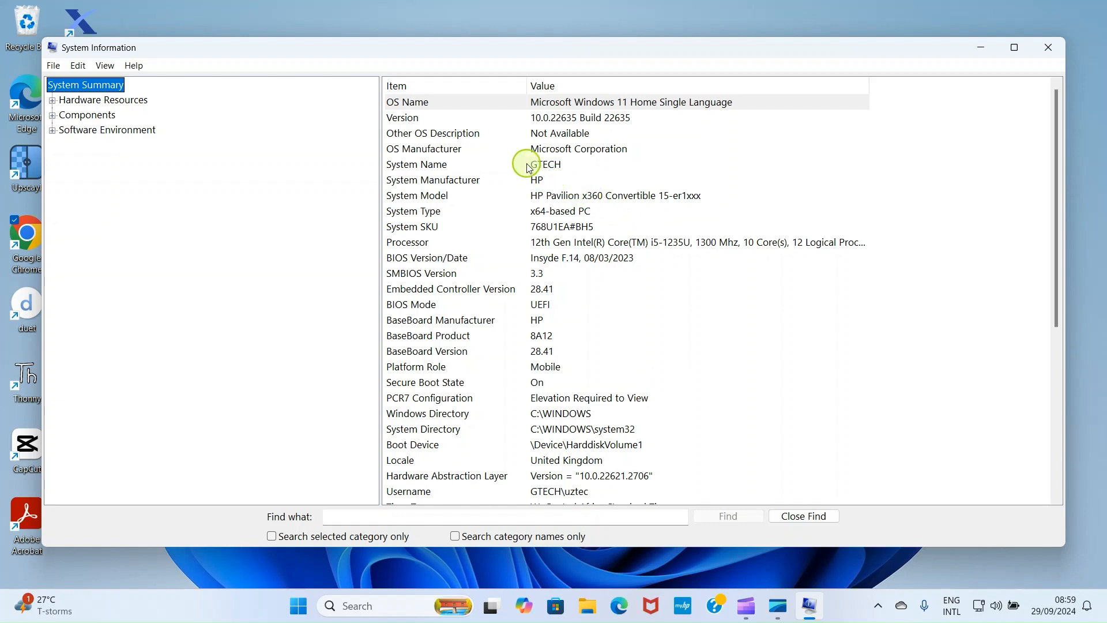
mouse_move(613, 129)
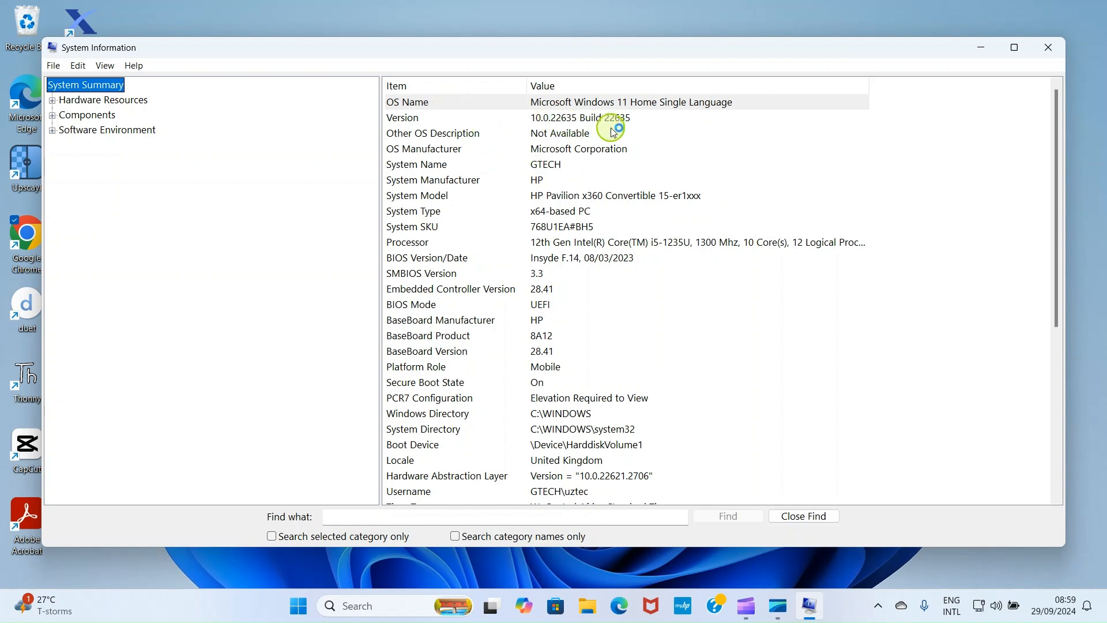
mouse_move(387, 283)
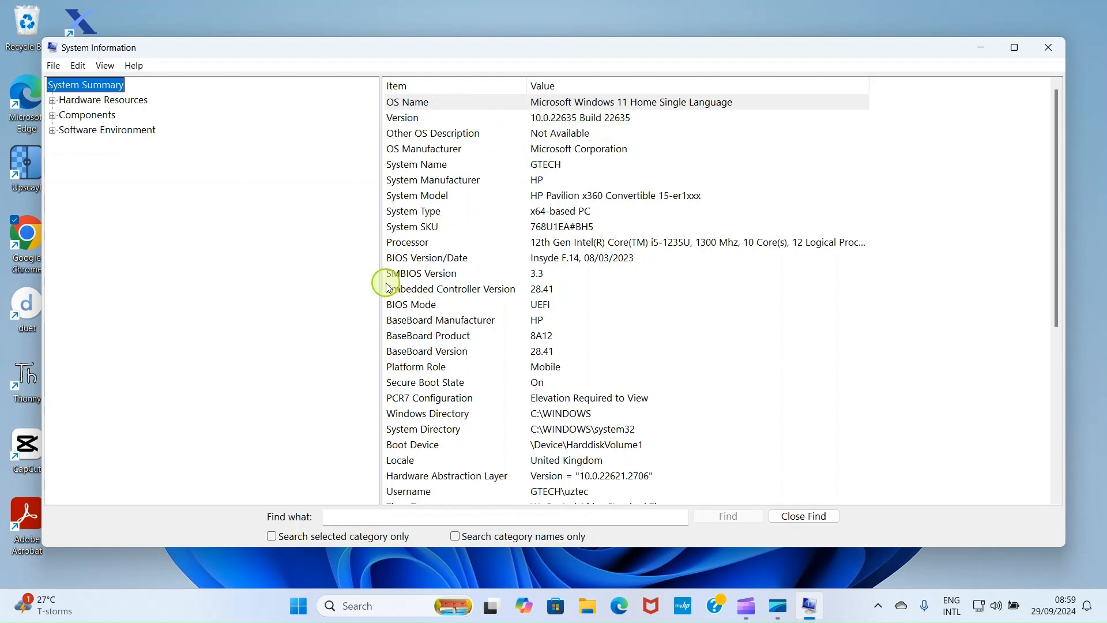
mouse_move(465, 265)
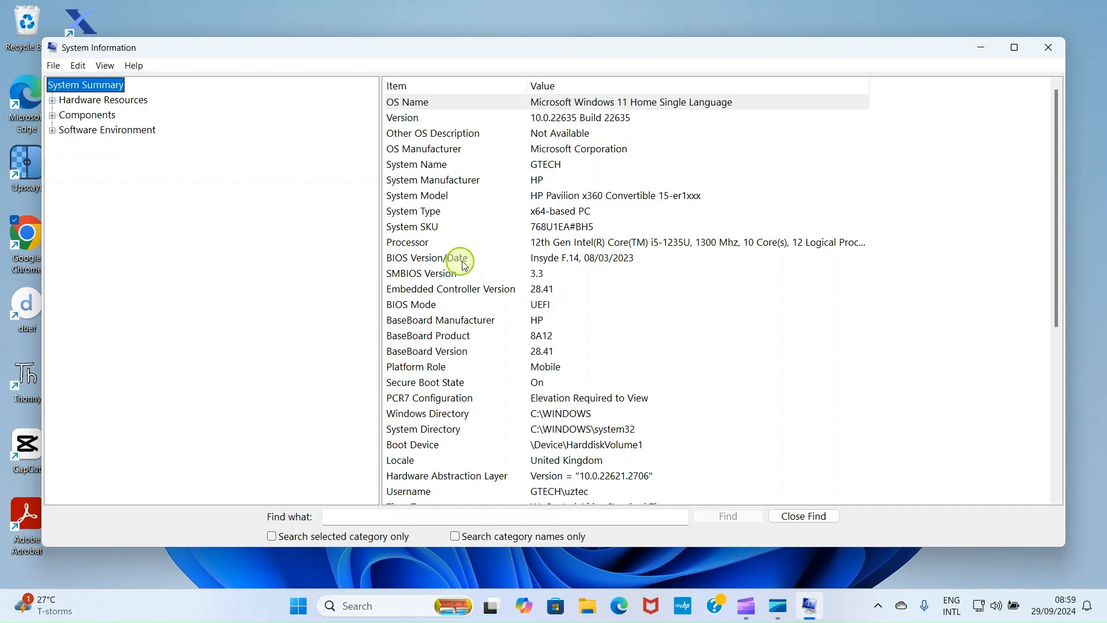
mouse_move(585, 260)
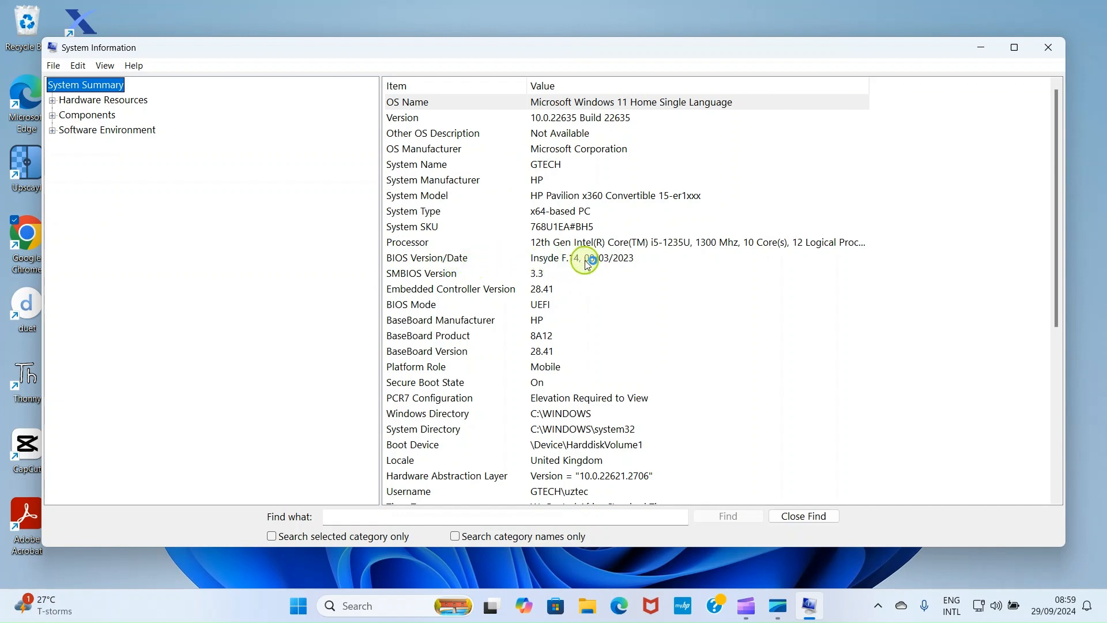
mouse_move(612, 264)
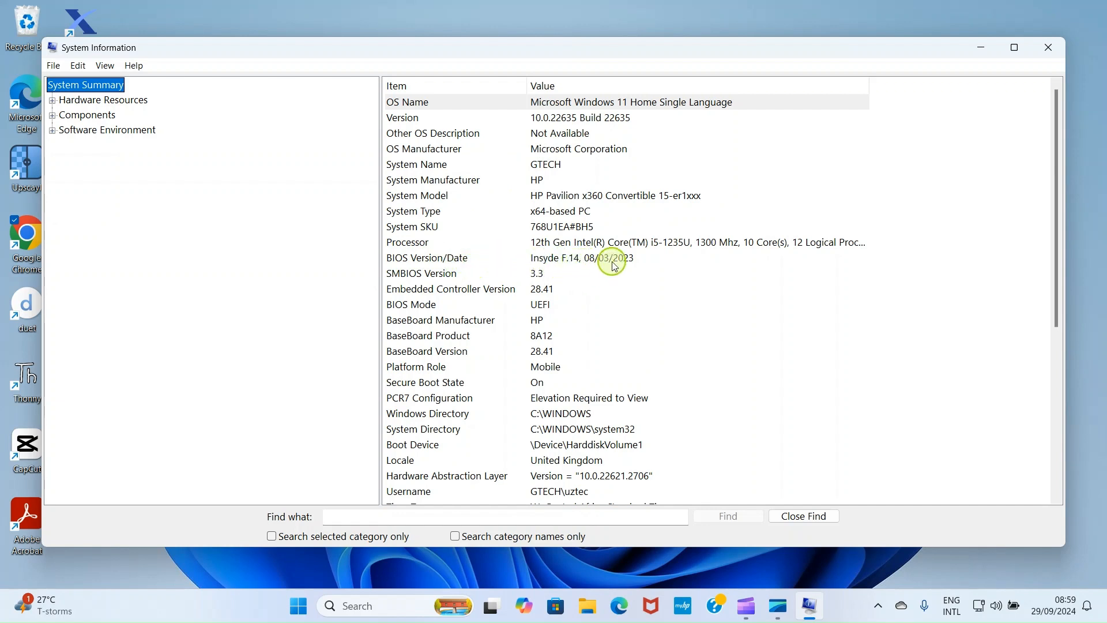
mouse_move(633, 267)
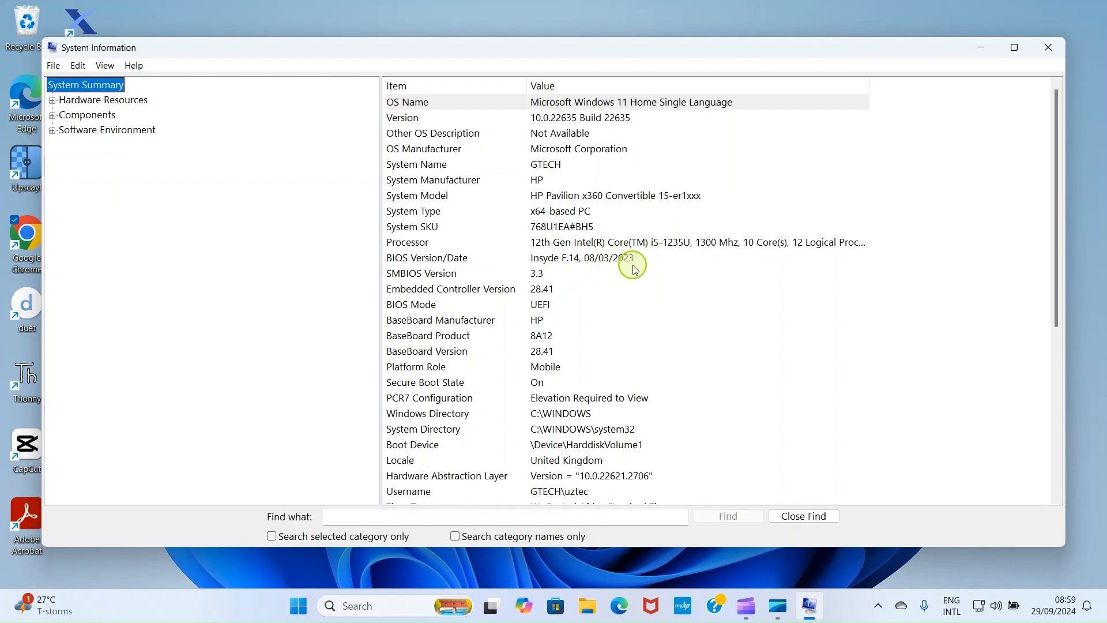
mouse_move(623, 255)
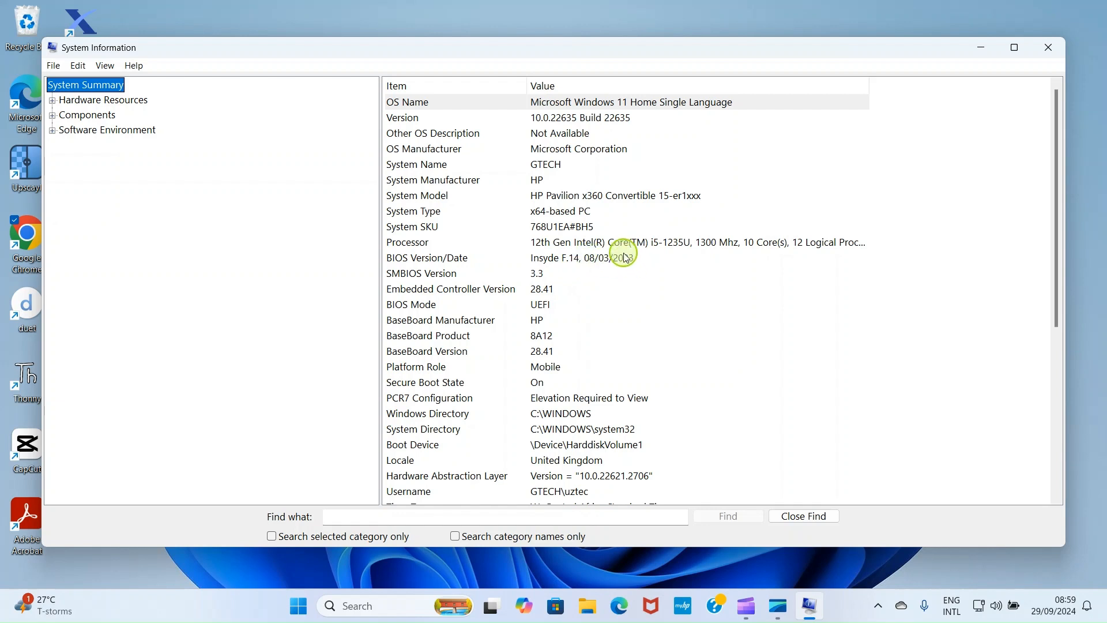
mouse_move(620, 267)
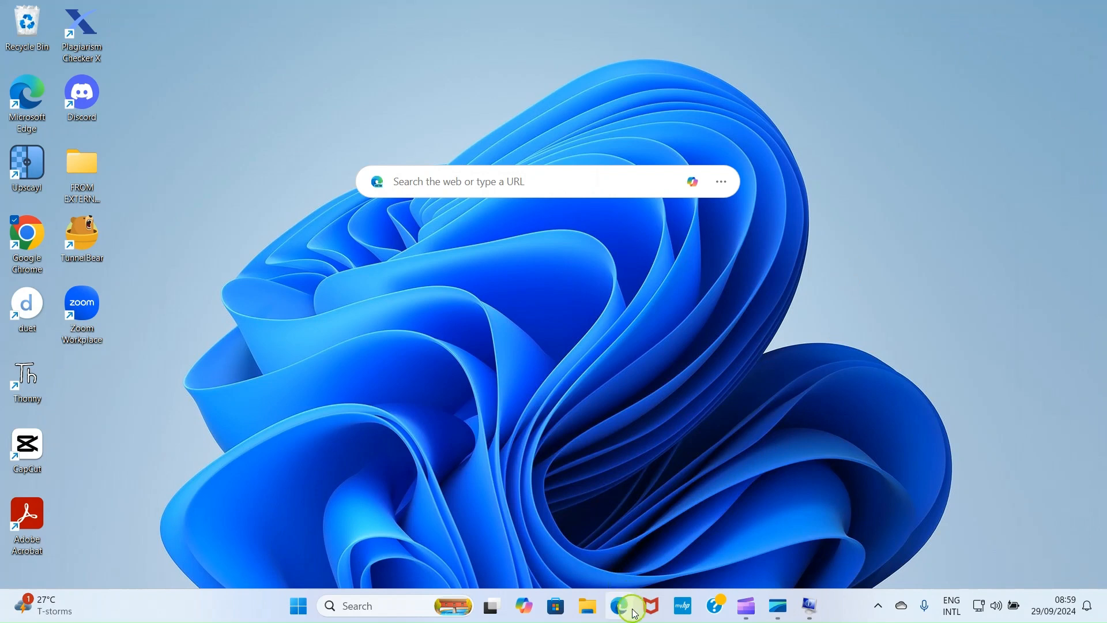
mouse_move(623, 606)
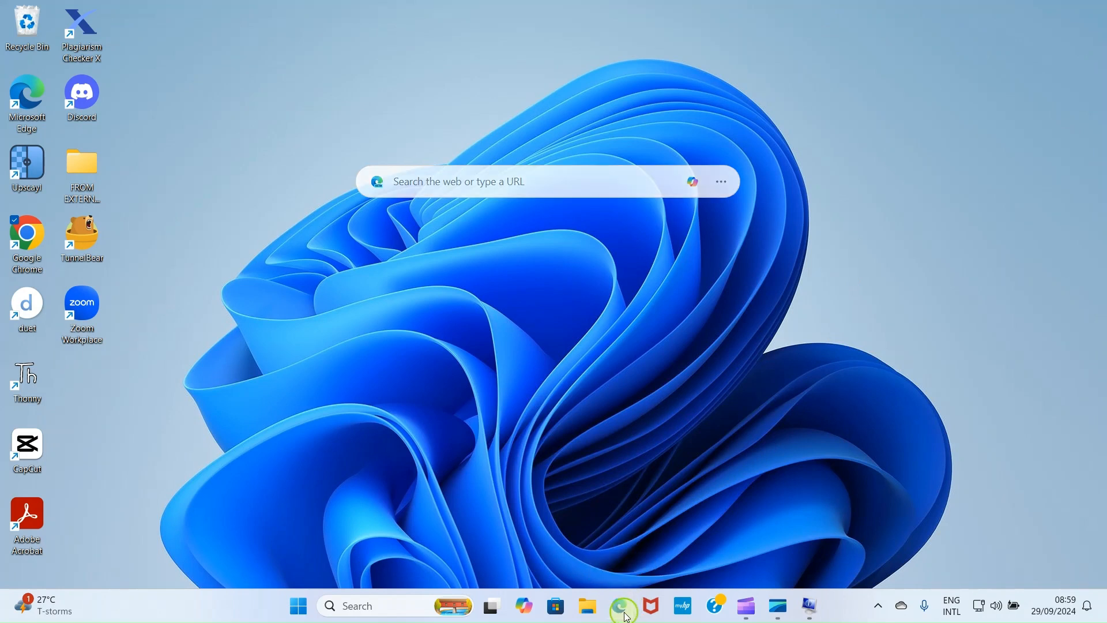
Launch Edge and review Bing results for 'Hp Driver download', led by HP's official page.
click(618, 605)
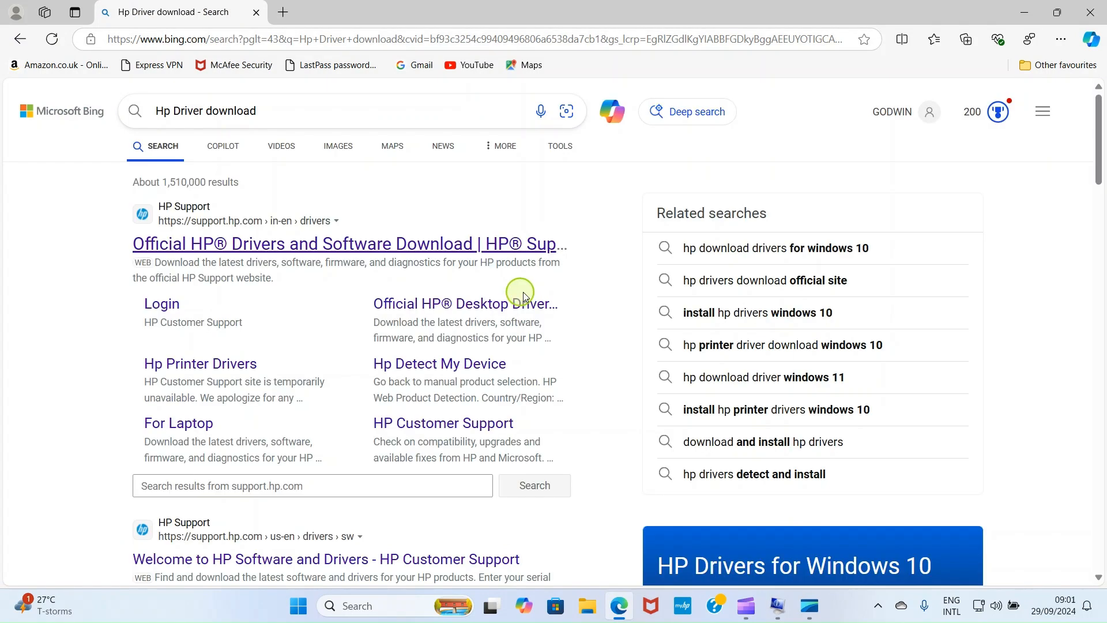
mouse_move(251, 485)
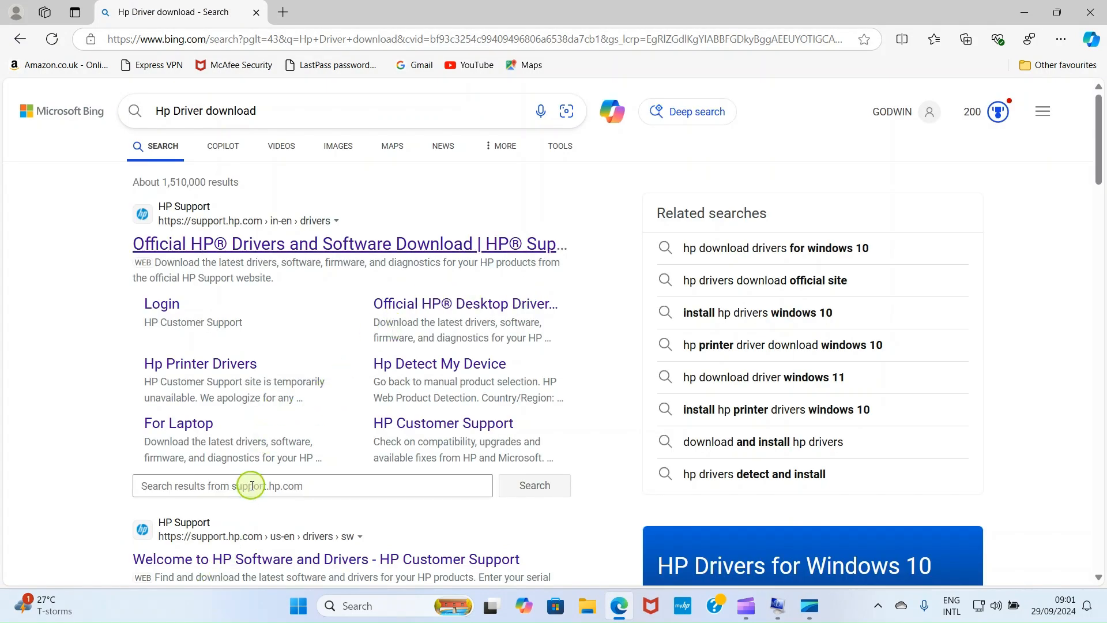
scroll(down, 3)
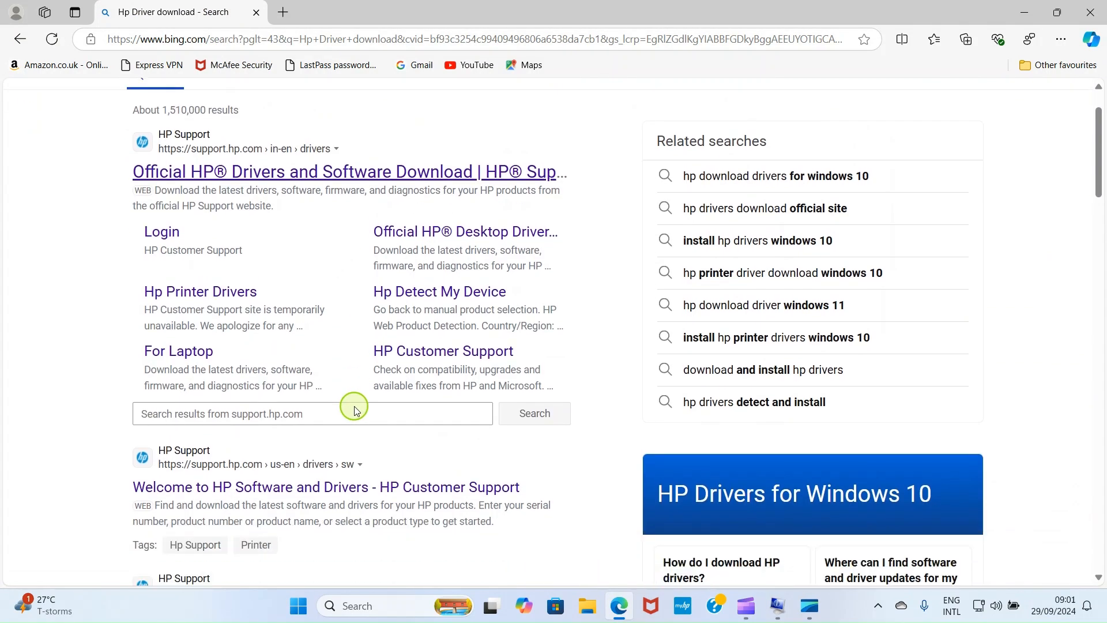
scroll(up, 3)
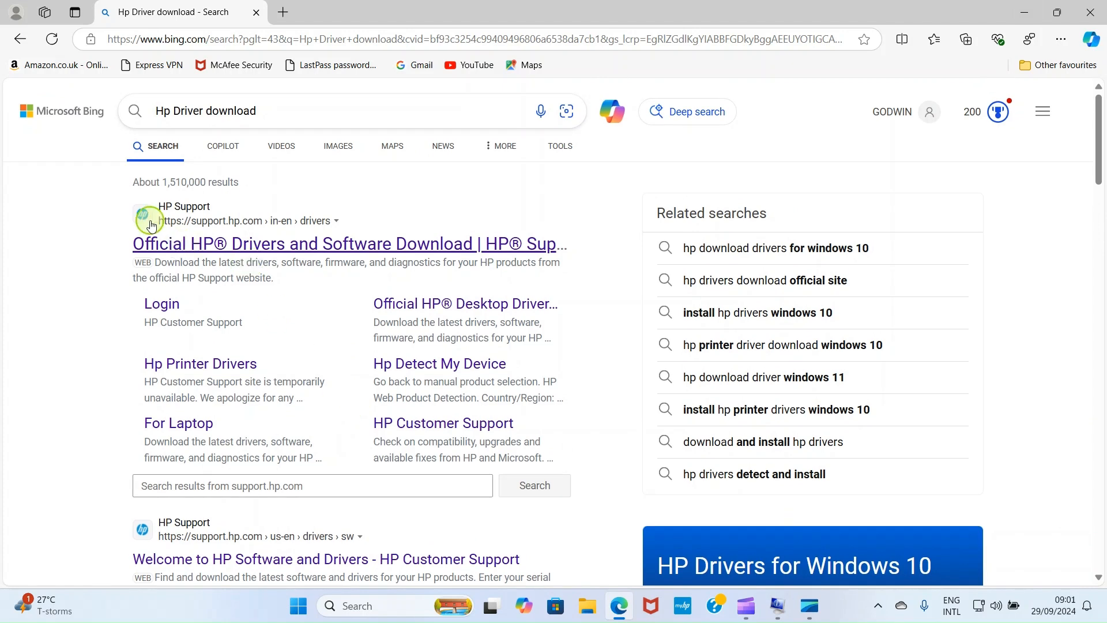
mouse_move(299, 245)
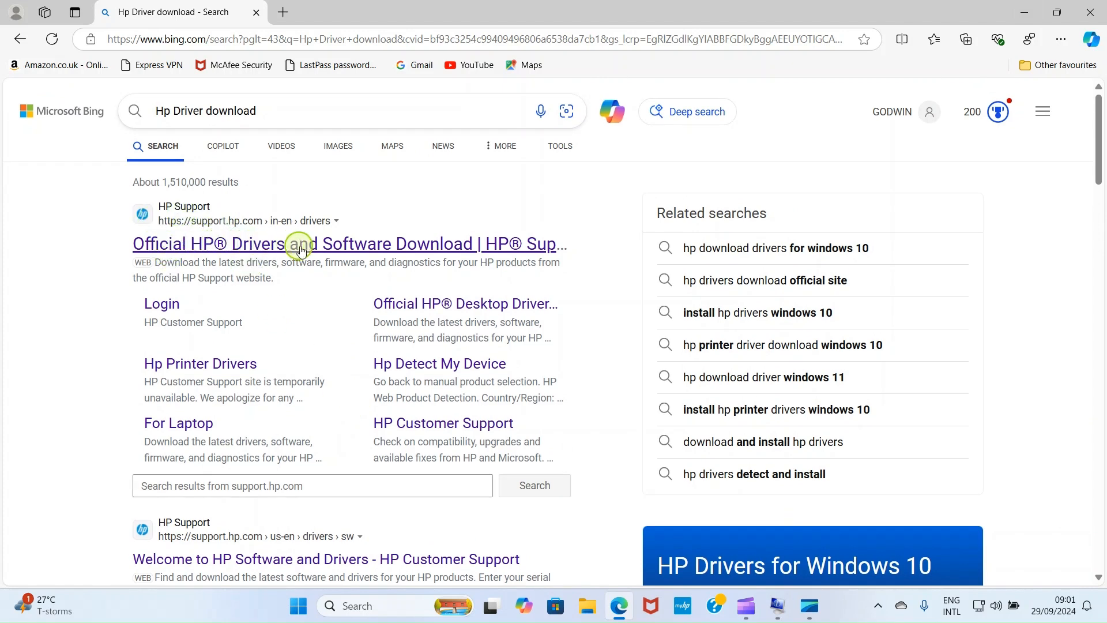
mouse_move(171, 277)
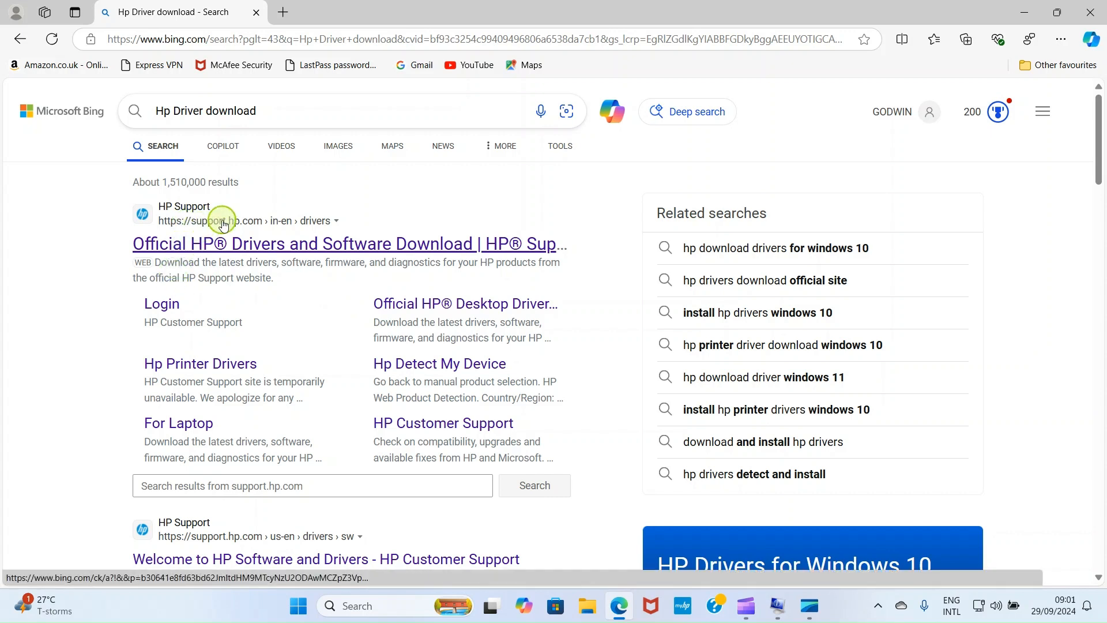
mouse_move(255, 227)
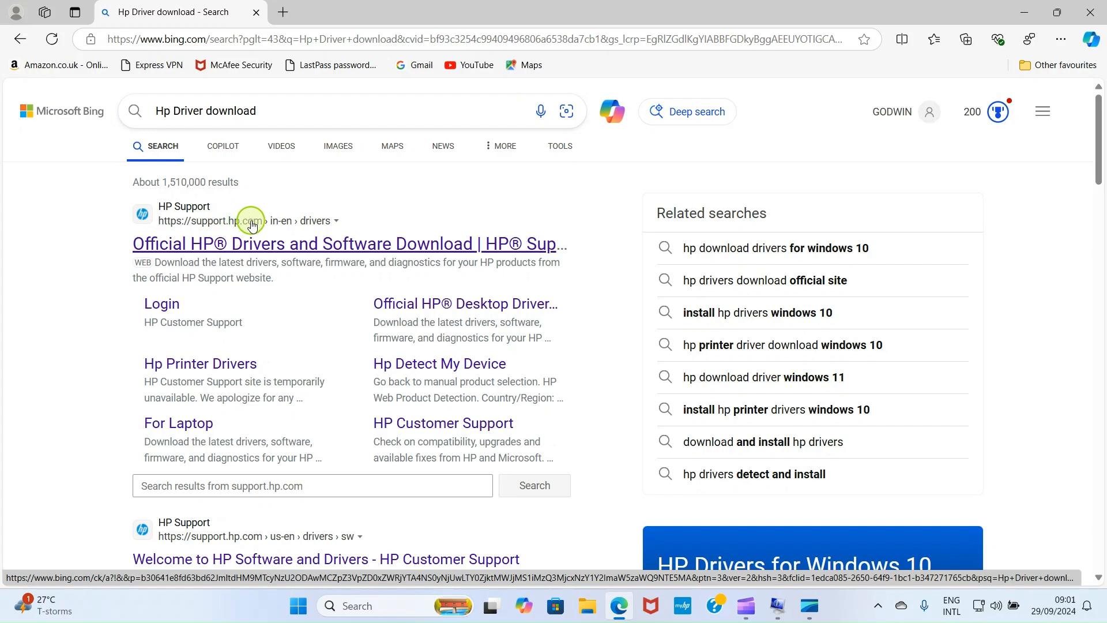
mouse_move(221, 243)
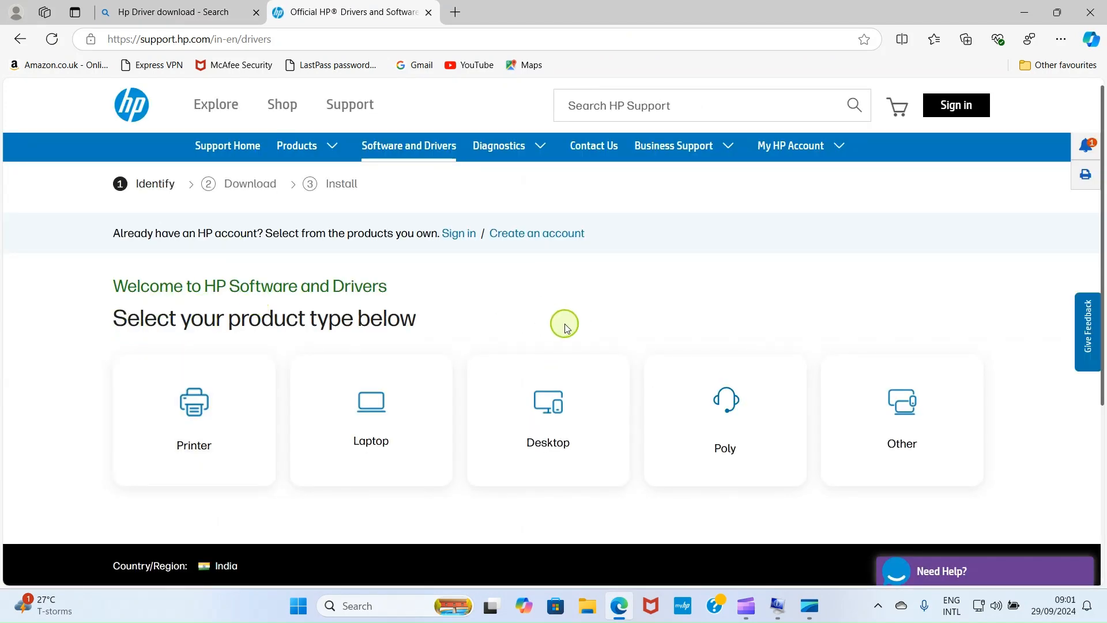
mouse_move(752, 418)
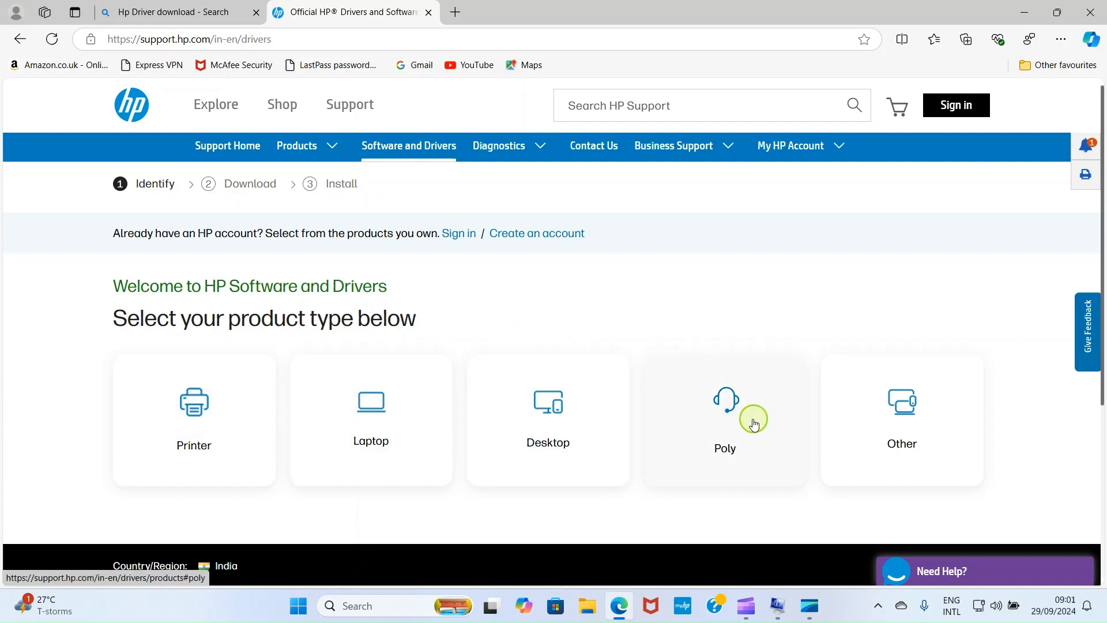
mouse_move(300, 374)
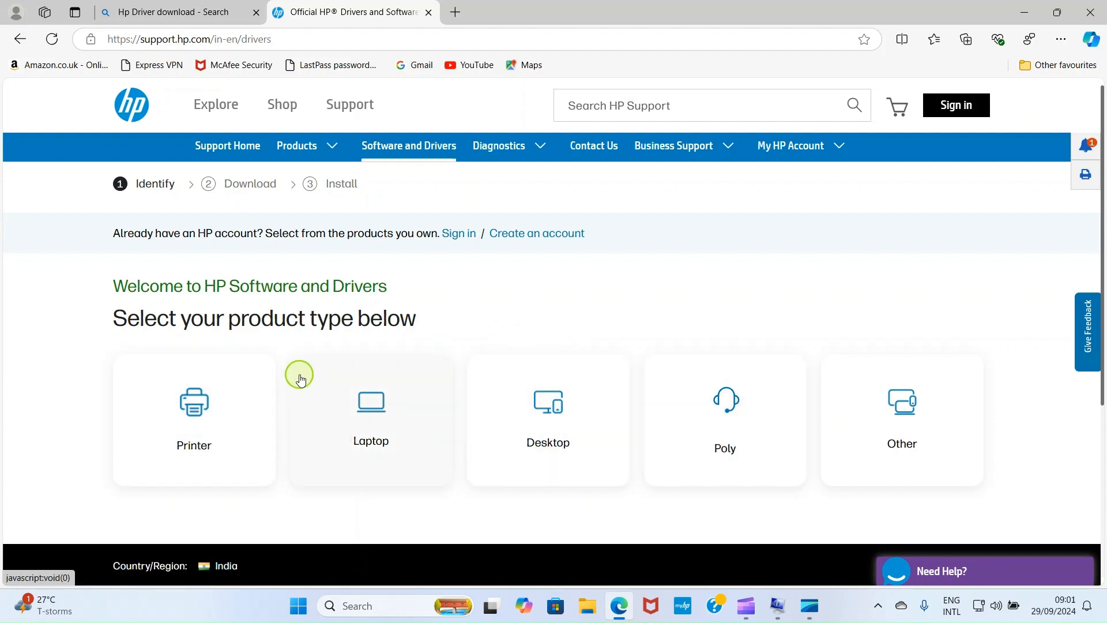
mouse_move(397, 315)
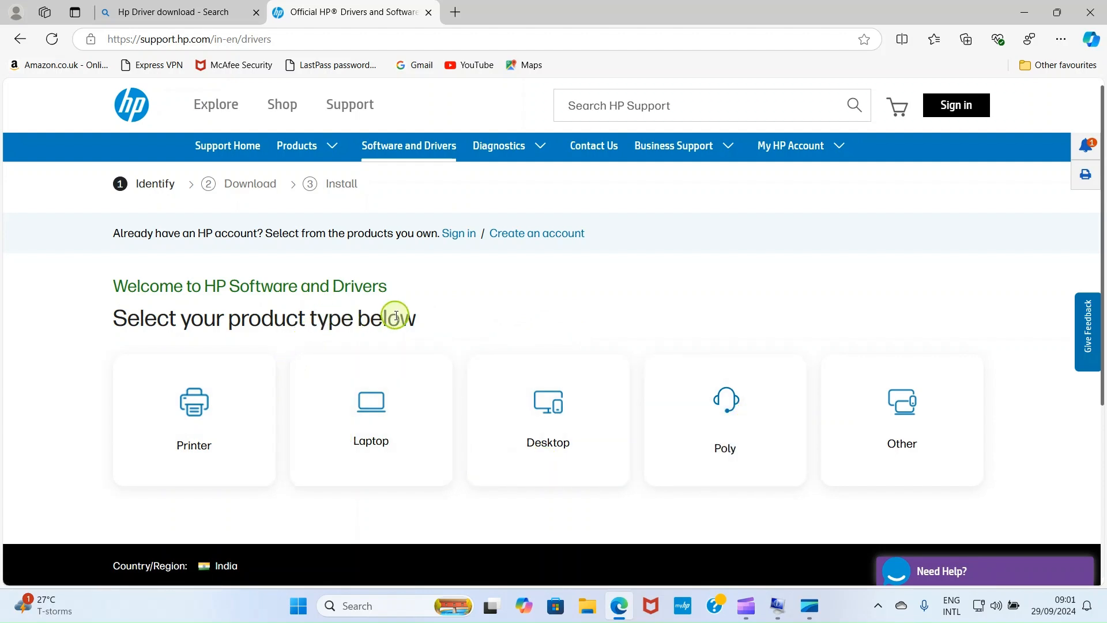
mouse_move(371, 395)
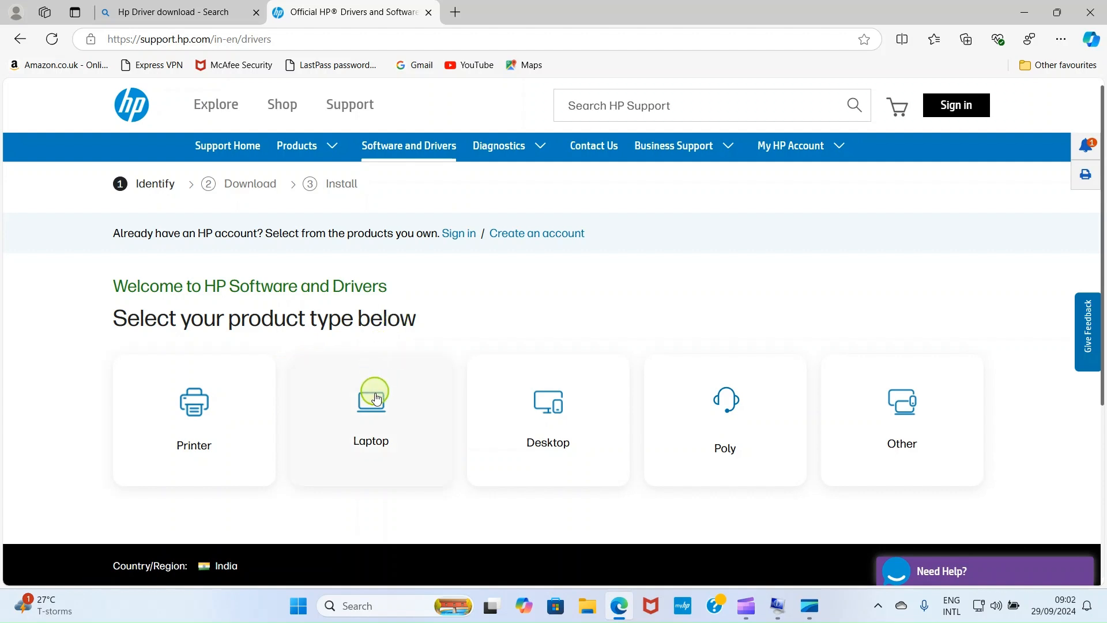
mouse_move(465, 466)
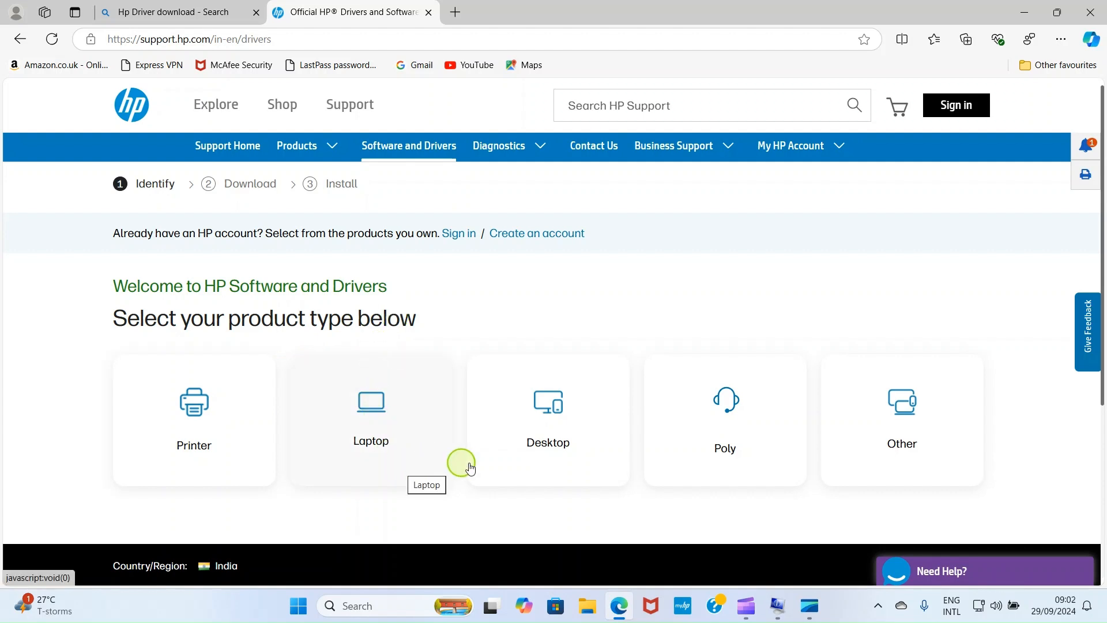
mouse_move(597, 432)
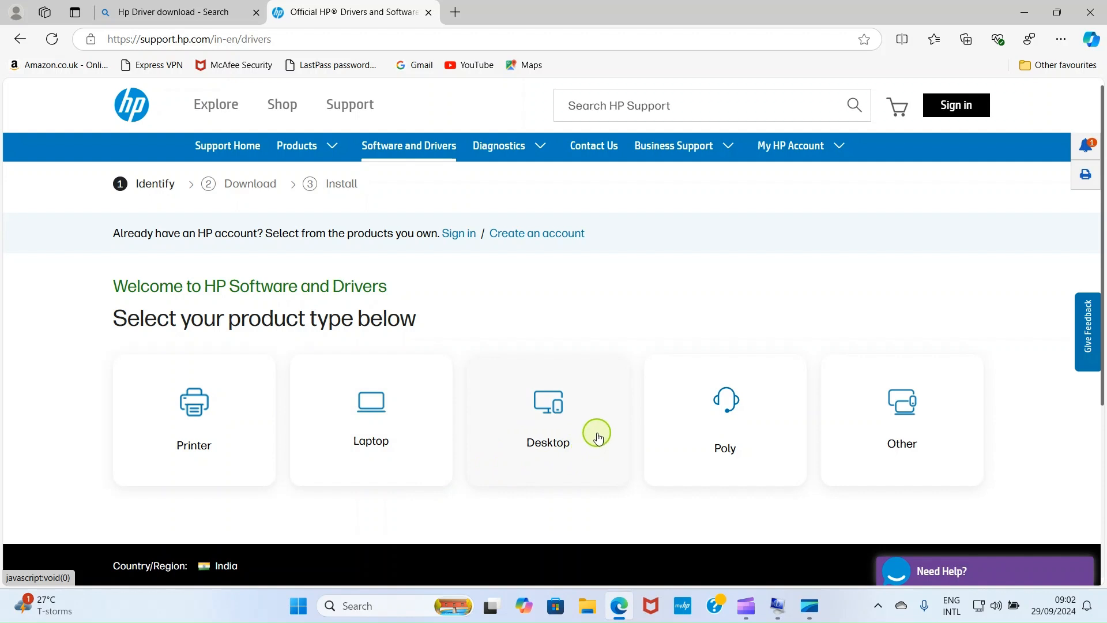
mouse_move(399, 429)
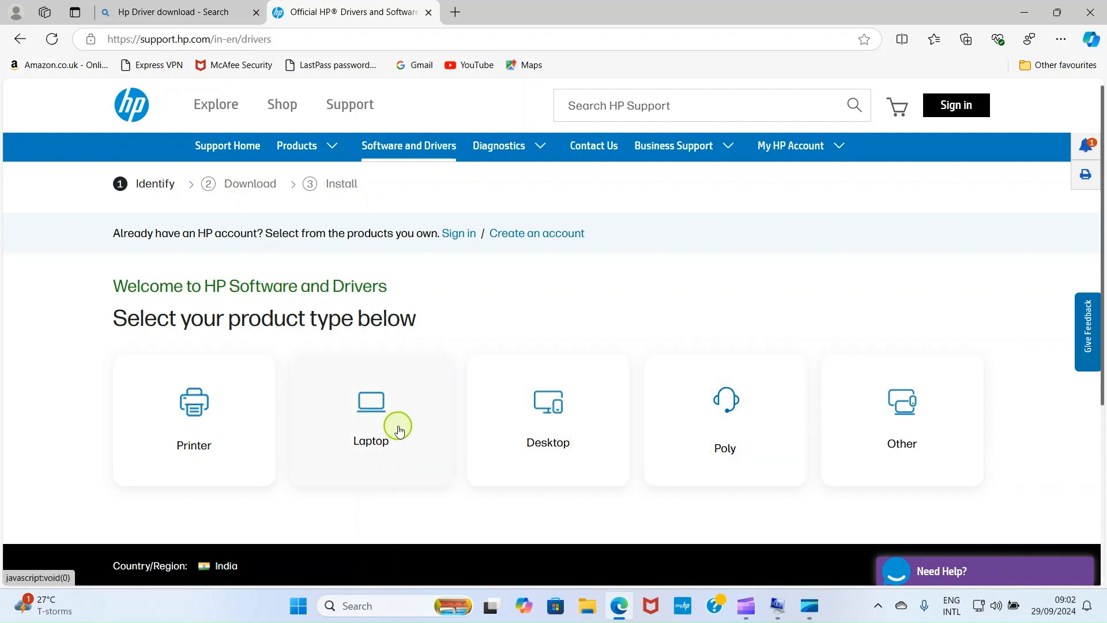
Choose 'Let HP detect your product' on HP's laptop identify page.
click(370, 417)
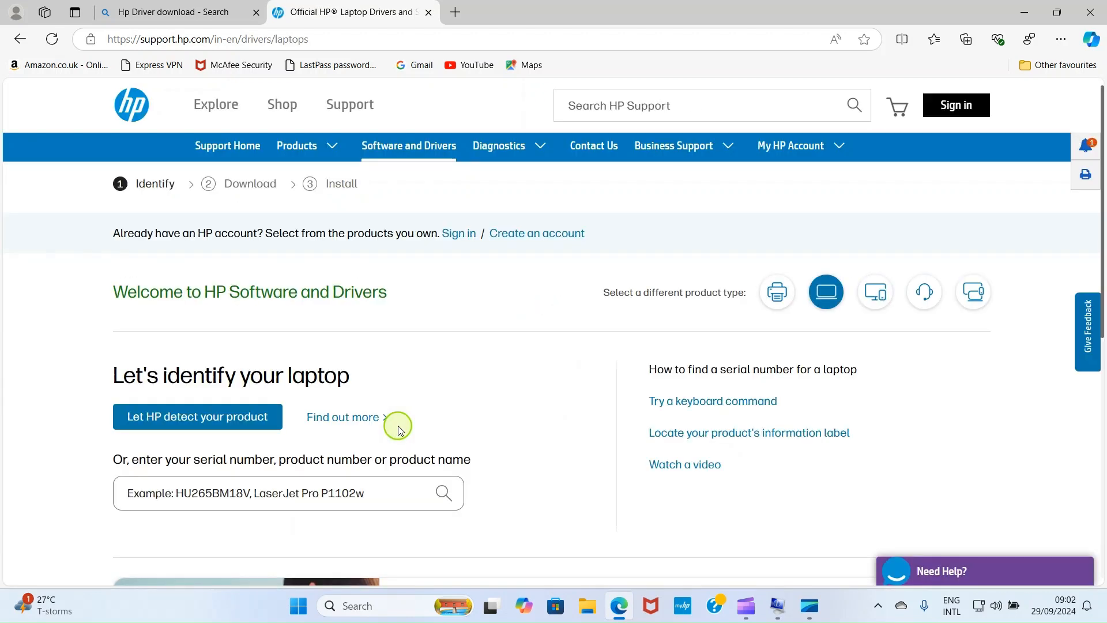
mouse_move(410, 387)
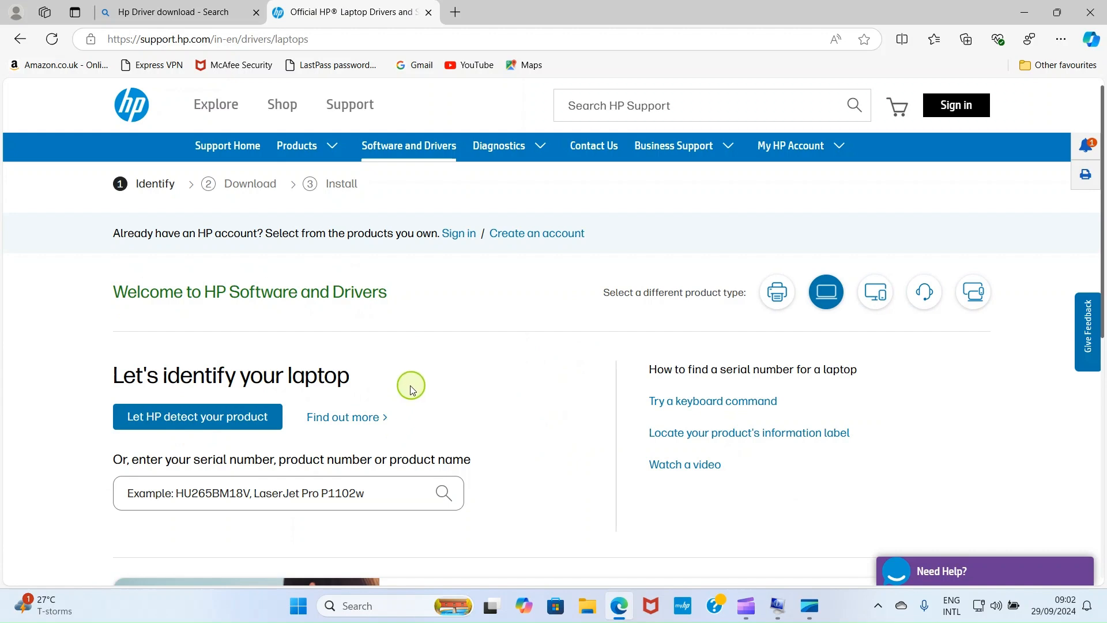
mouse_move(167, 358)
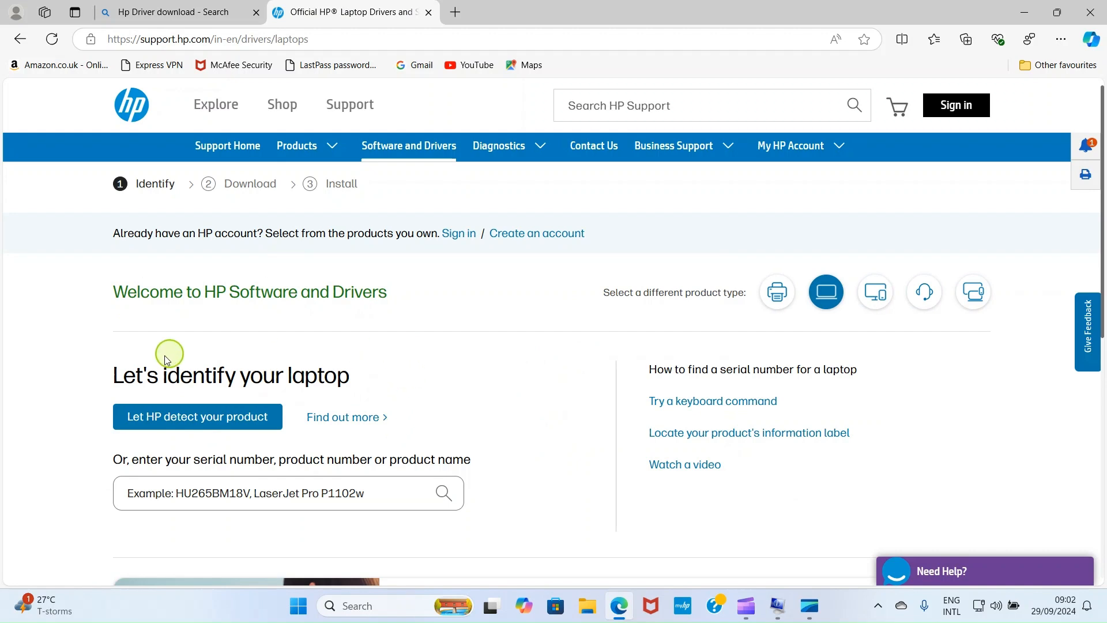
mouse_move(362, 374)
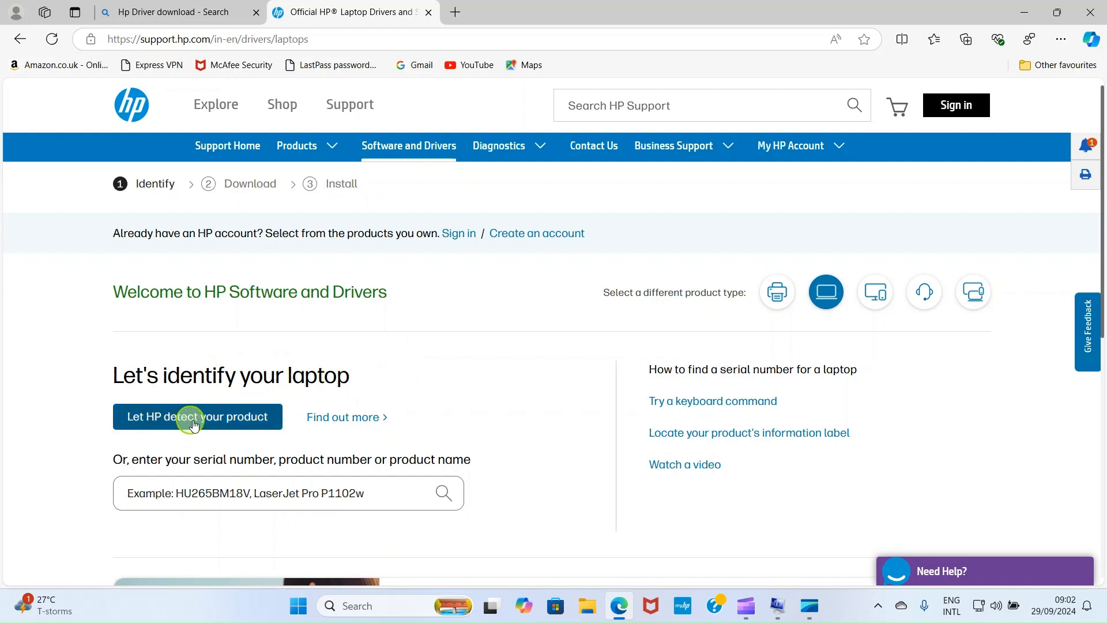
mouse_move(263, 466)
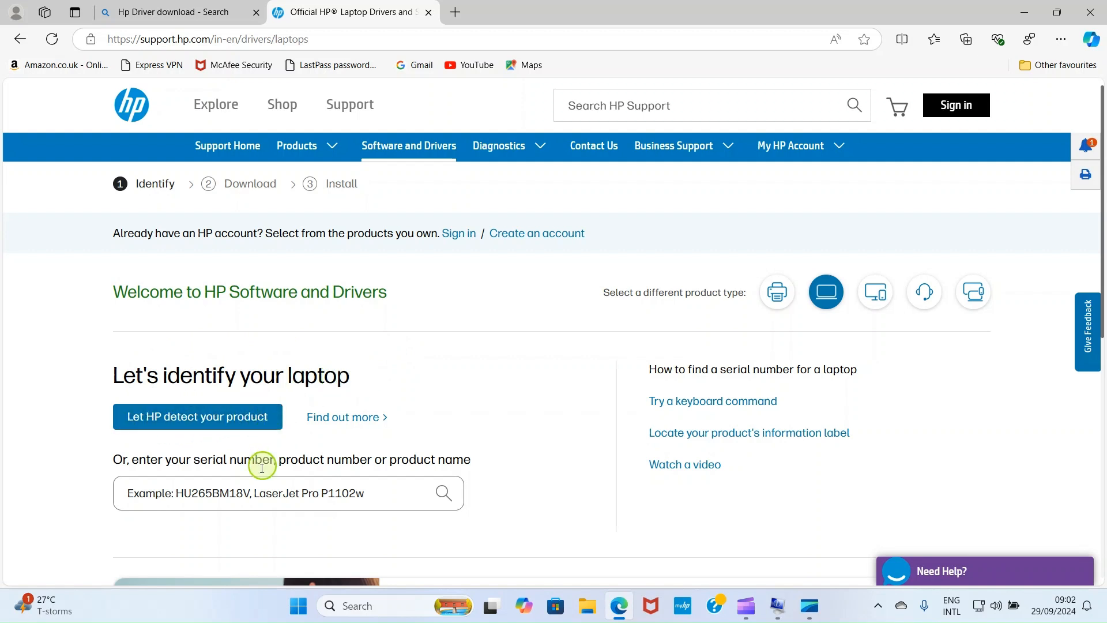
mouse_move(295, 462)
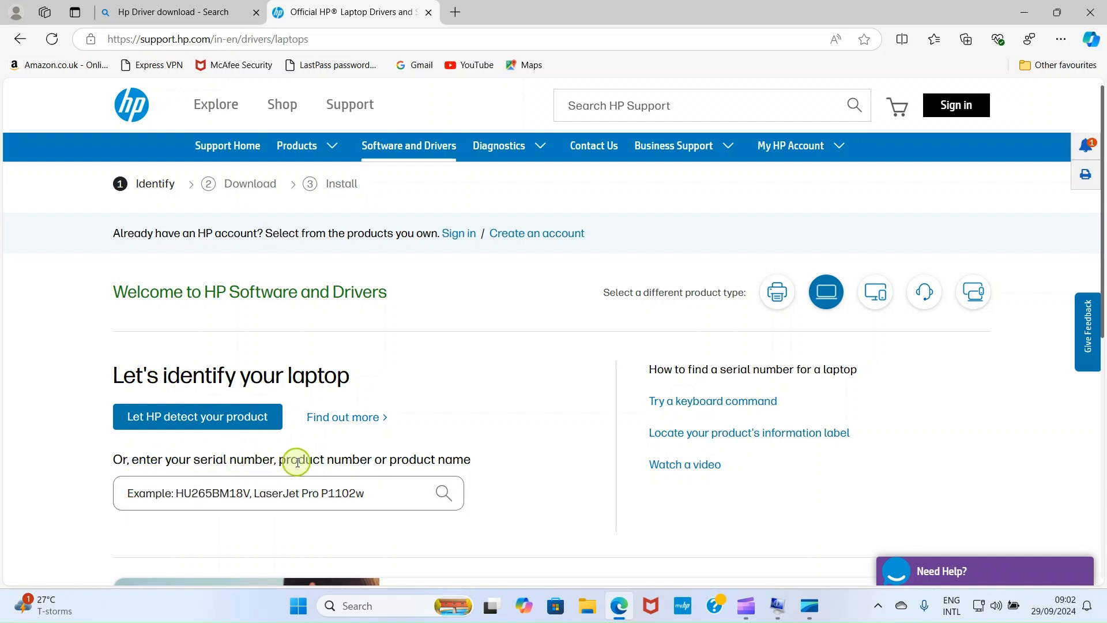
mouse_move(271, 503)
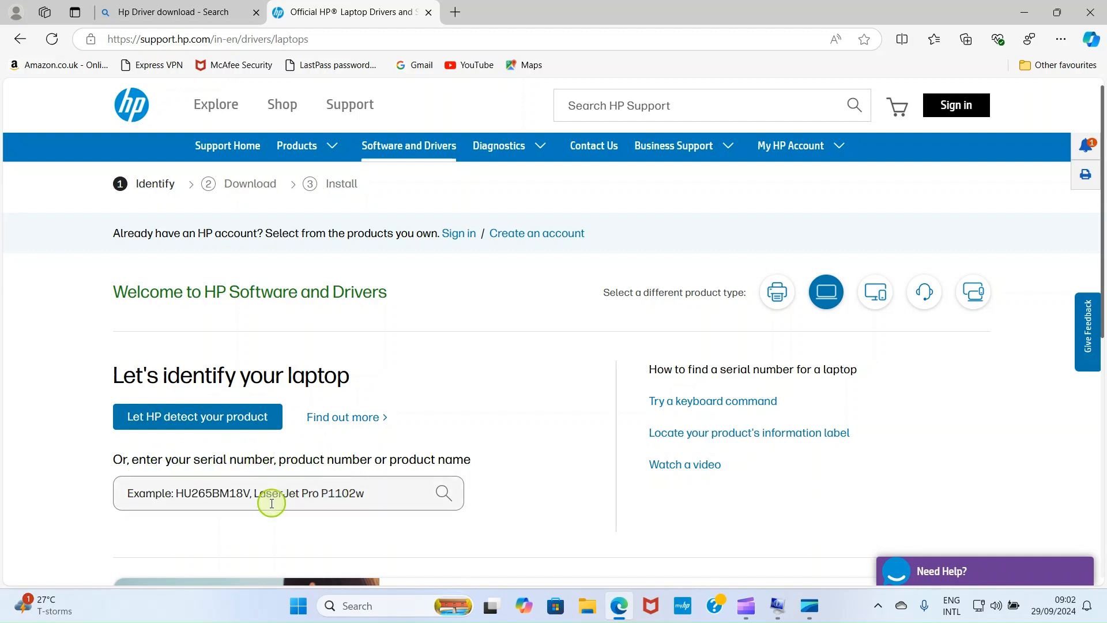
mouse_move(330, 488)
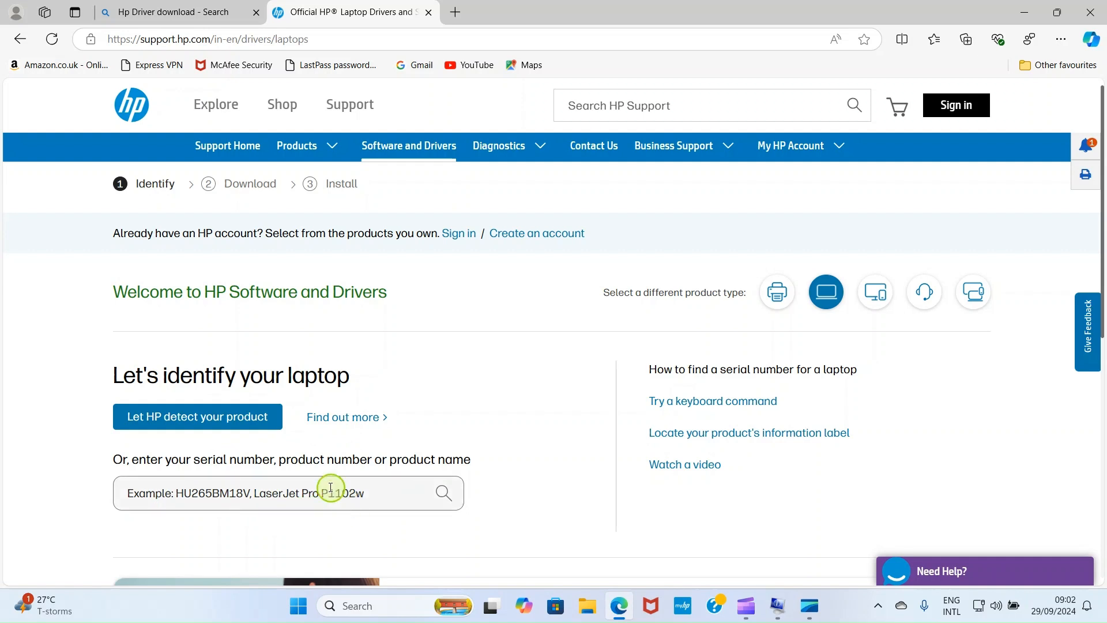
mouse_move(183, 361)
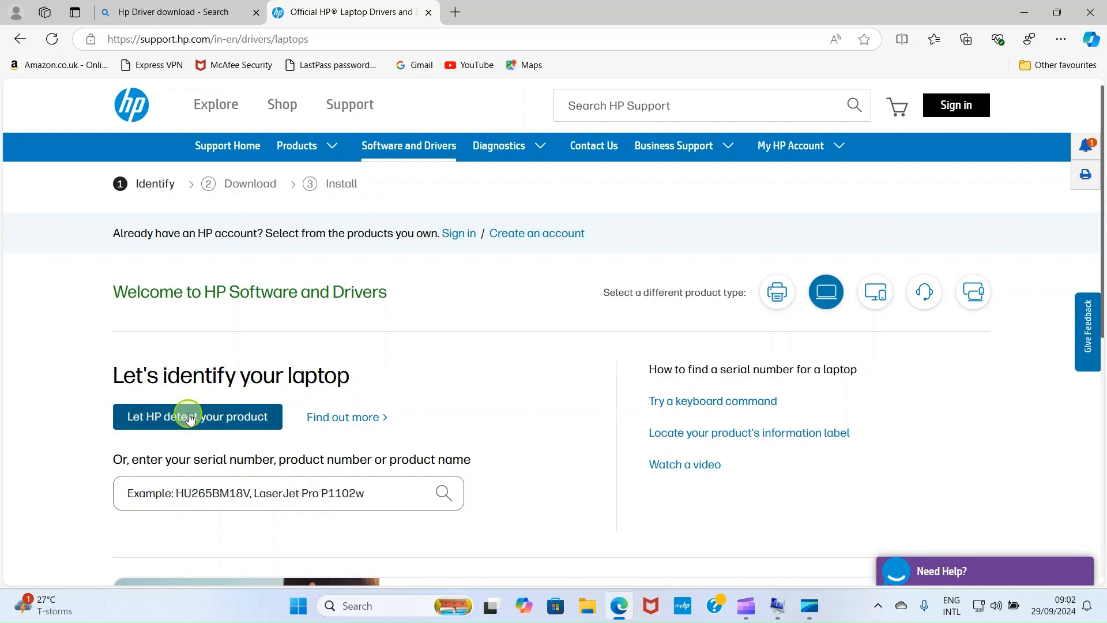
click(197, 416)
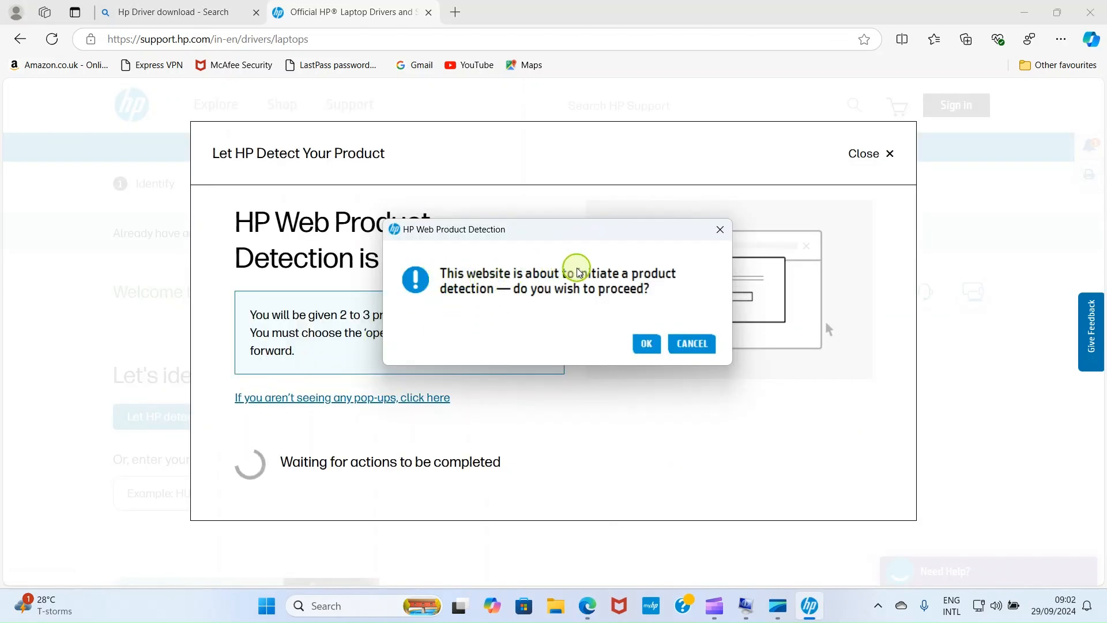
mouse_move(540, 300)
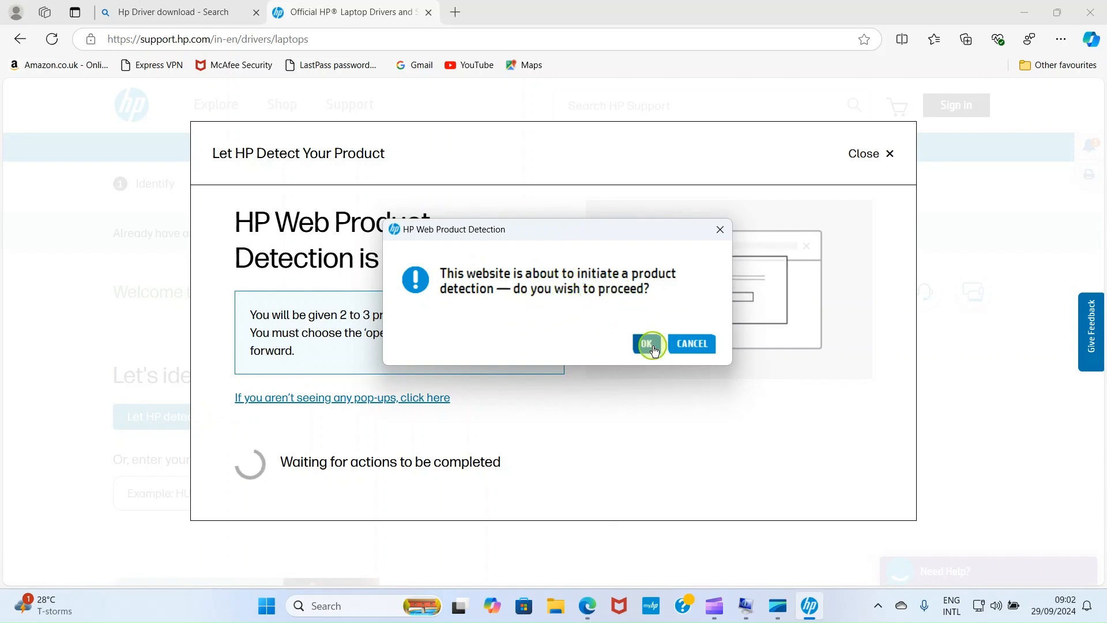
Confirm the detection prompt and scroll to the detected HP Pavilion x360 15 Convertible card.
click(646, 343)
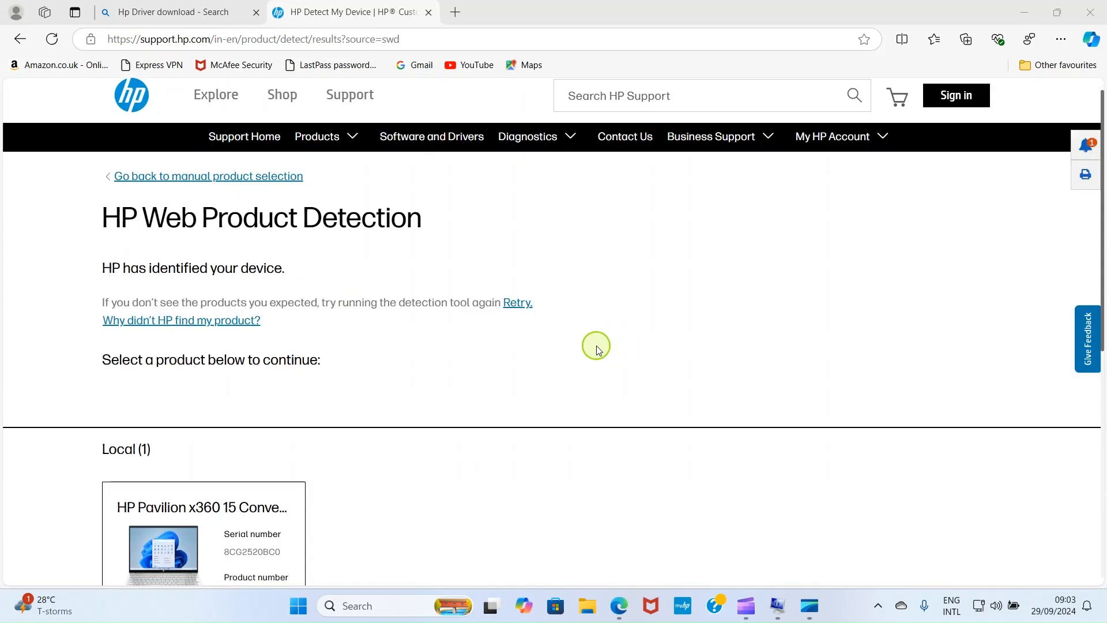
scroll(down, 3)
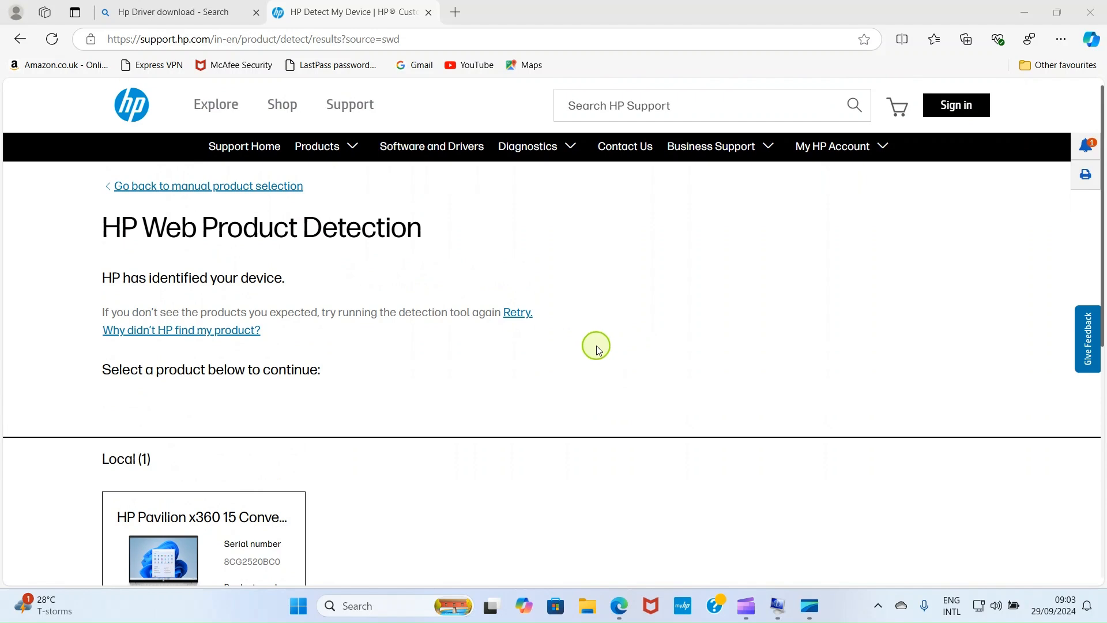
scroll(down, 3)
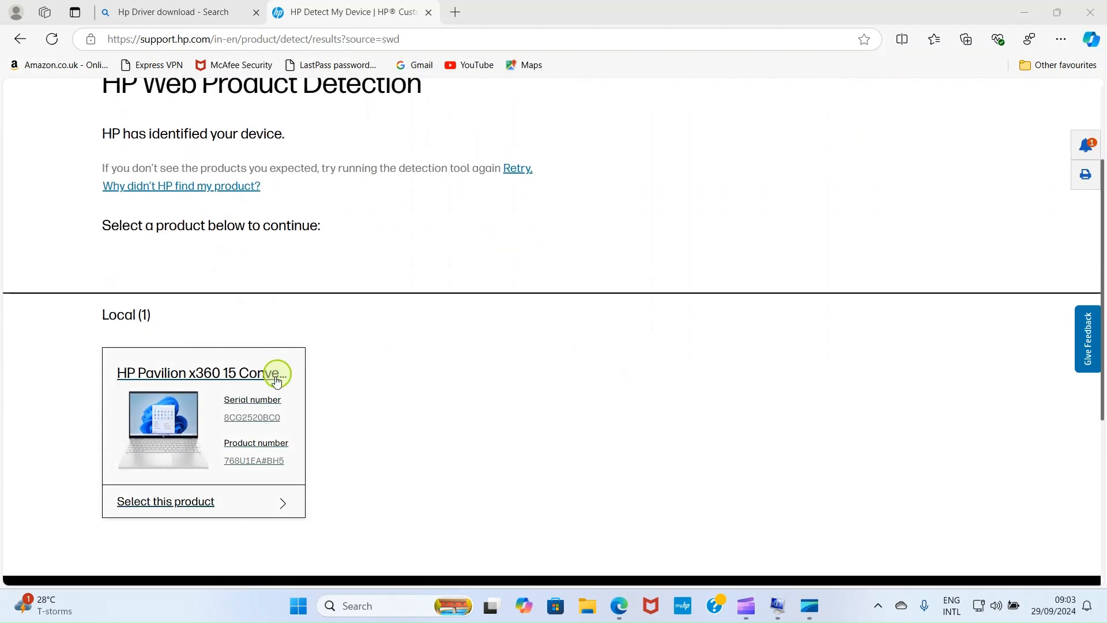
mouse_move(131, 372)
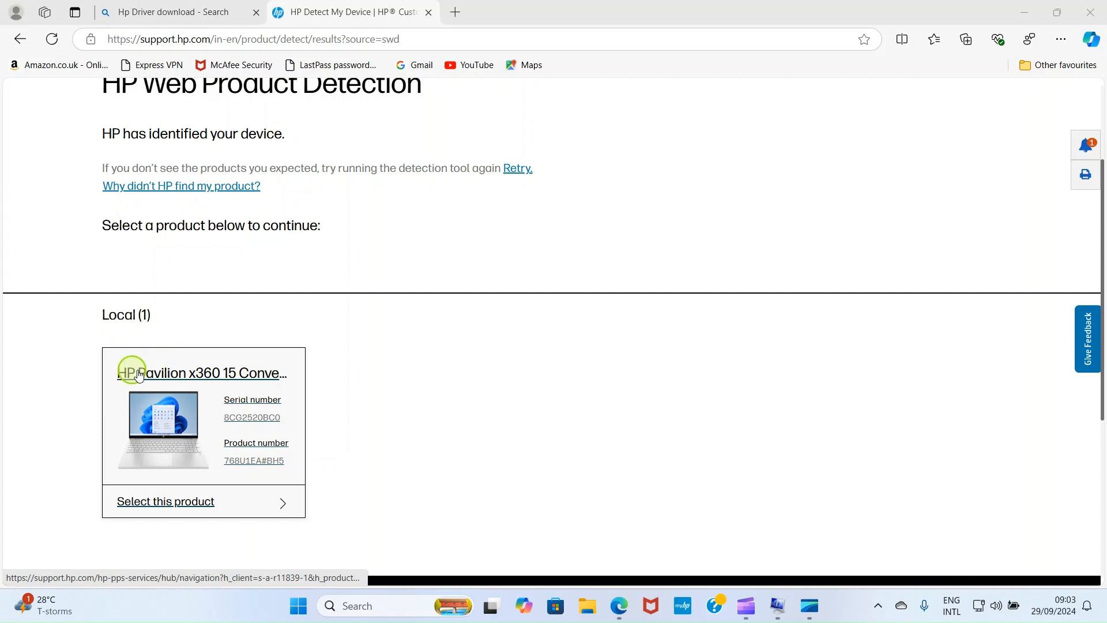
mouse_move(205, 381)
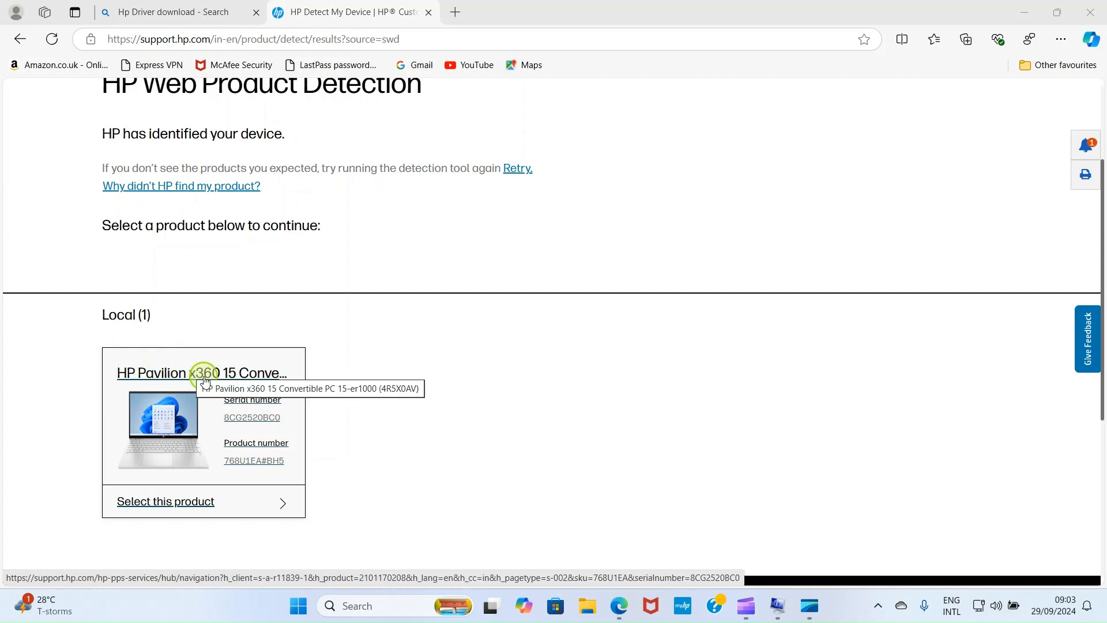
mouse_move(235, 373)
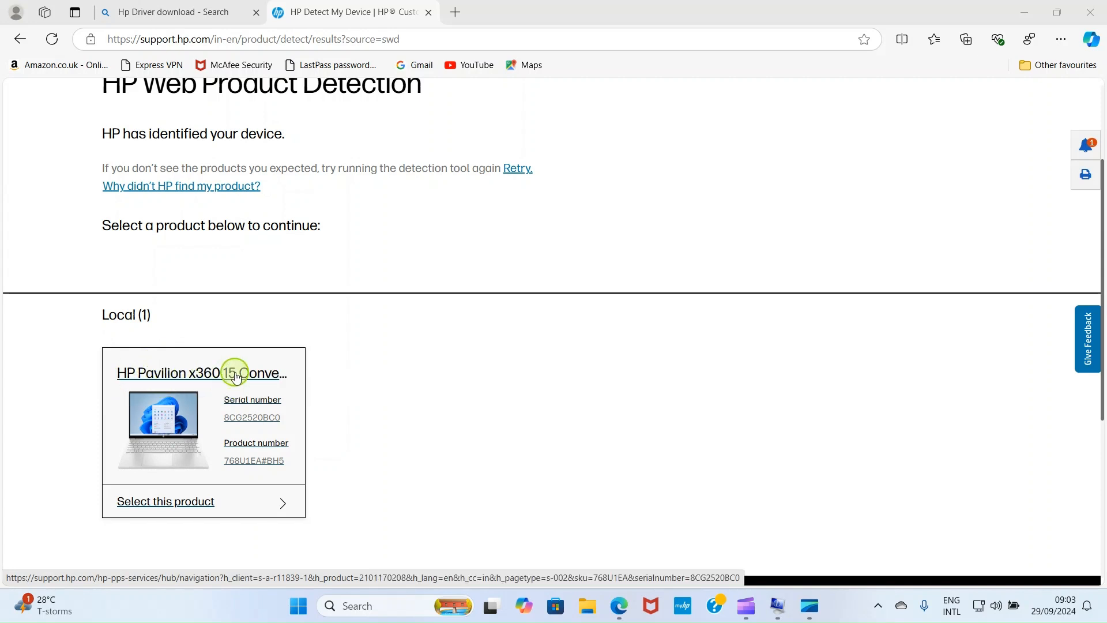
mouse_move(271, 373)
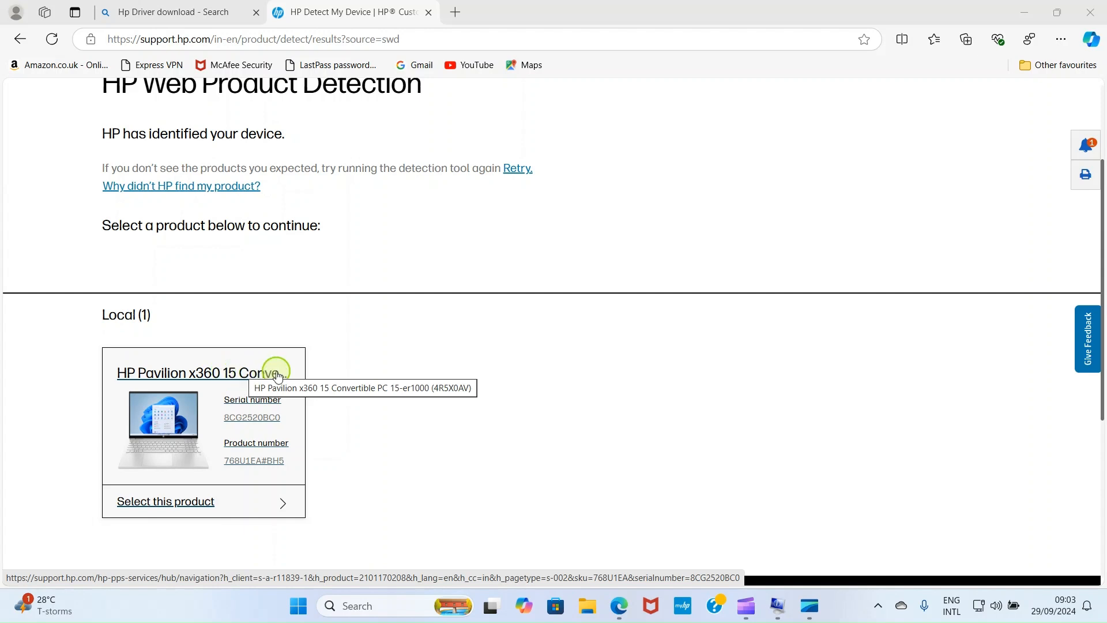
mouse_move(386, 432)
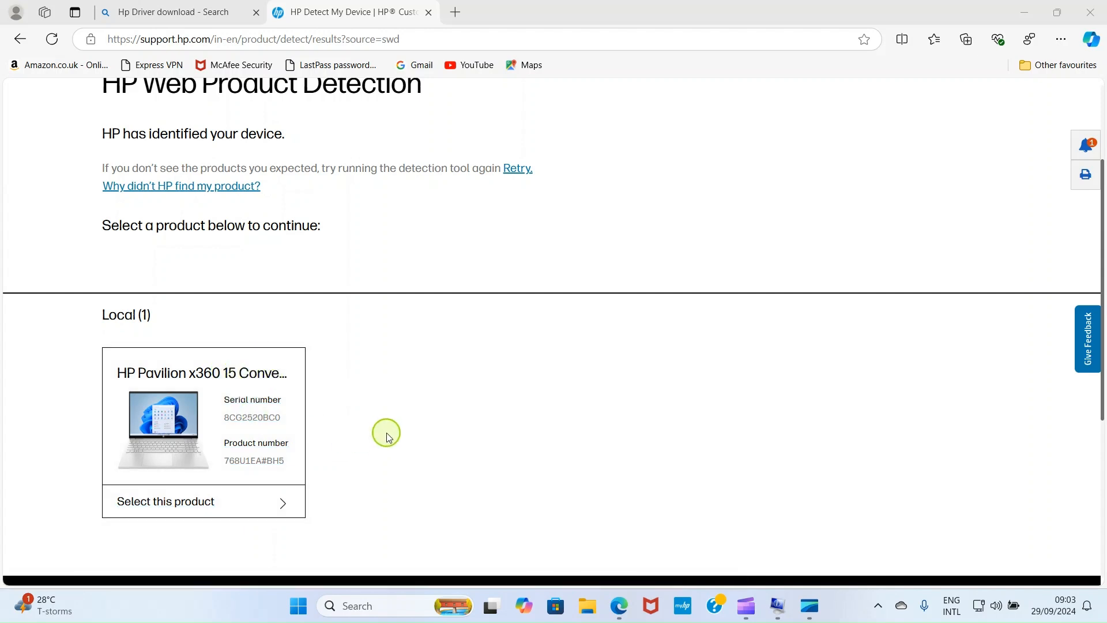
mouse_move(367, 443)
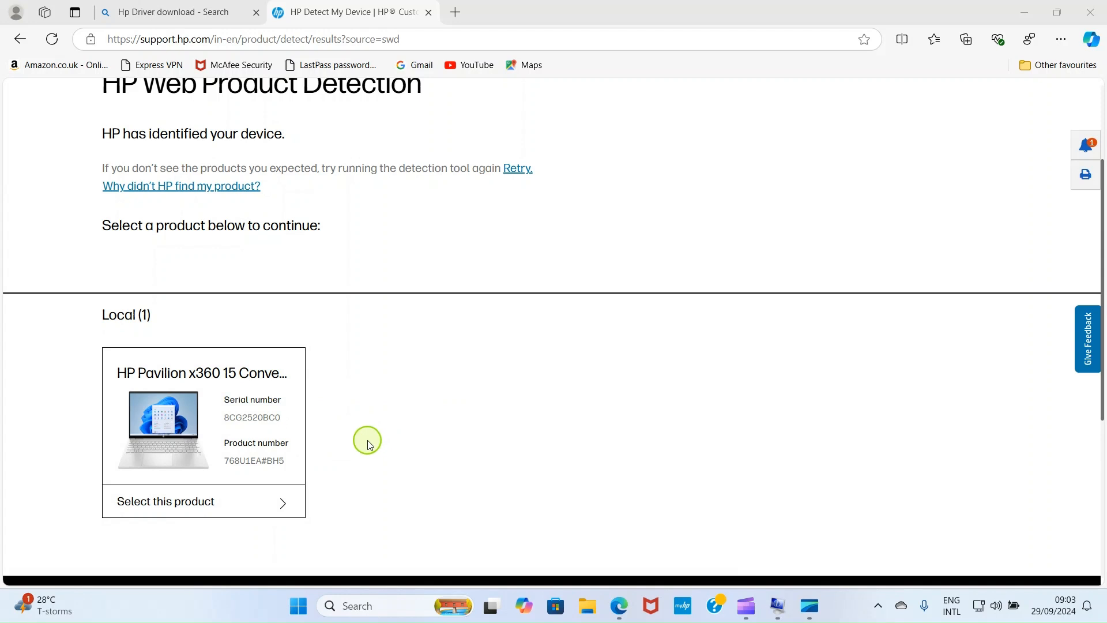
mouse_move(336, 440)
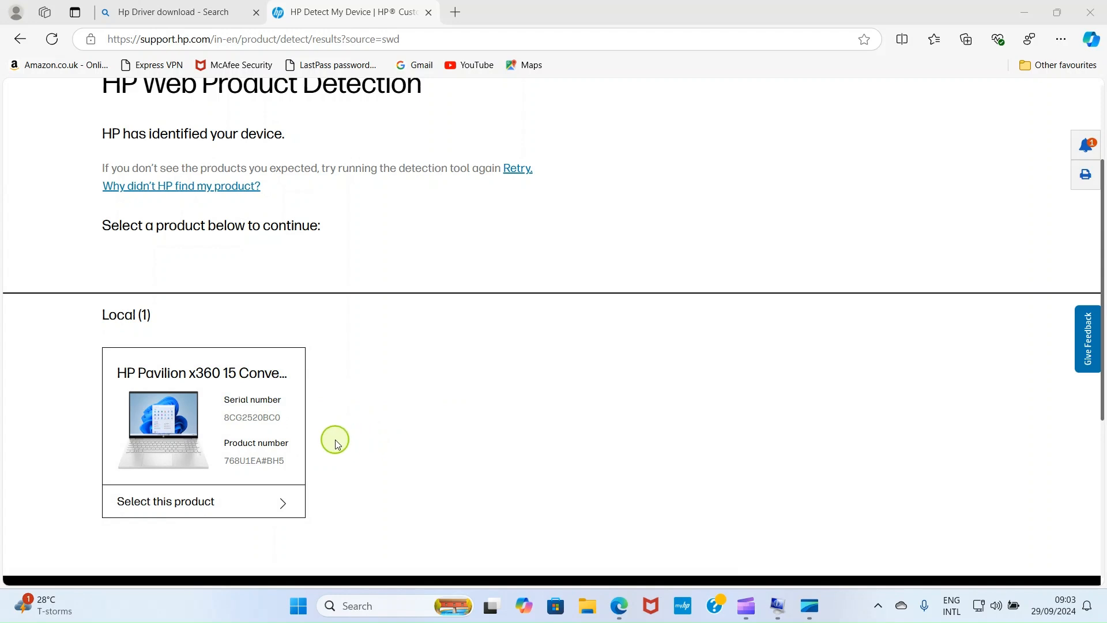
mouse_move(152, 424)
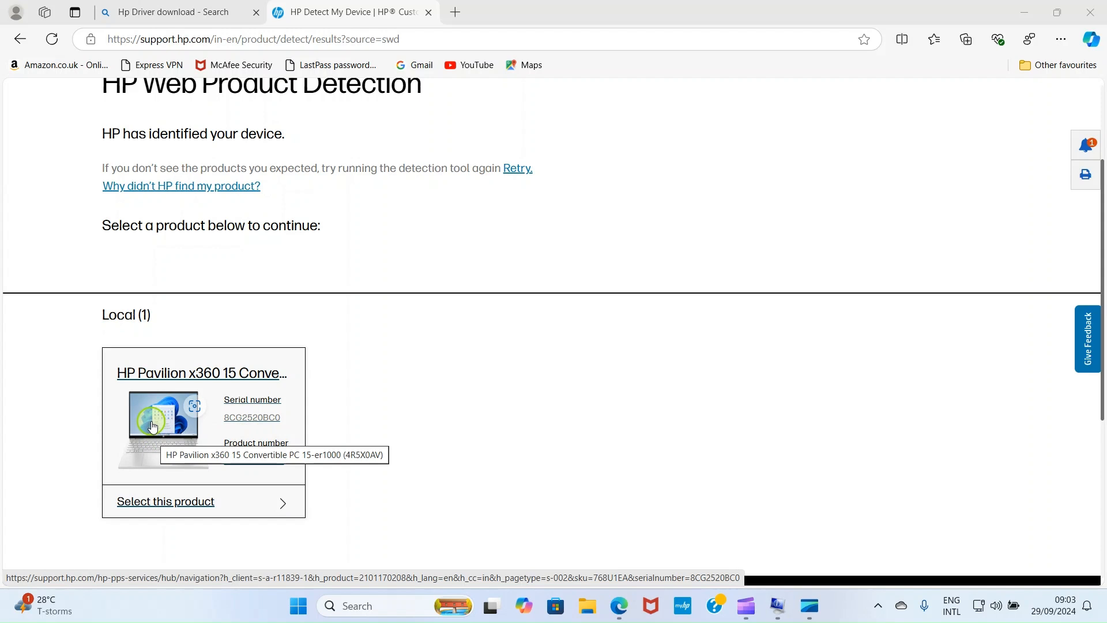
Open the drivers page for the Pavilion x360 15-er1015nia, with Windows 11 preset.
click(165, 501)
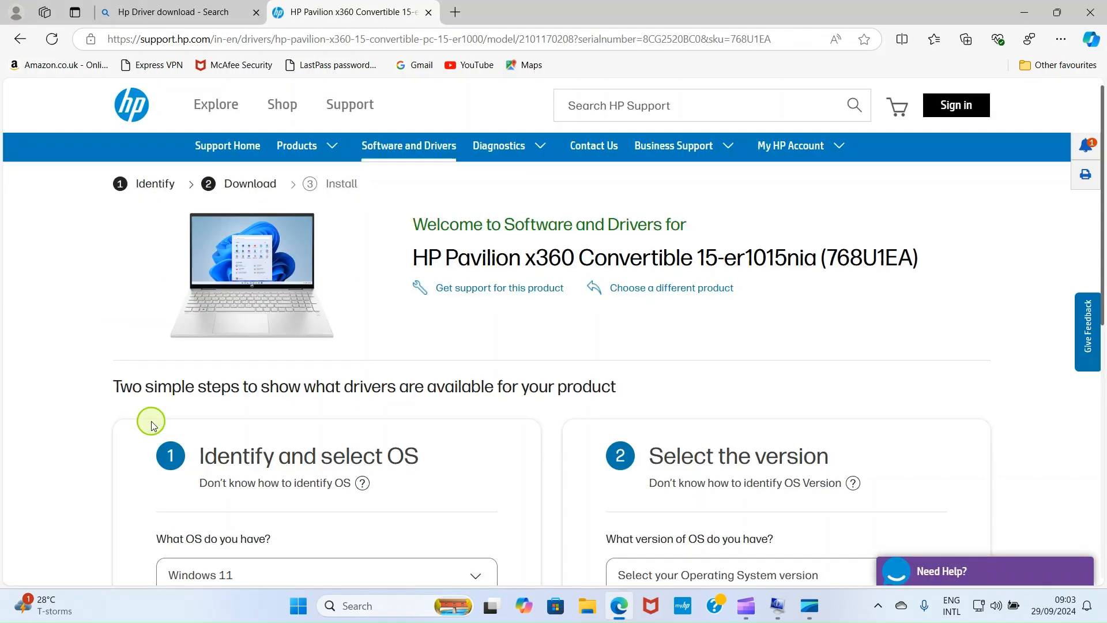
mouse_move(156, 362)
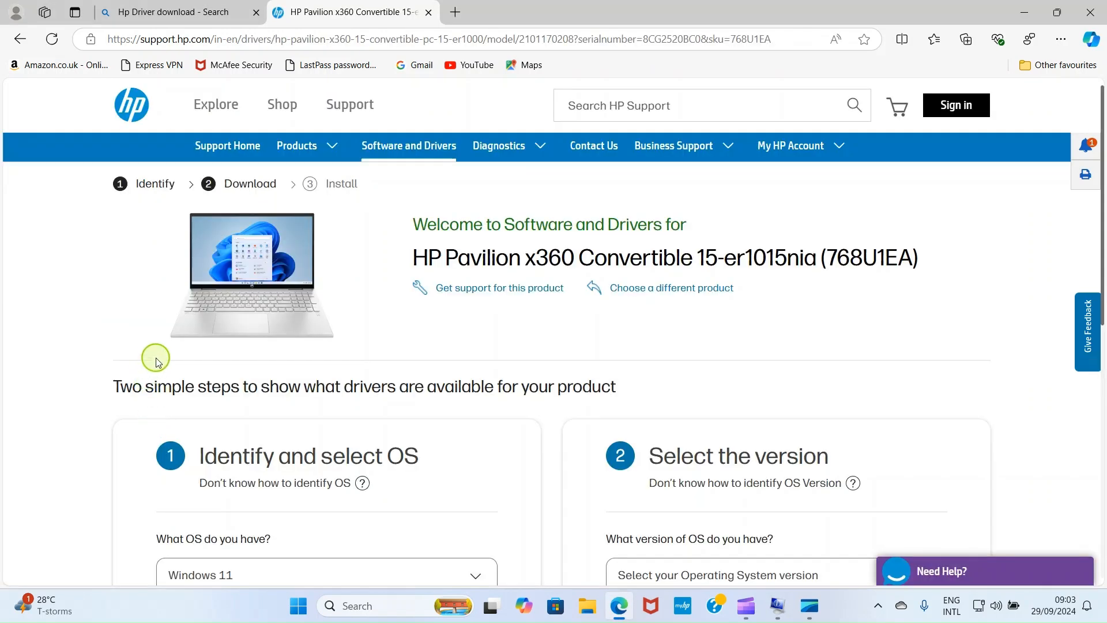
scroll(down, 3)
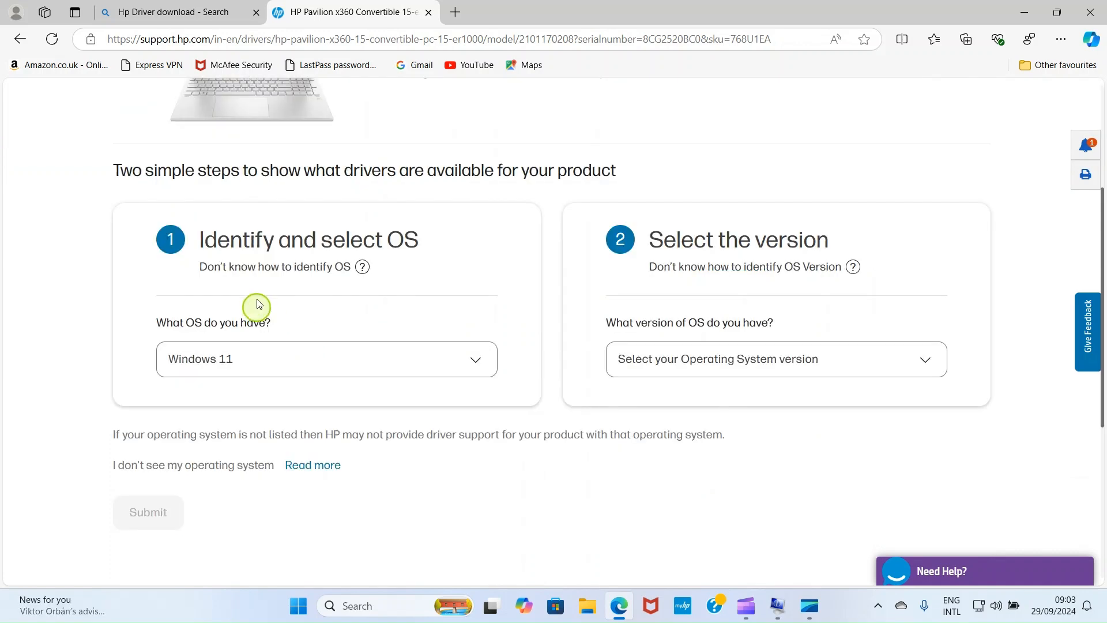
mouse_move(284, 185)
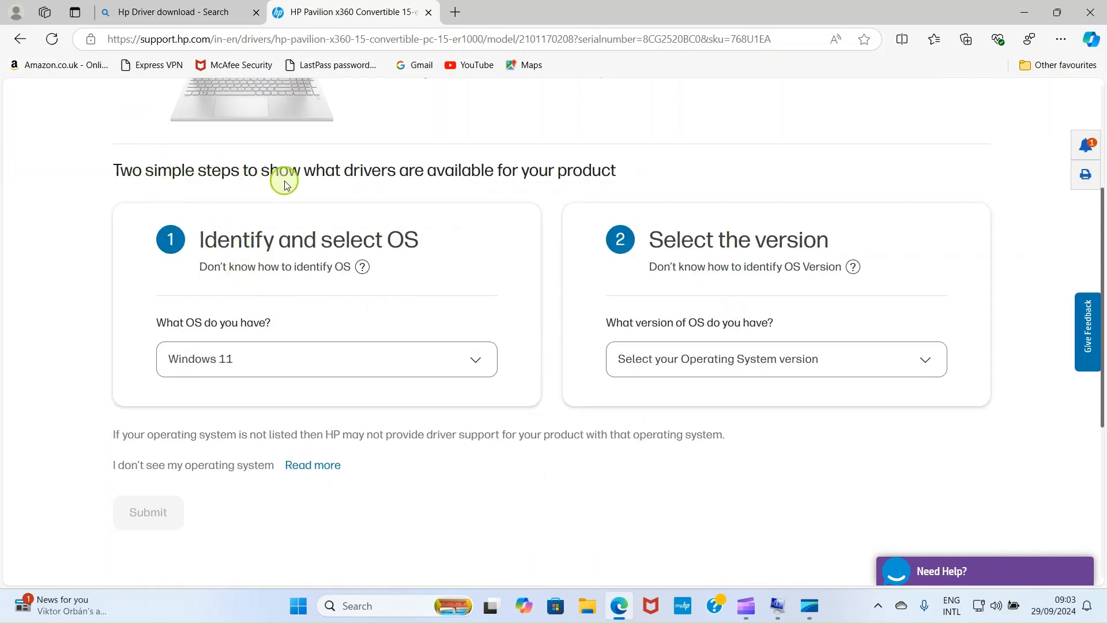
mouse_move(432, 175)
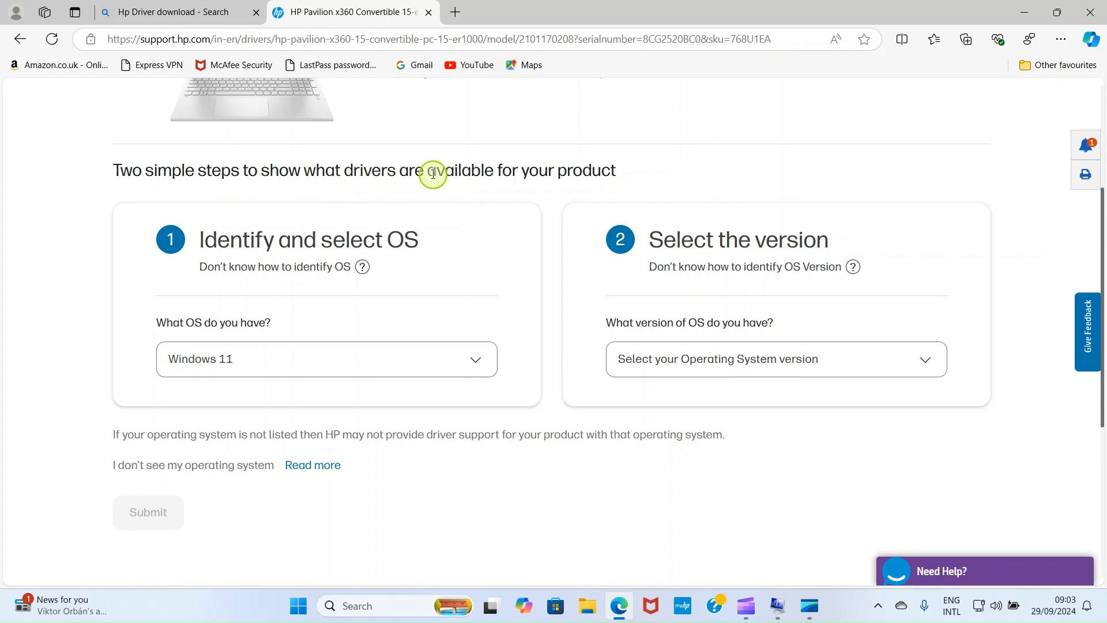
mouse_move(419, 208)
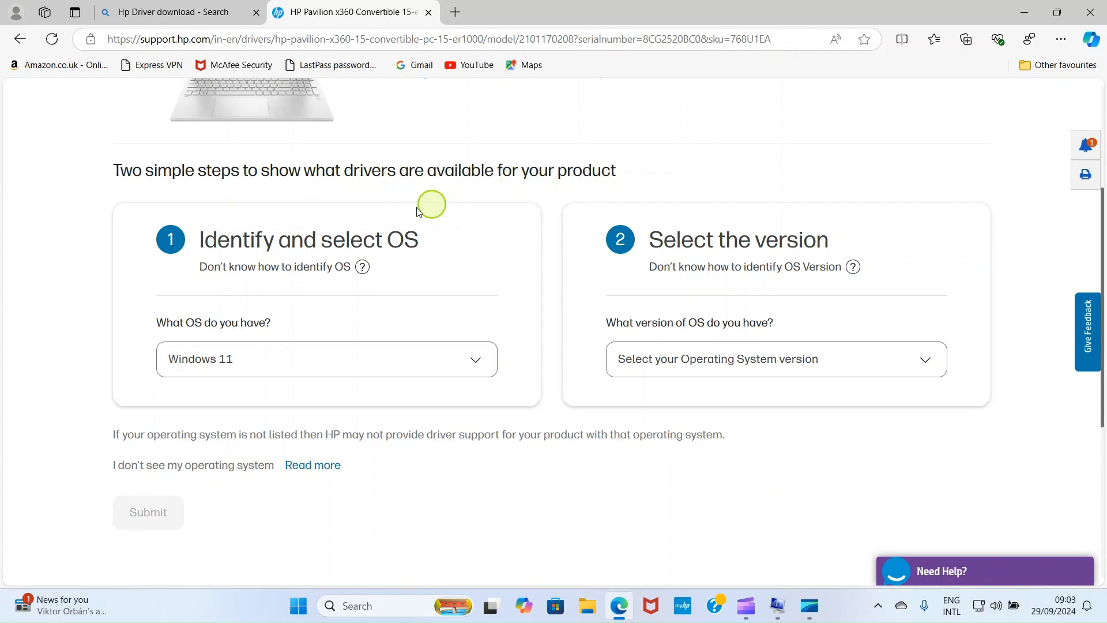
mouse_move(314, 237)
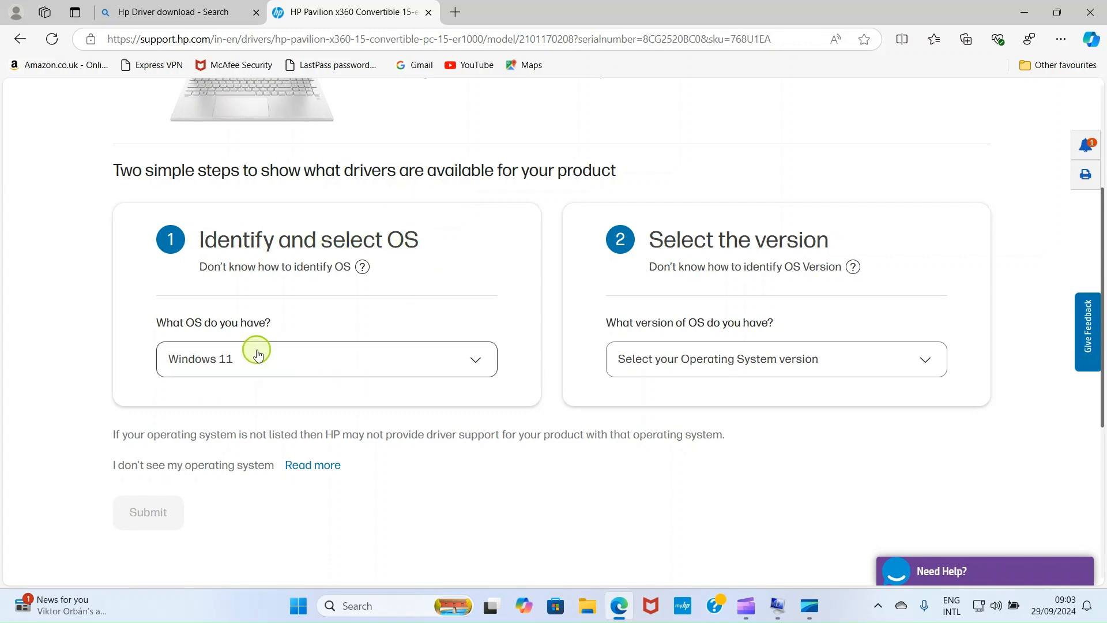
mouse_move(291, 367)
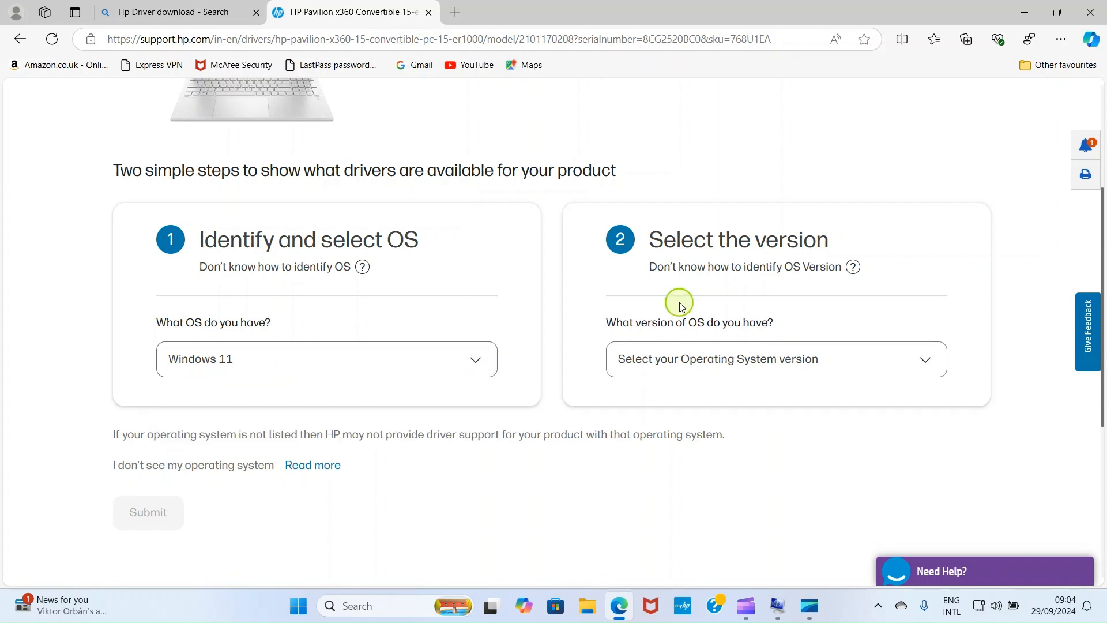
mouse_move(692, 278)
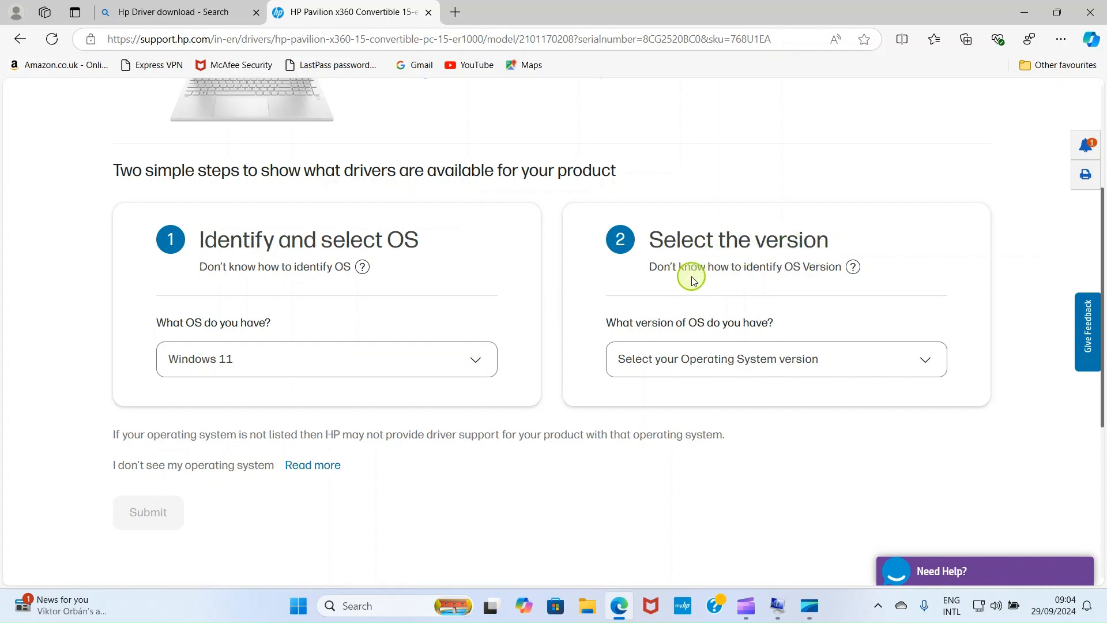
mouse_move(765, 270)
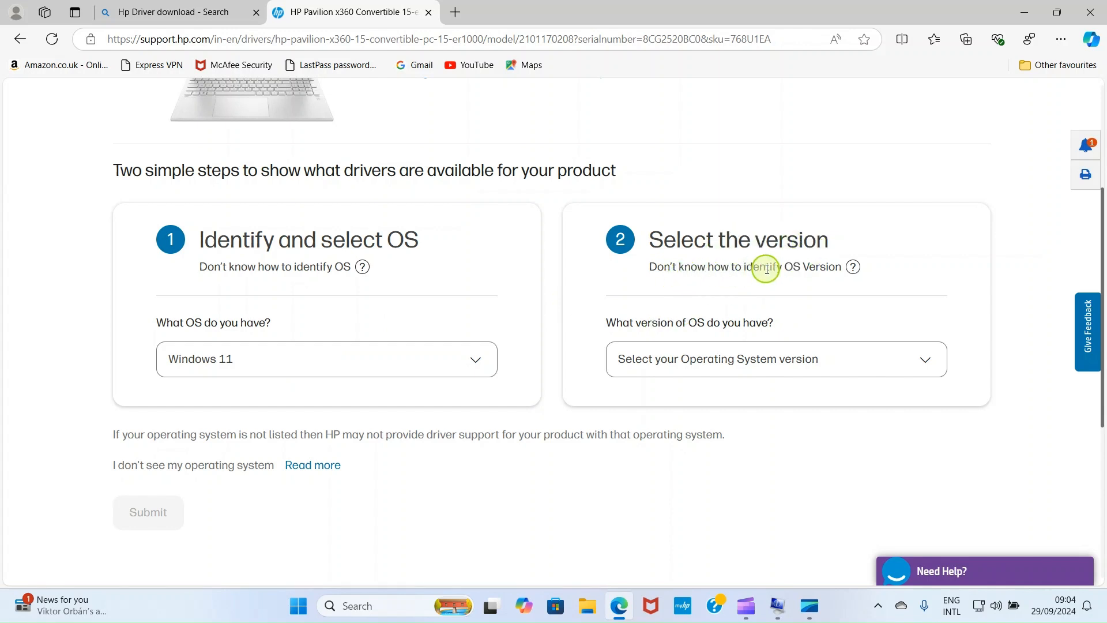
mouse_move(853, 267)
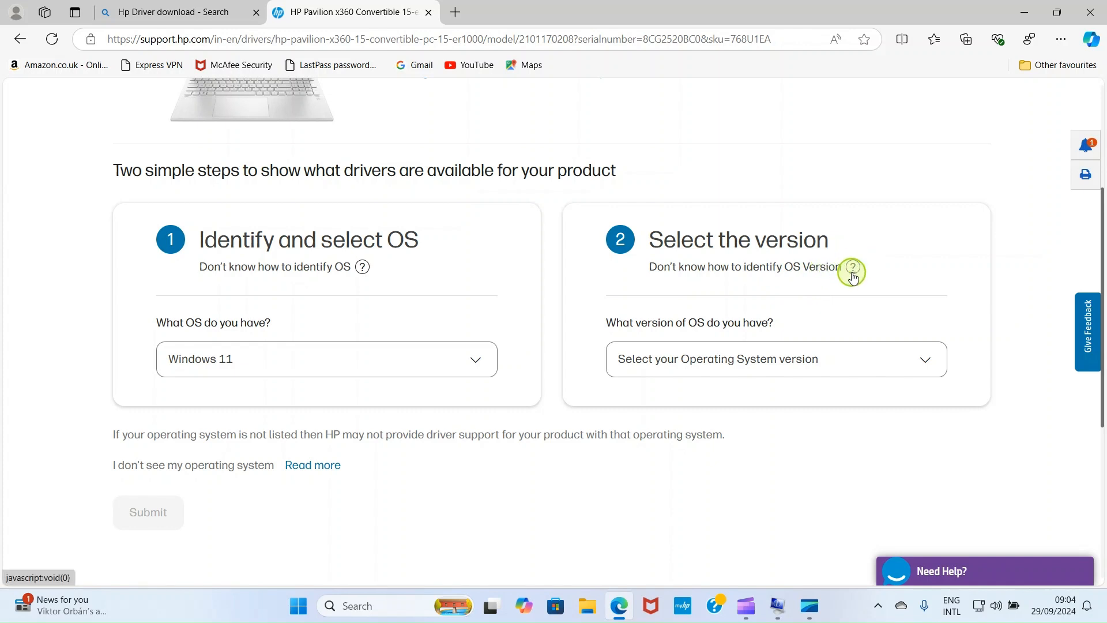
click(853, 271)
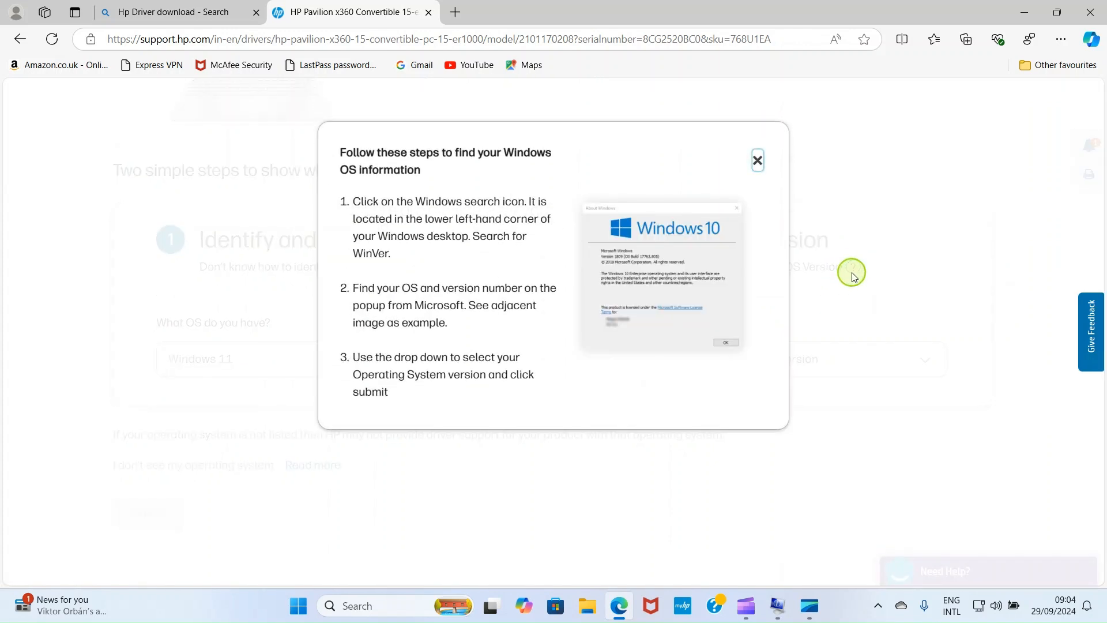
mouse_move(374, 268)
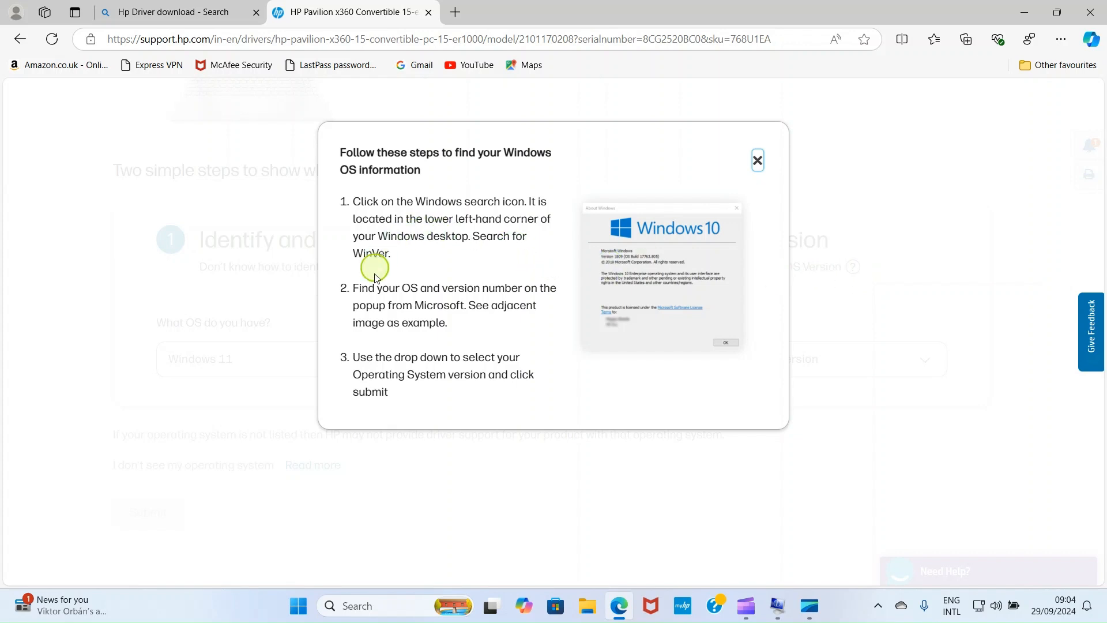
mouse_move(396, 202)
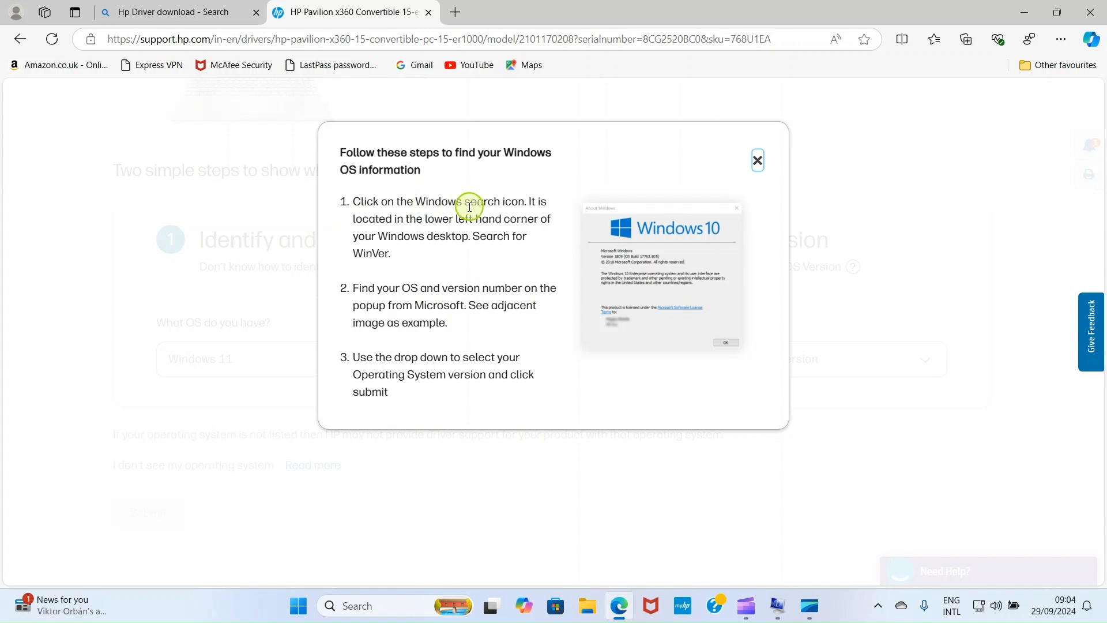
mouse_move(406, 222)
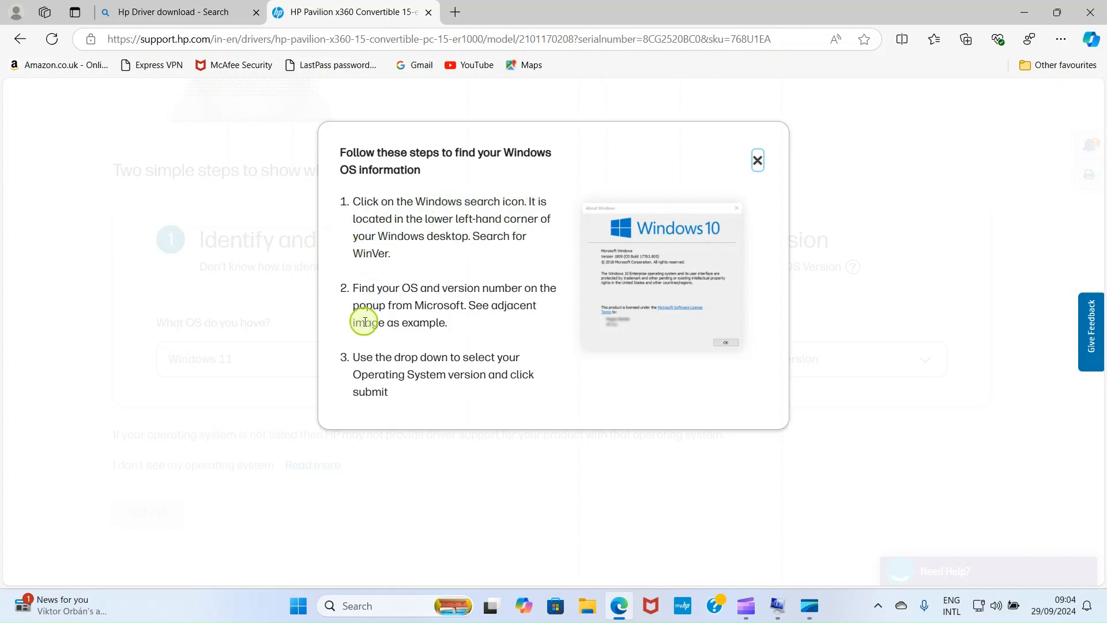
mouse_move(437, 367)
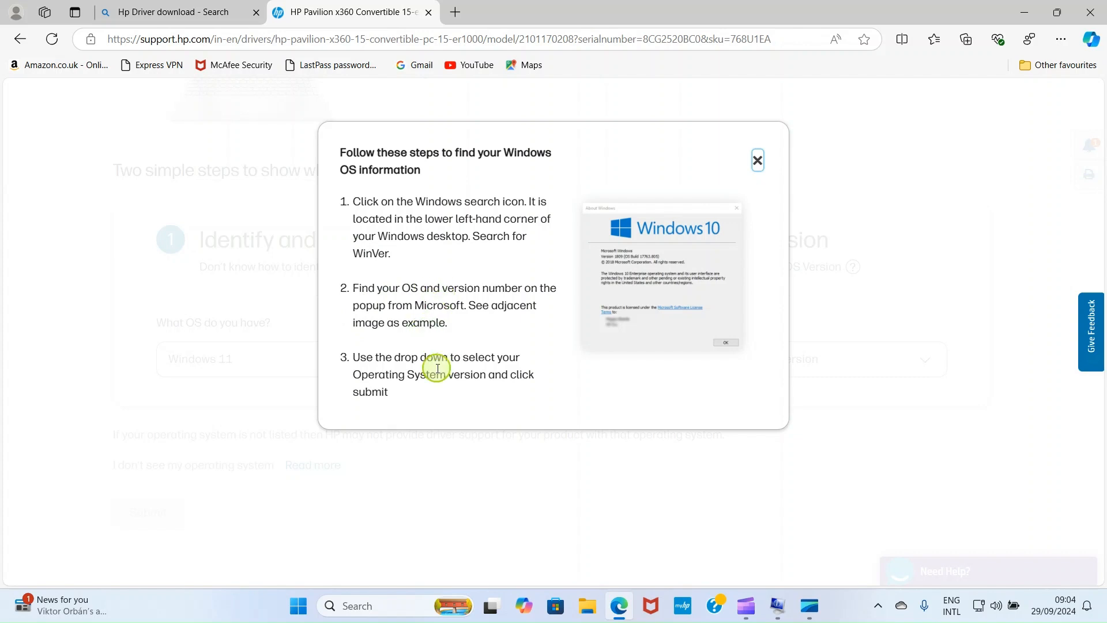
mouse_move(762, 174)
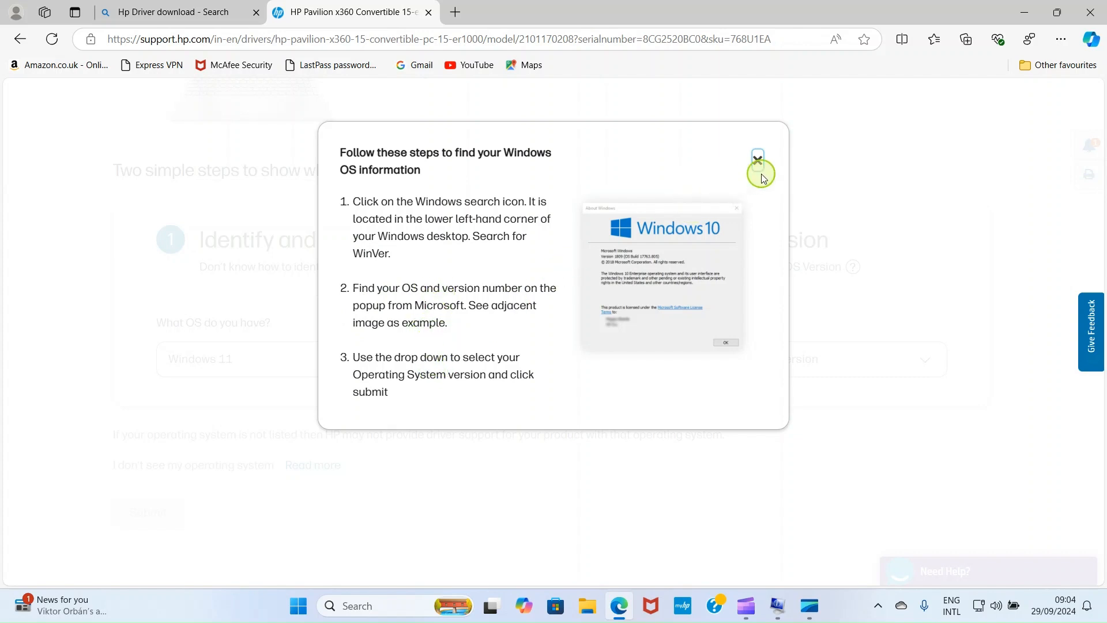
click(756, 156)
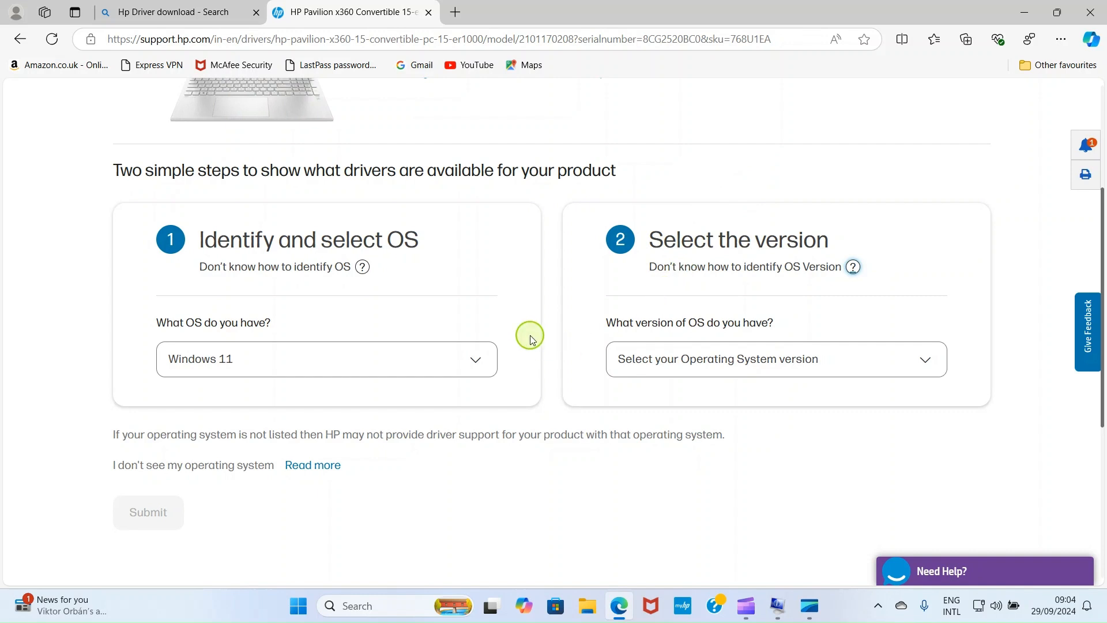
mouse_move(809, 605)
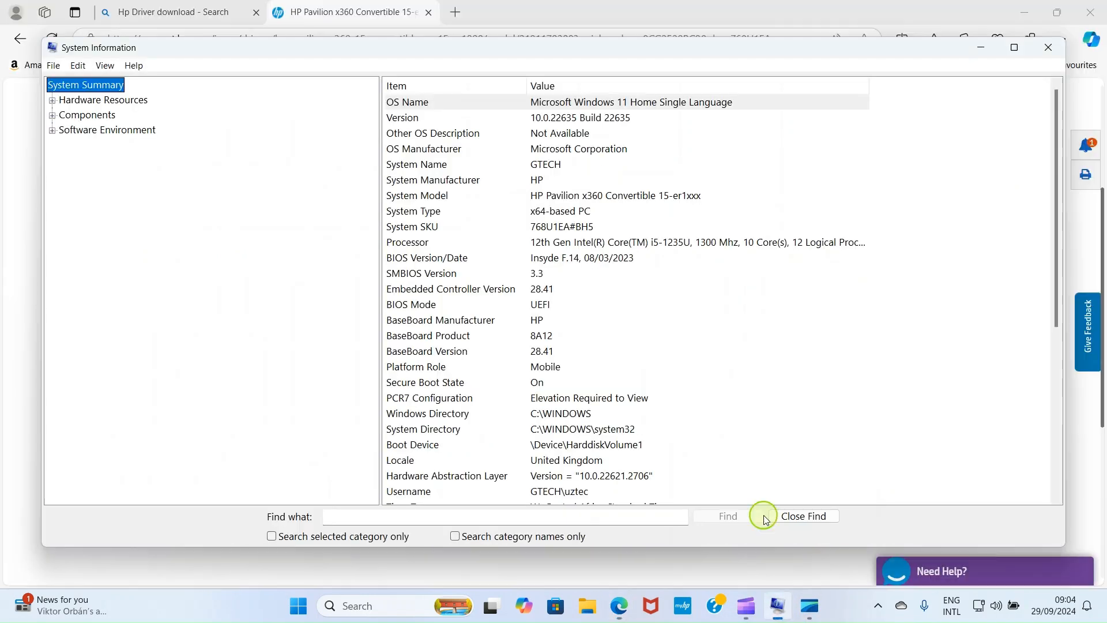
mouse_move(561, 288)
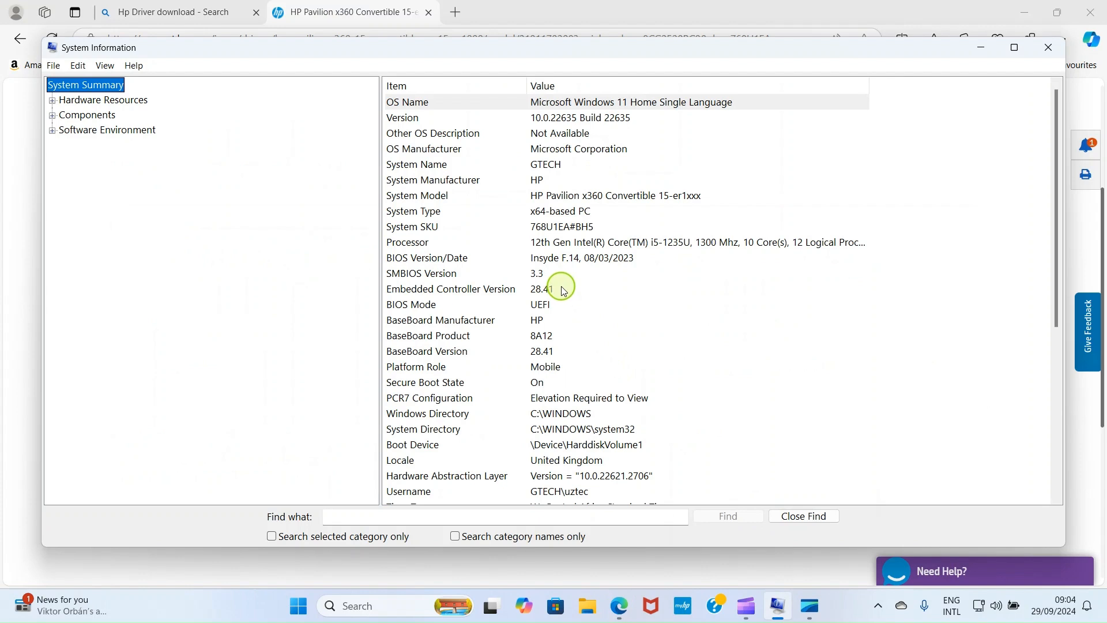
mouse_move(393, 146)
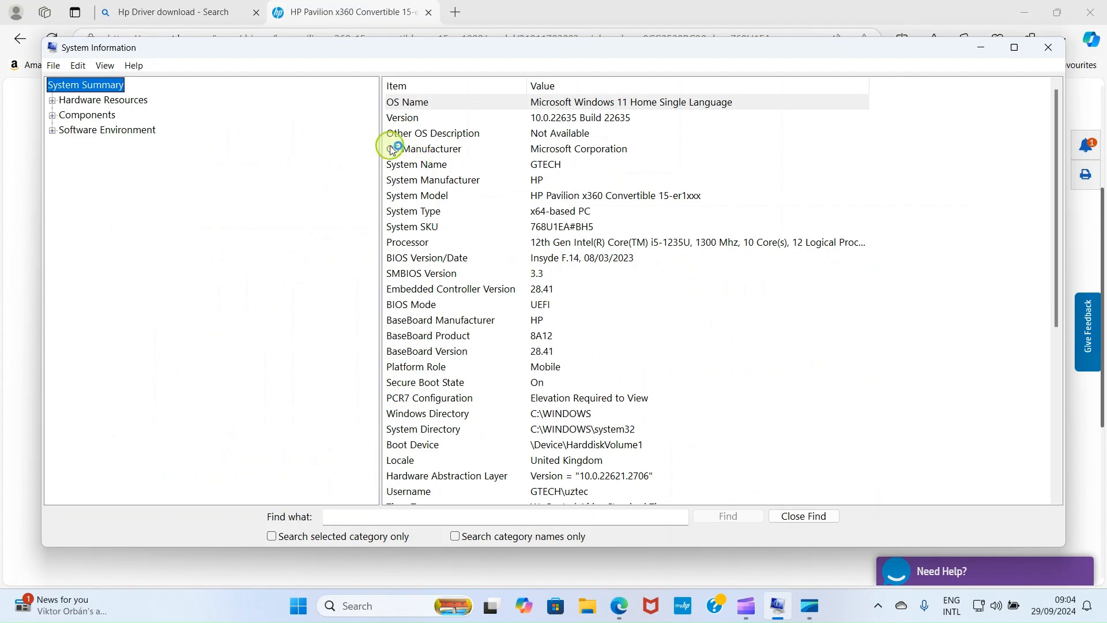
mouse_move(406, 211)
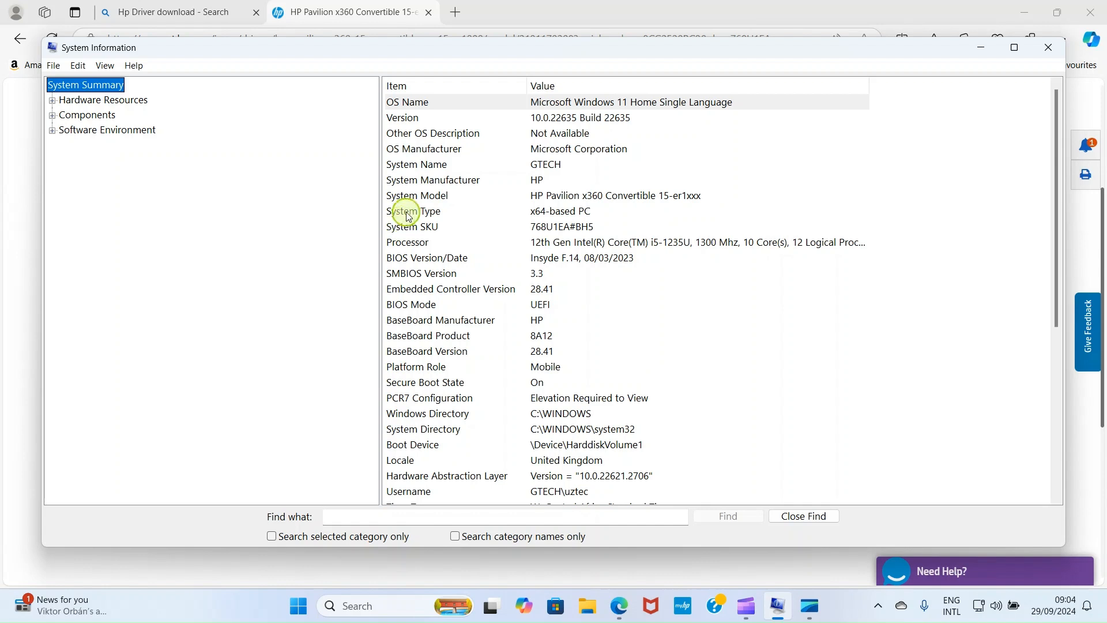
mouse_move(412, 106)
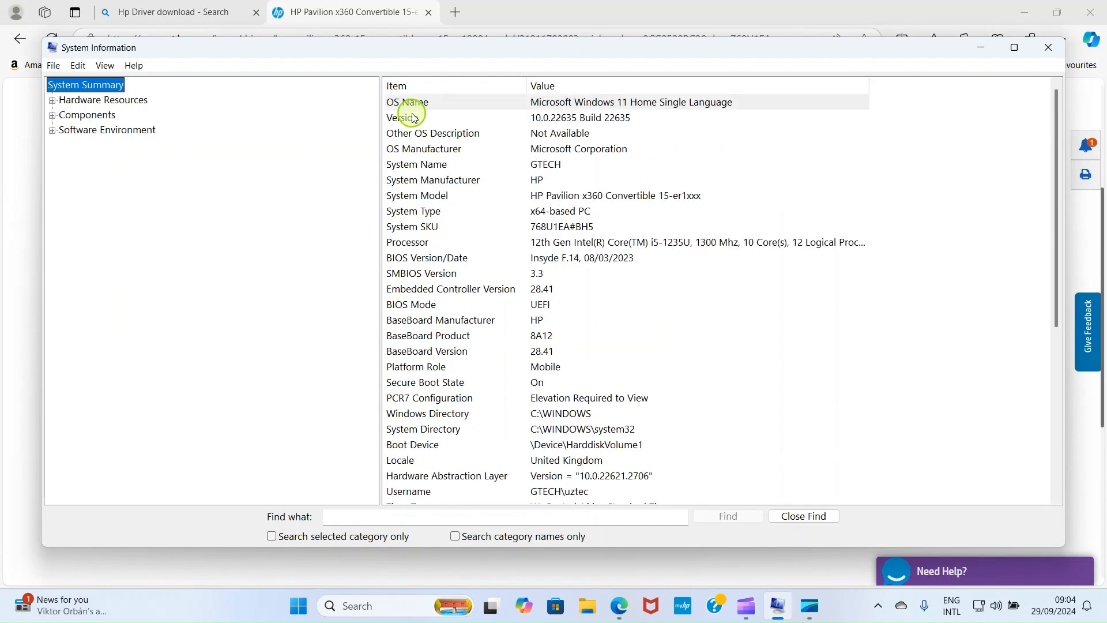
mouse_move(595, 98)
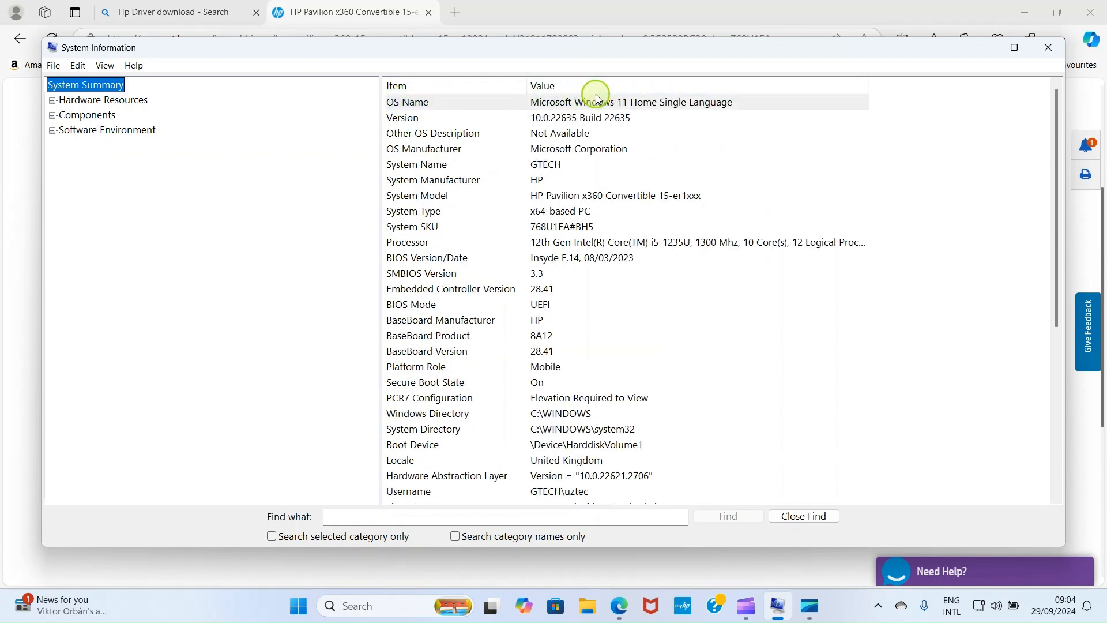
mouse_move(394, 131)
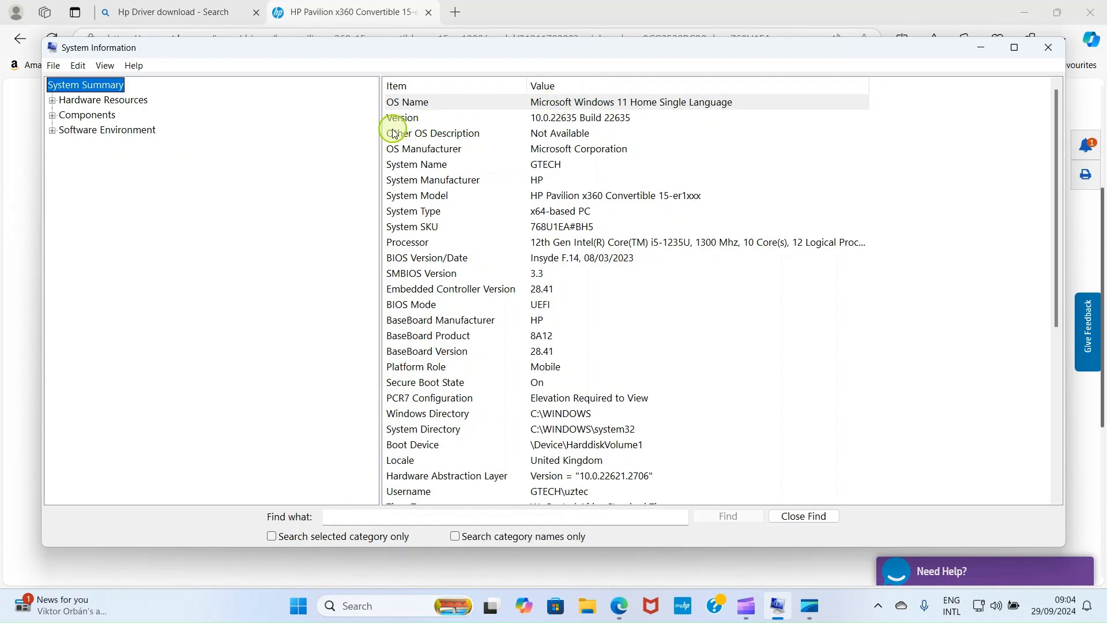
mouse_move(554, 122)
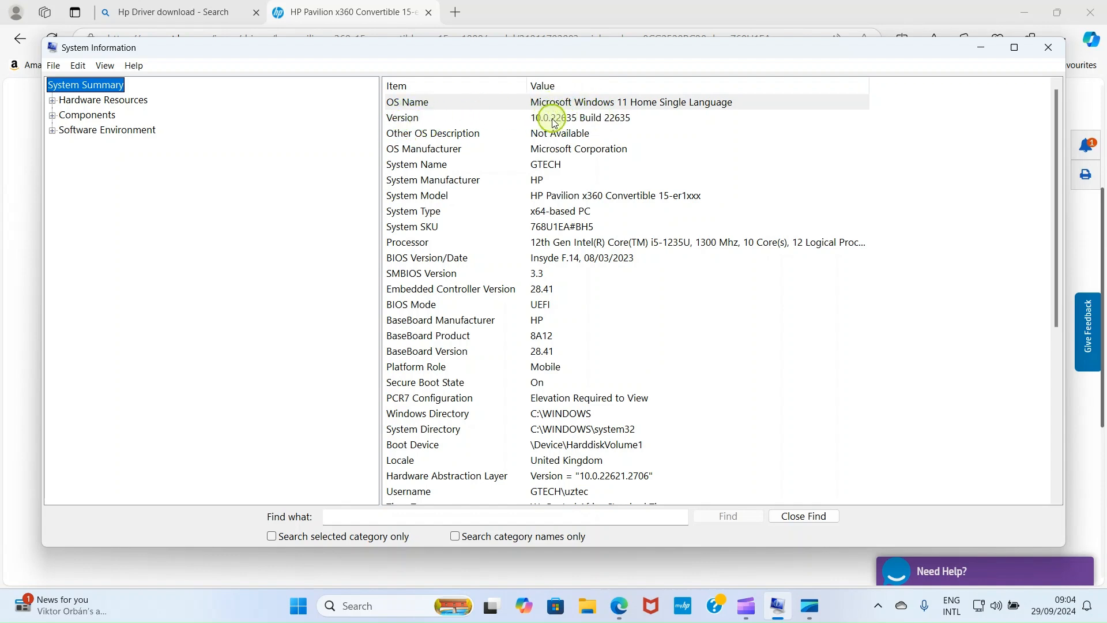
mouse_move(575, 120)
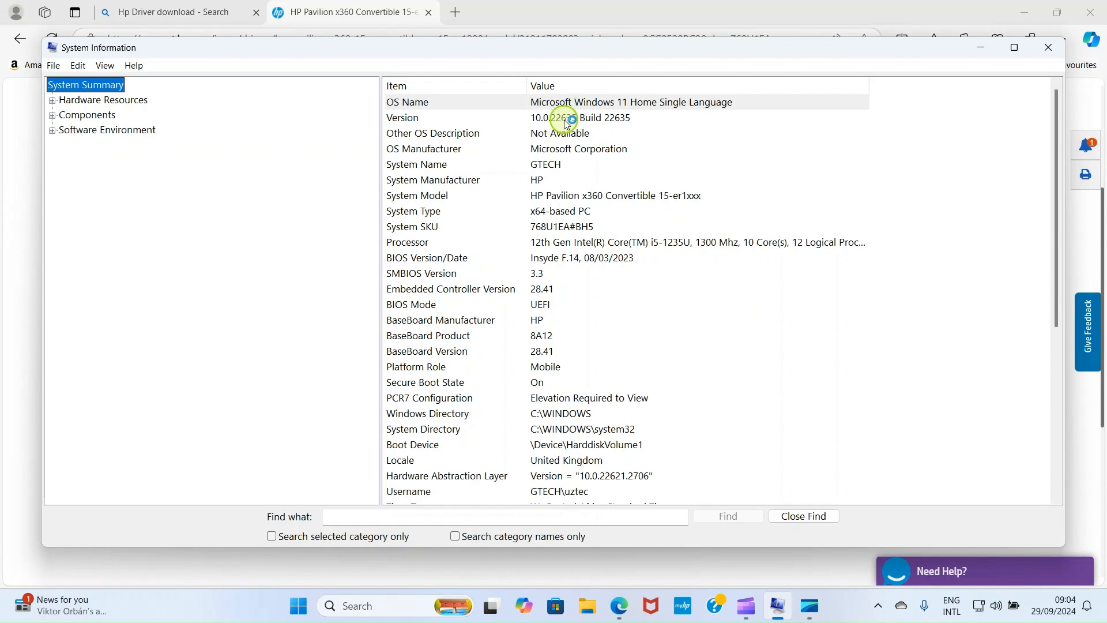
mouse_move(641, 118)
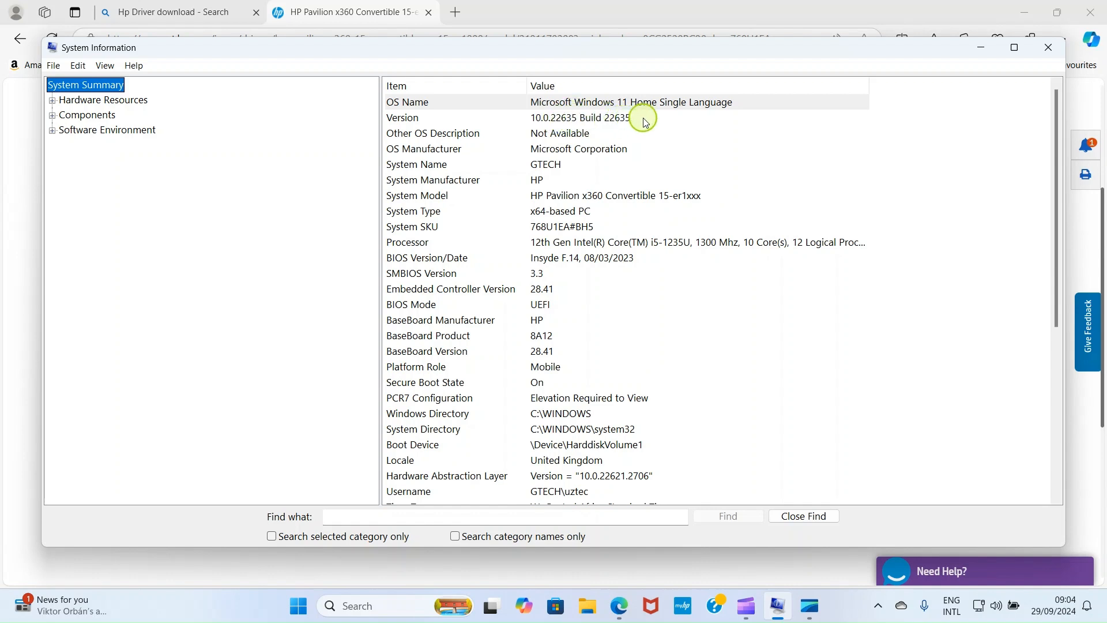
mouse_move(538, 120)
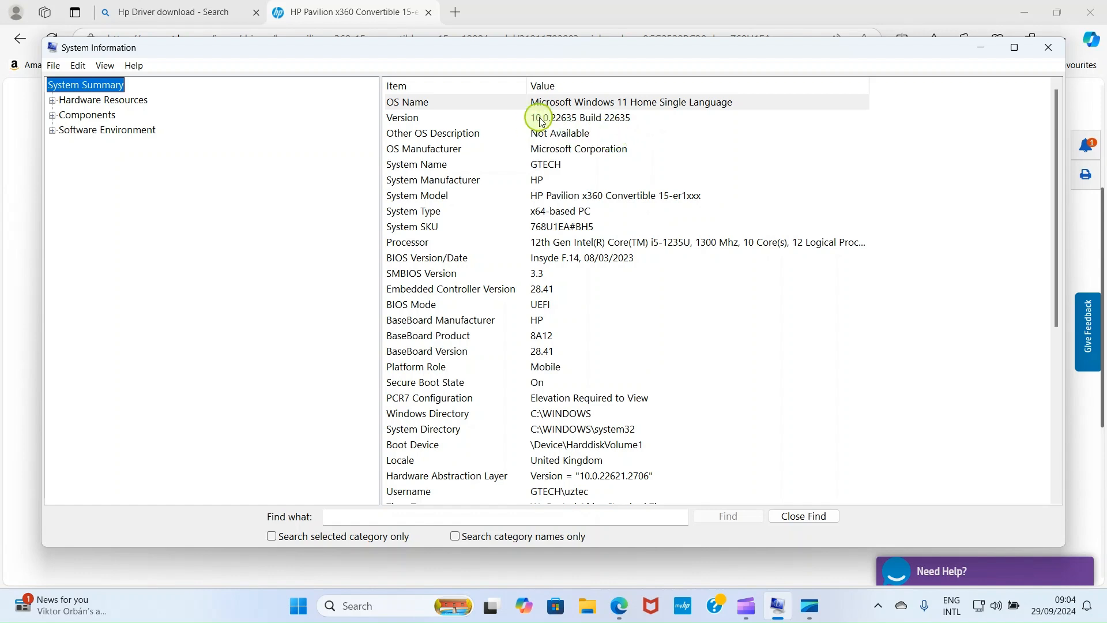
mouse_move(554, 126)
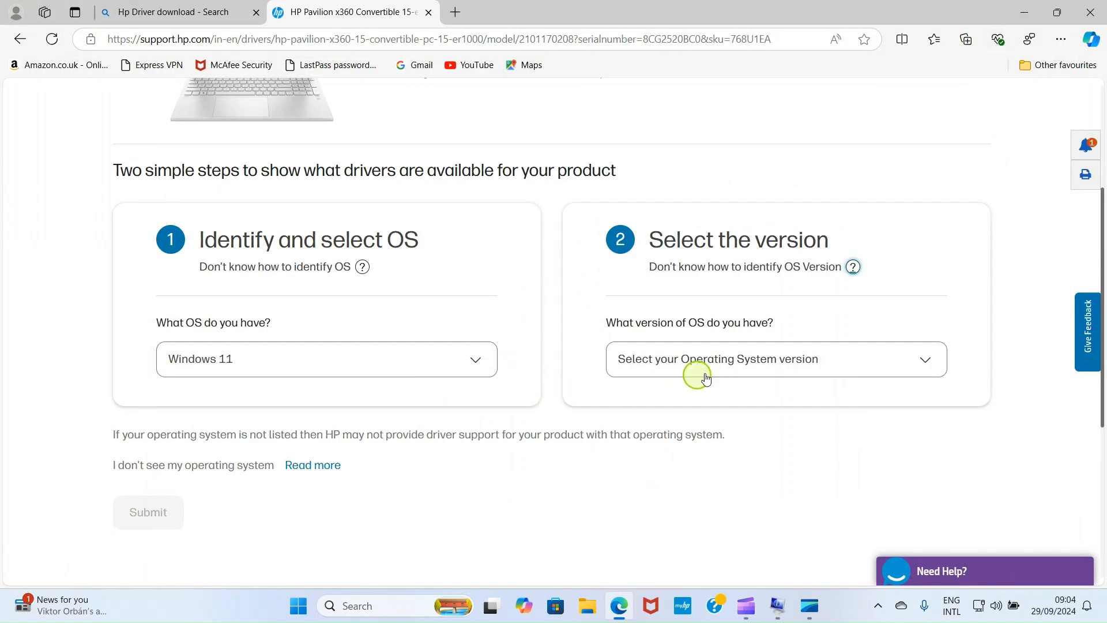
Choose Windows 11 version 22H2 (64-bit) and submit to list available drivers.
click(776, 358)
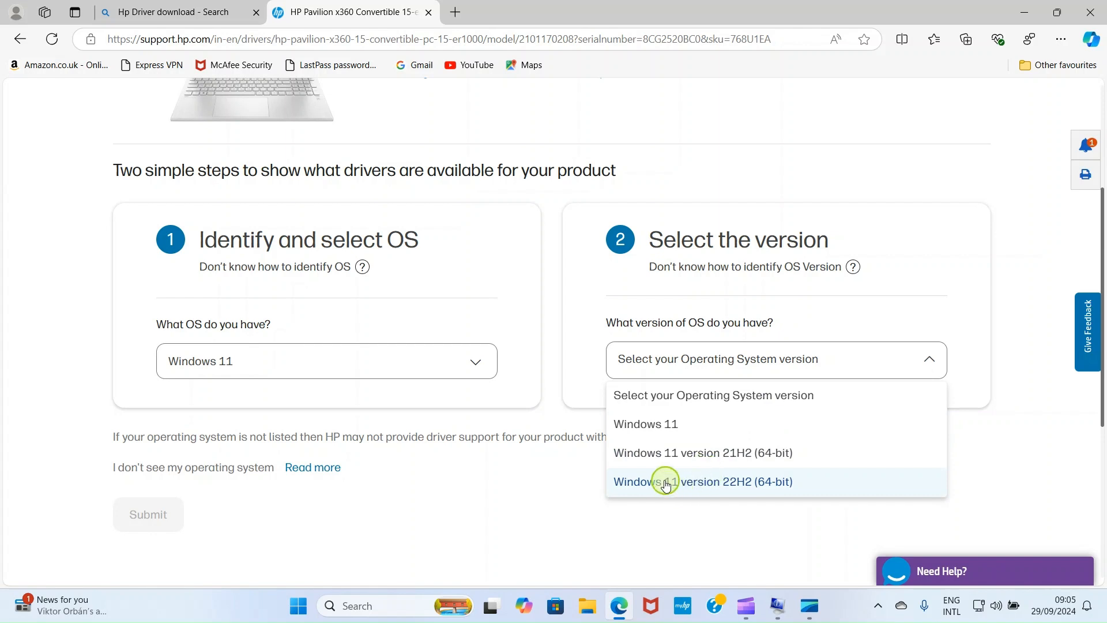
mouse_move(739, 487)
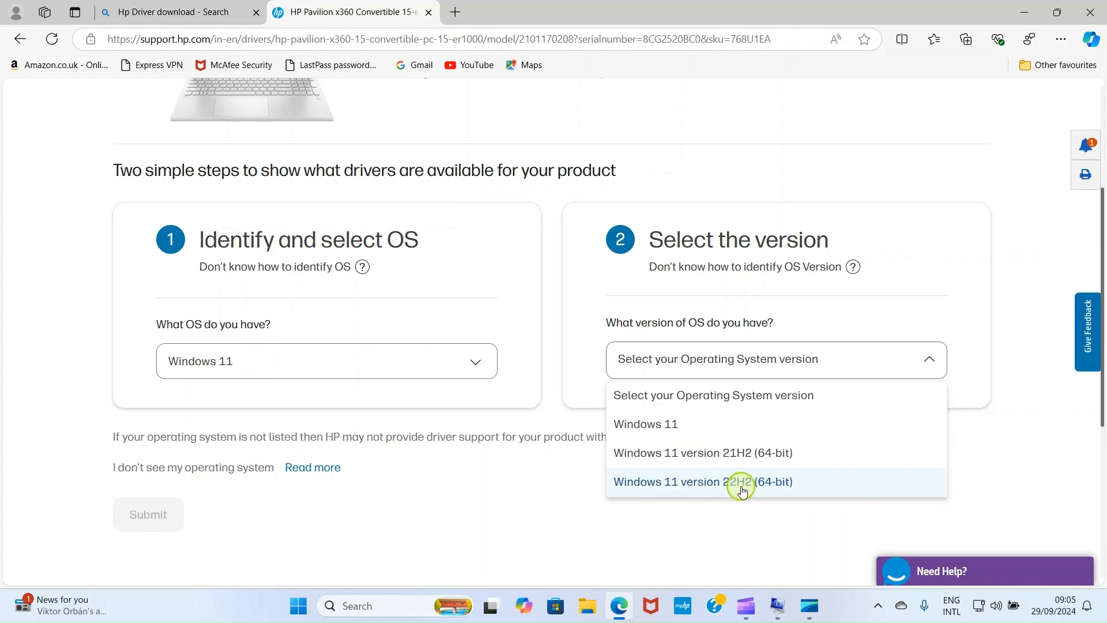
mouse_move(755, 491)
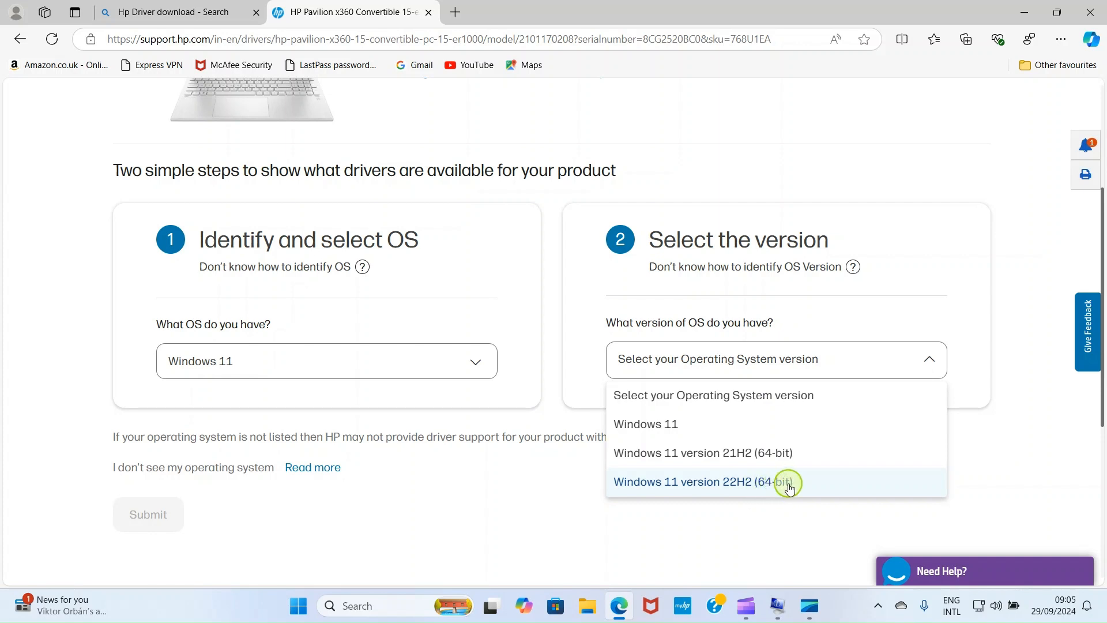
mouse_move(751, 453)
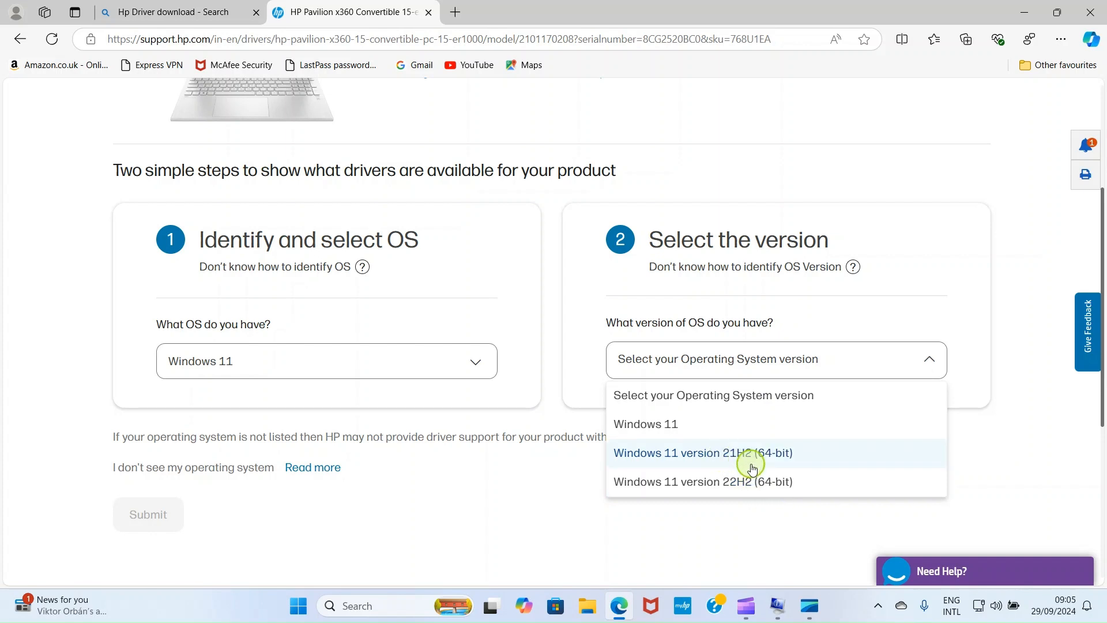
mouse_move(716, 486)
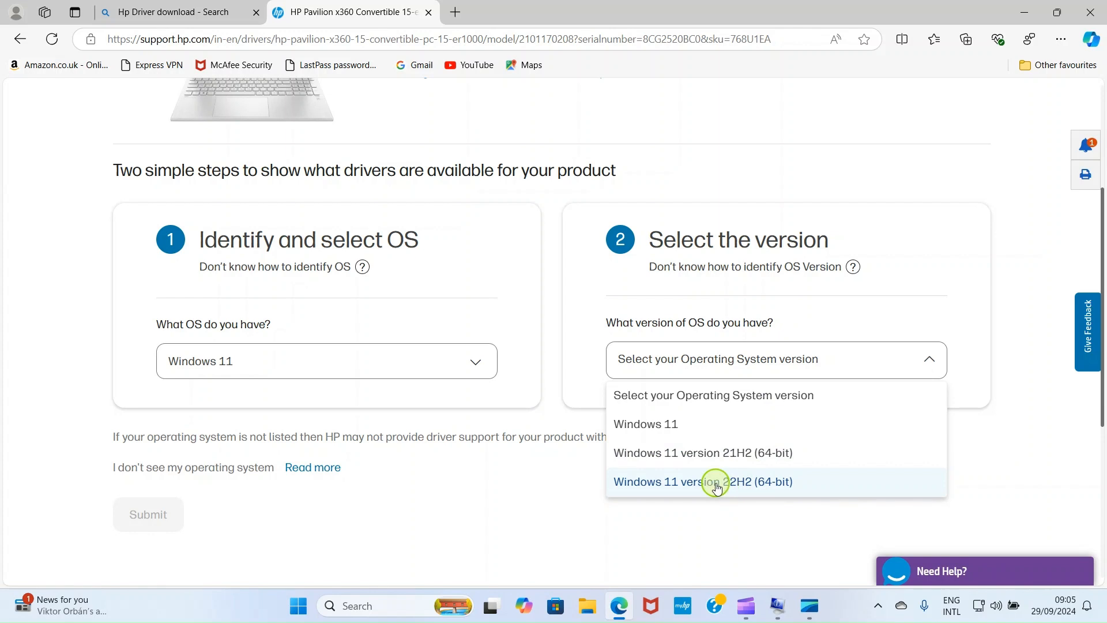
click(702, 481)
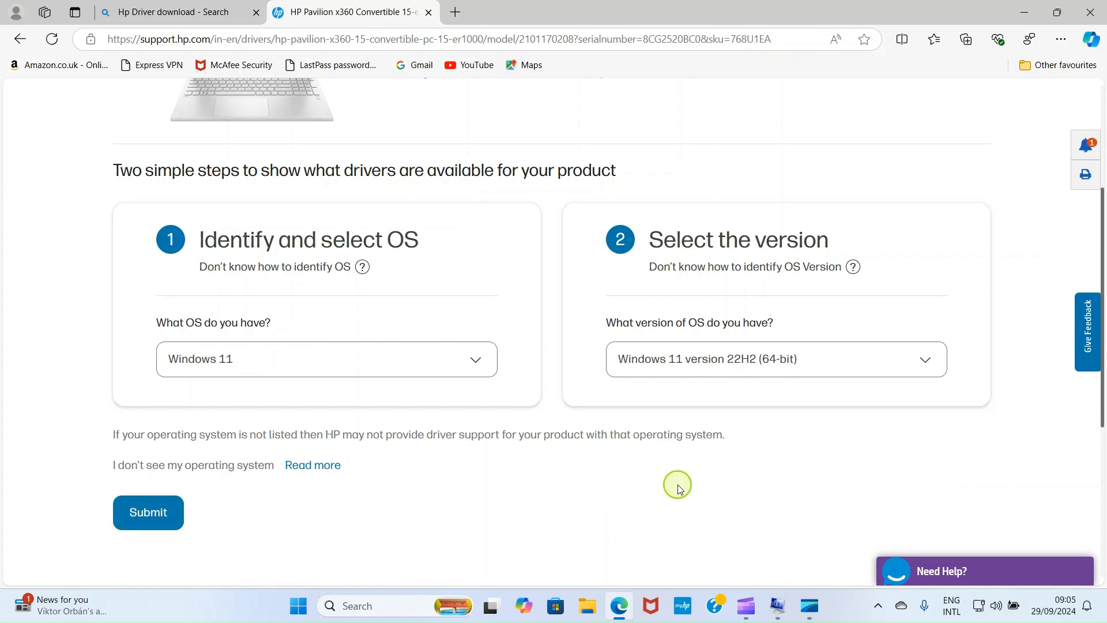
click(147, 512)
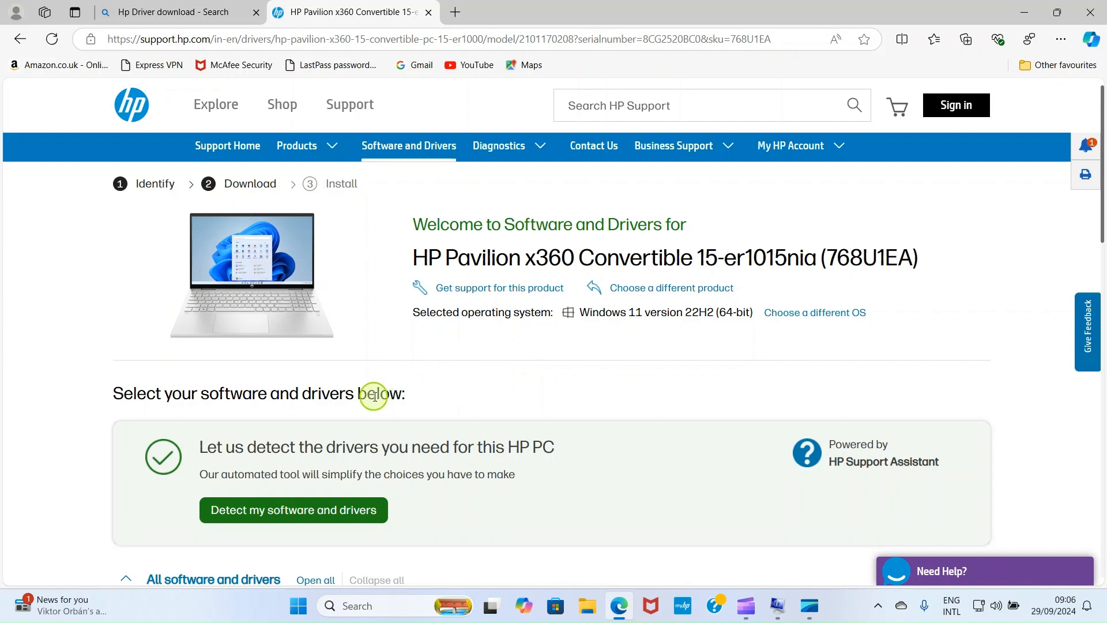
mouse_move(368, 396)
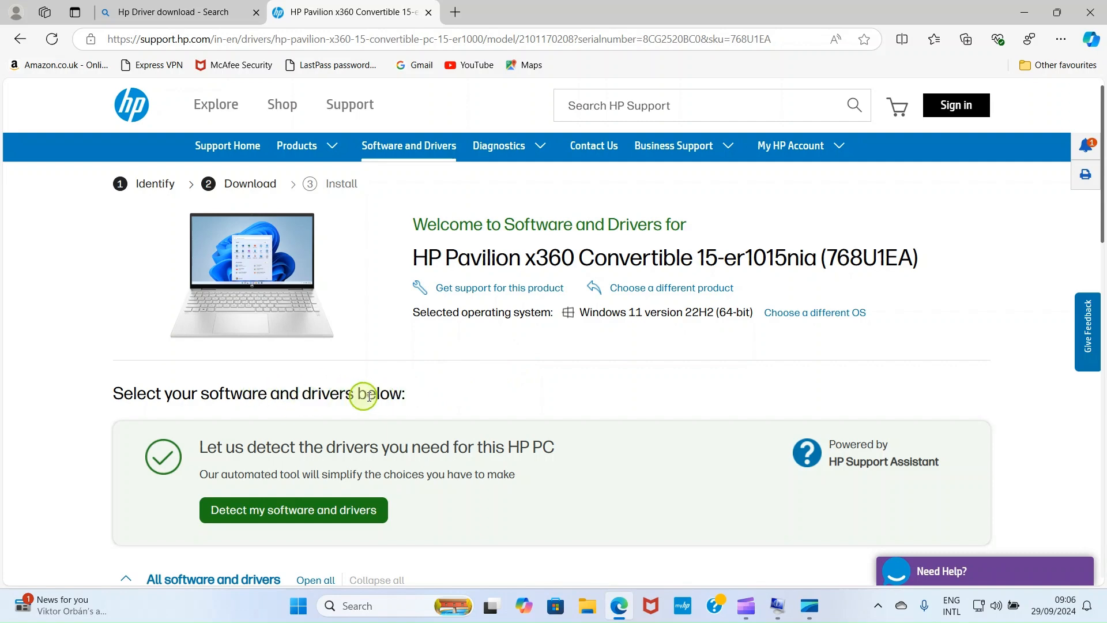
Scroll down and expand BIOS-System Firmware to show HP Notebook System BIOS Update F.15 Rev.A.
scroll(down, 3)
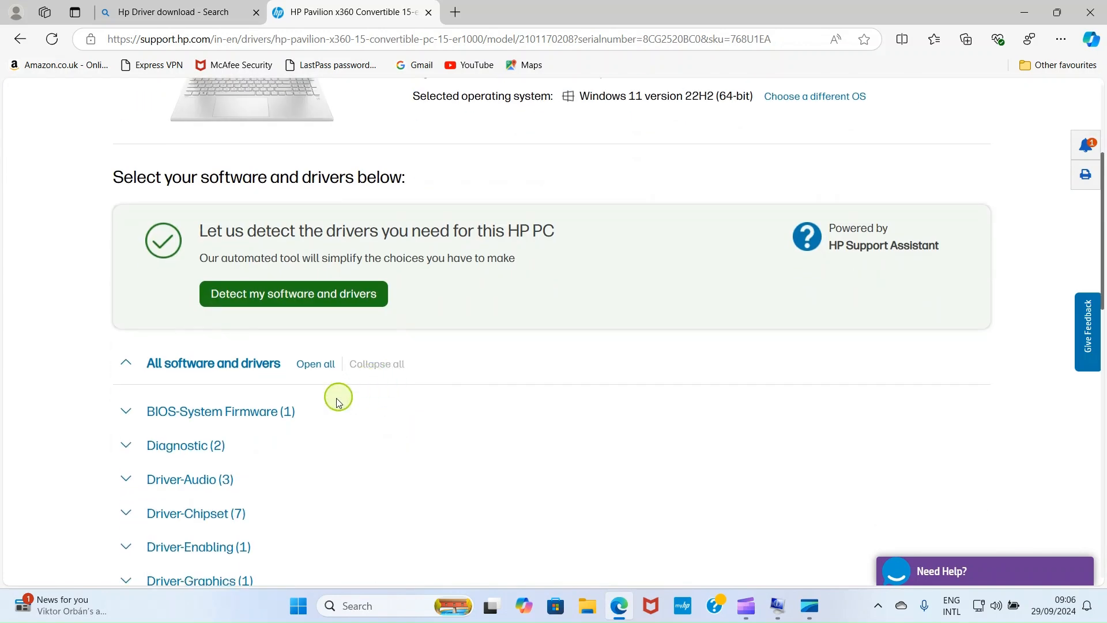
scroll(down, 3)
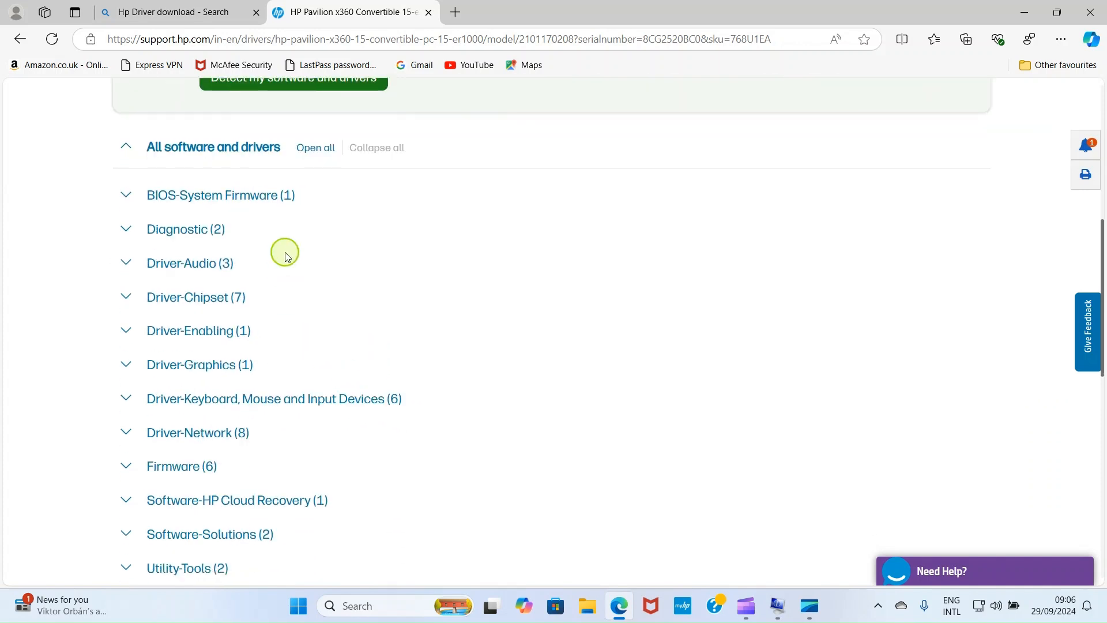
mouse_move(216, 205)
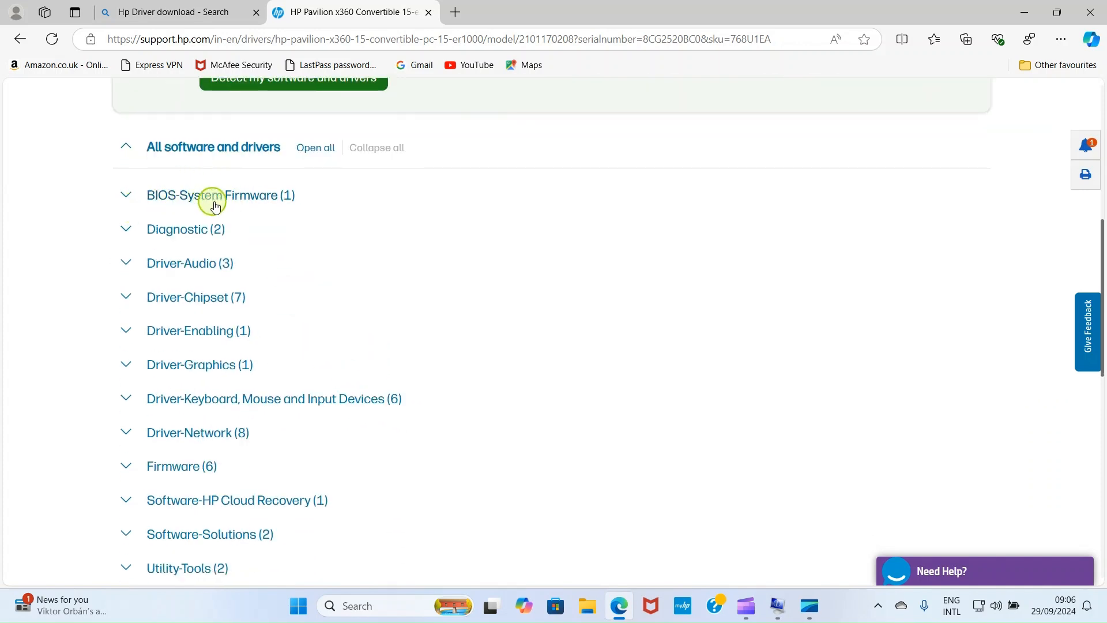
mouse_move(279, 201)
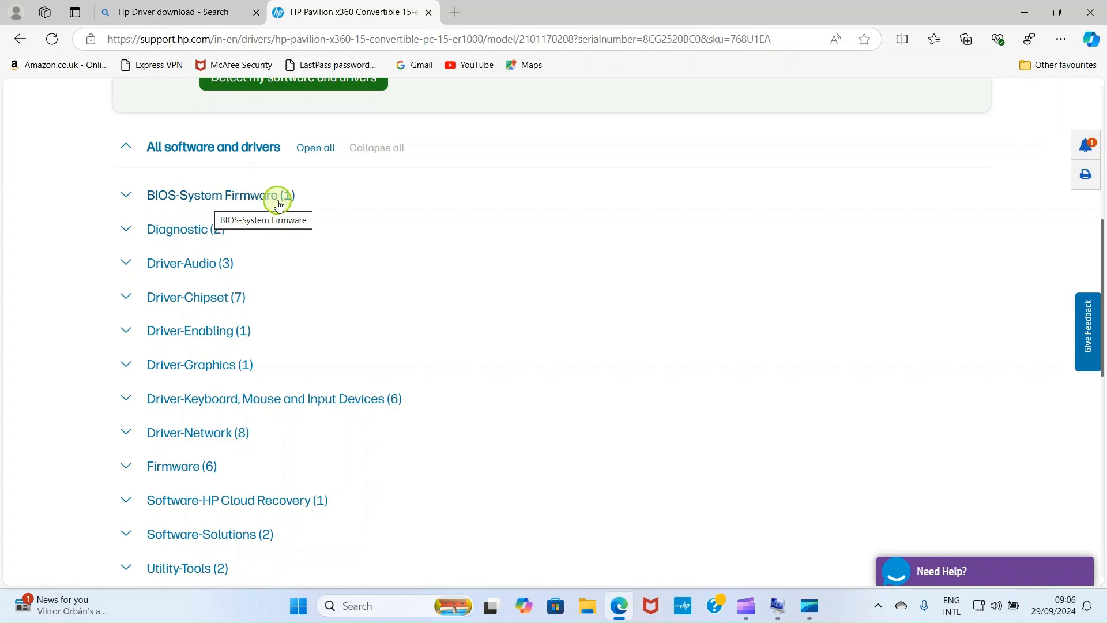
click(220, 195)
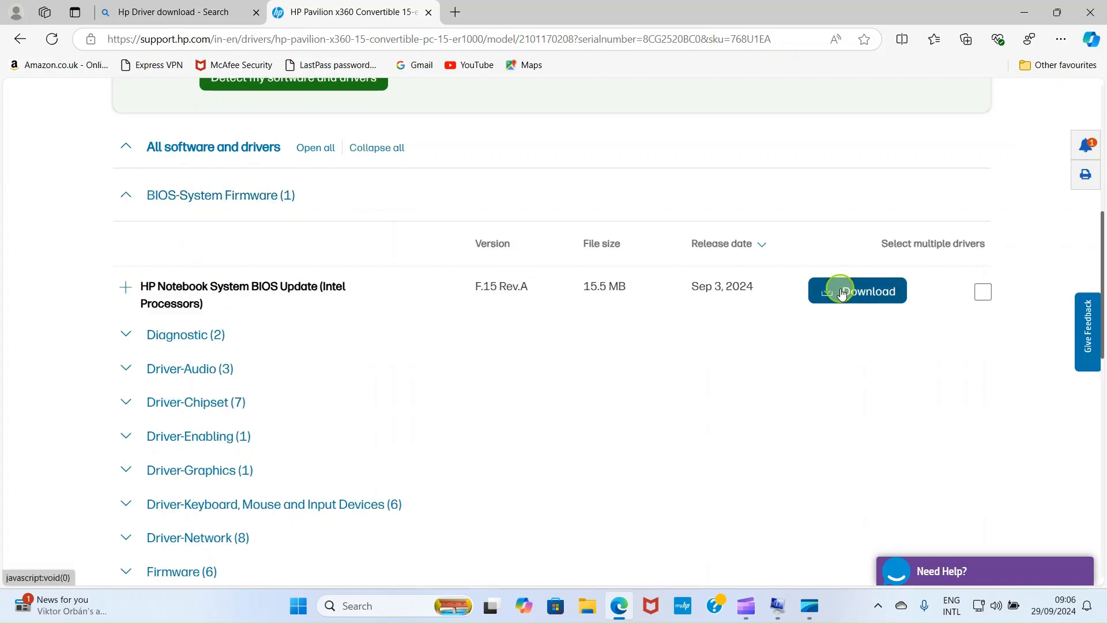
mouse_move(856, 290)
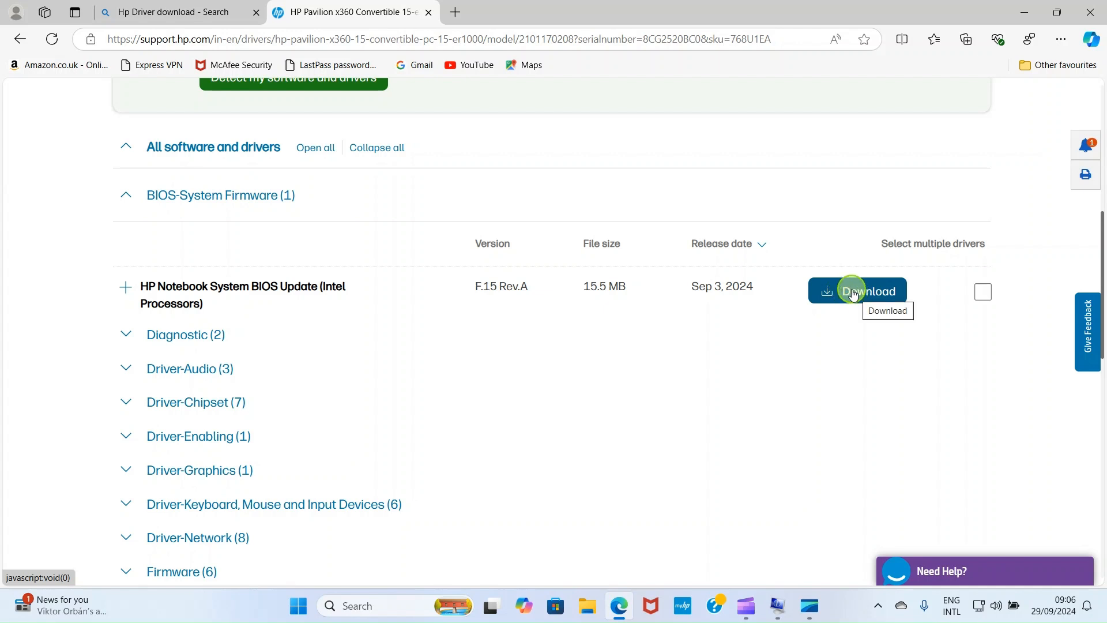
mouse_move(717, 286)
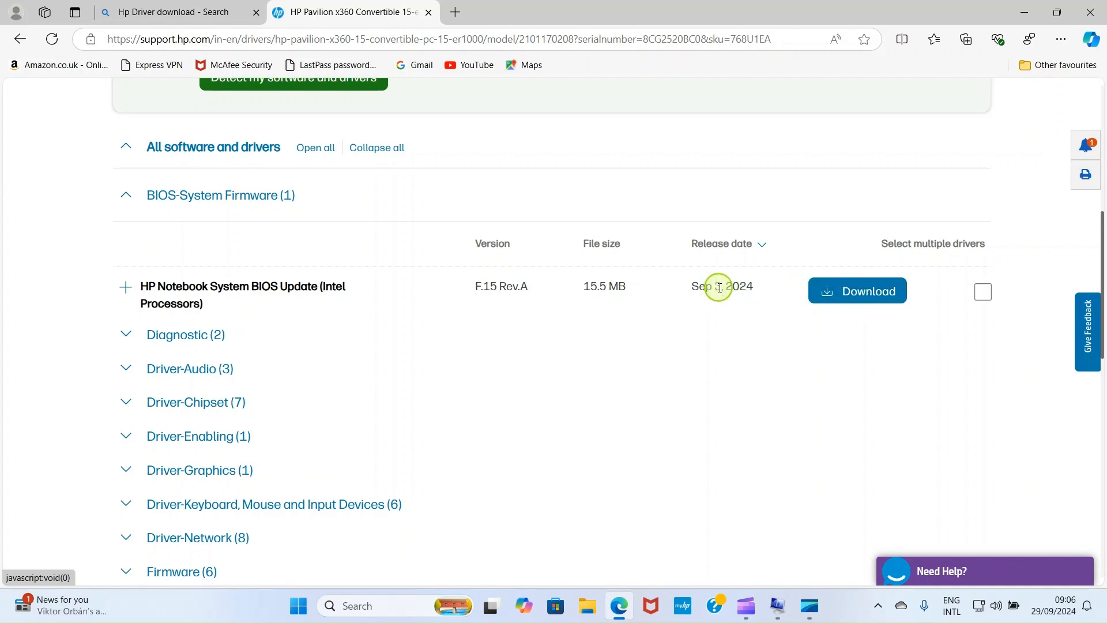
mouse_move(724, 289)
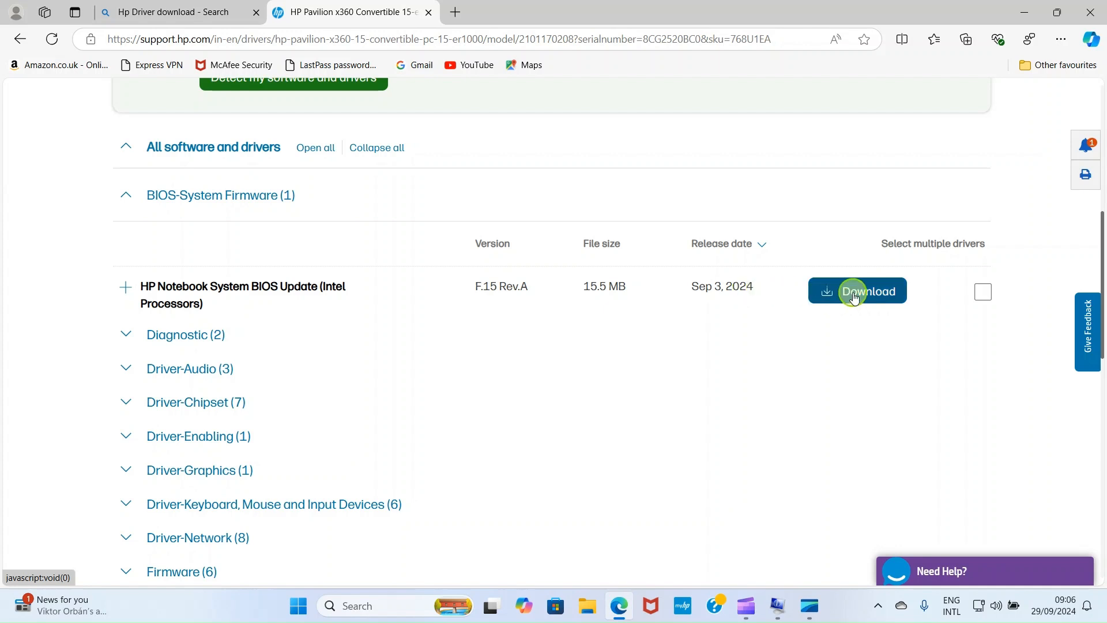
Request the HP Notebook System BIOS Update (Intel Processors) download.
click(856, 291)
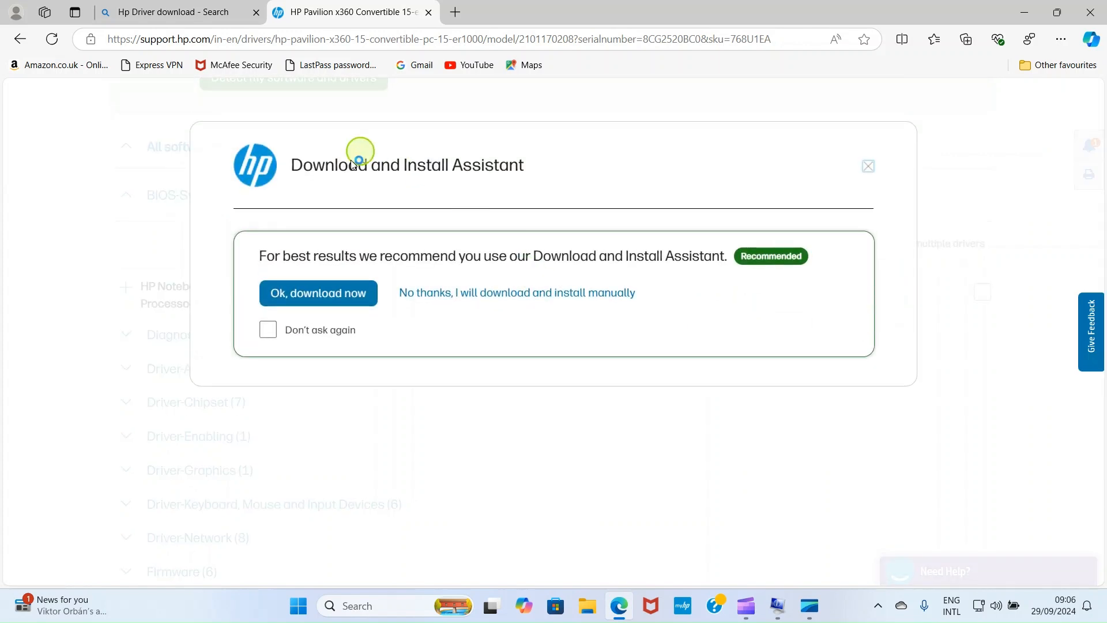
mouse_move(518, 173)
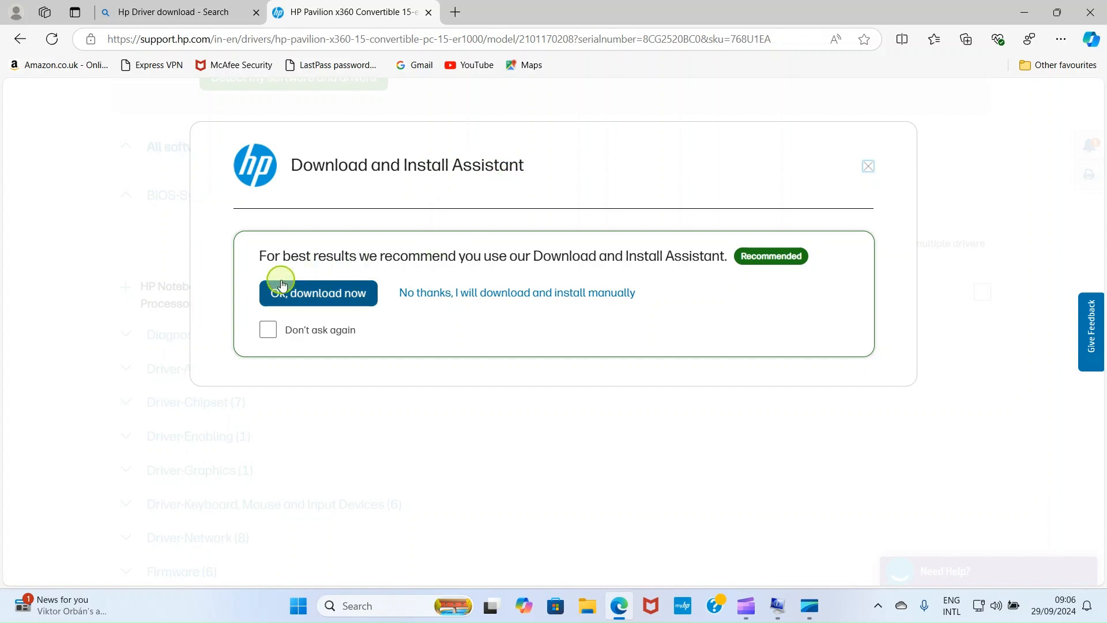
mouse_move(520, 255)
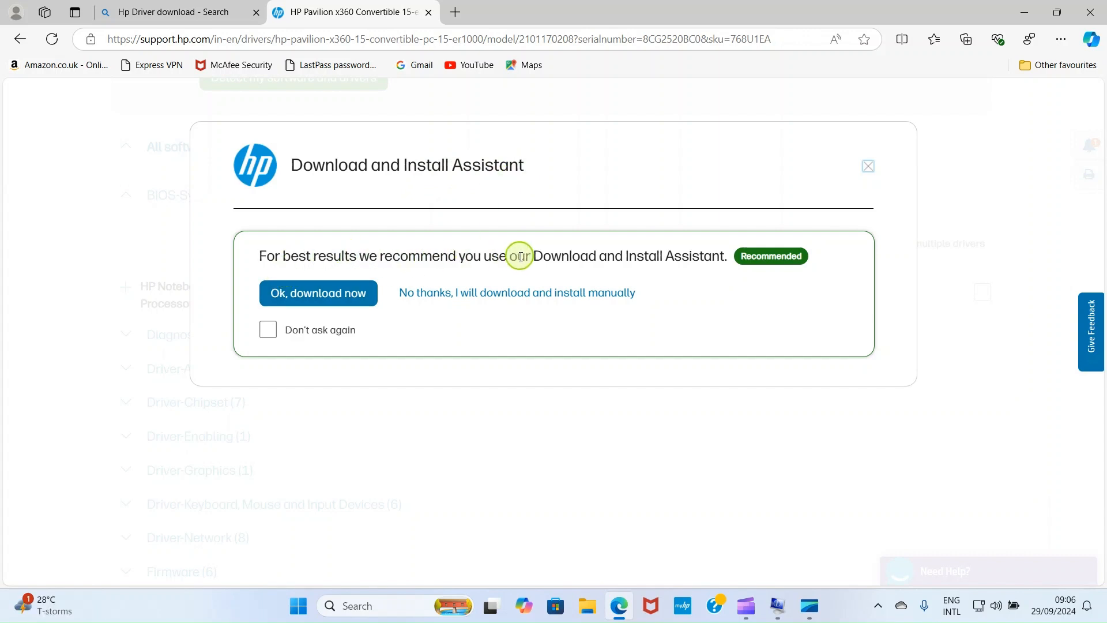
mouse_move(628, 255)
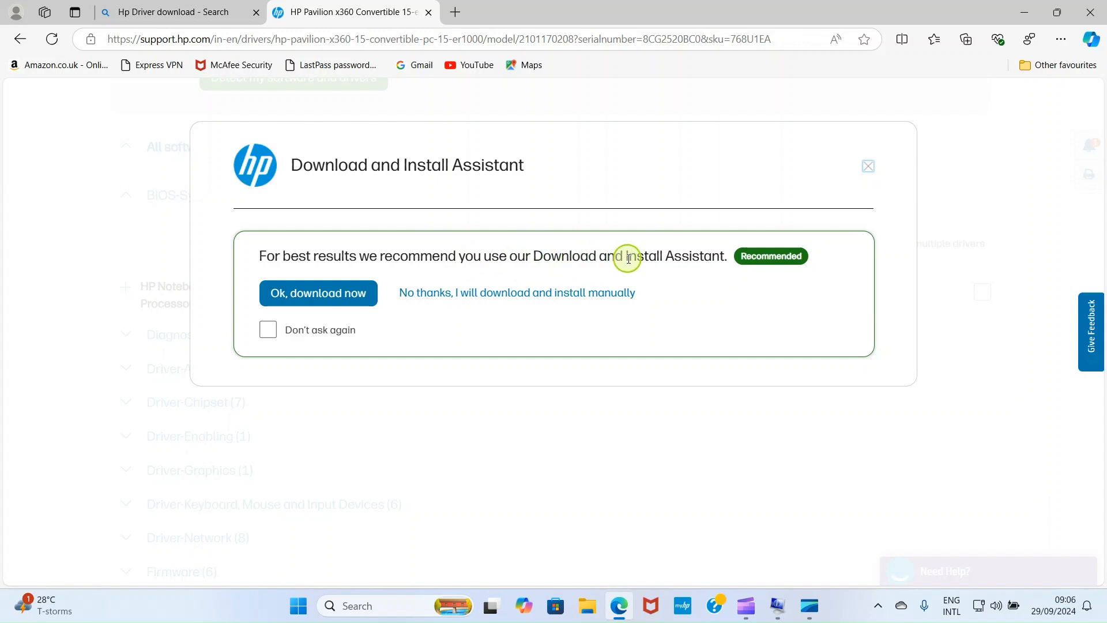
mouse_move(670, 252)
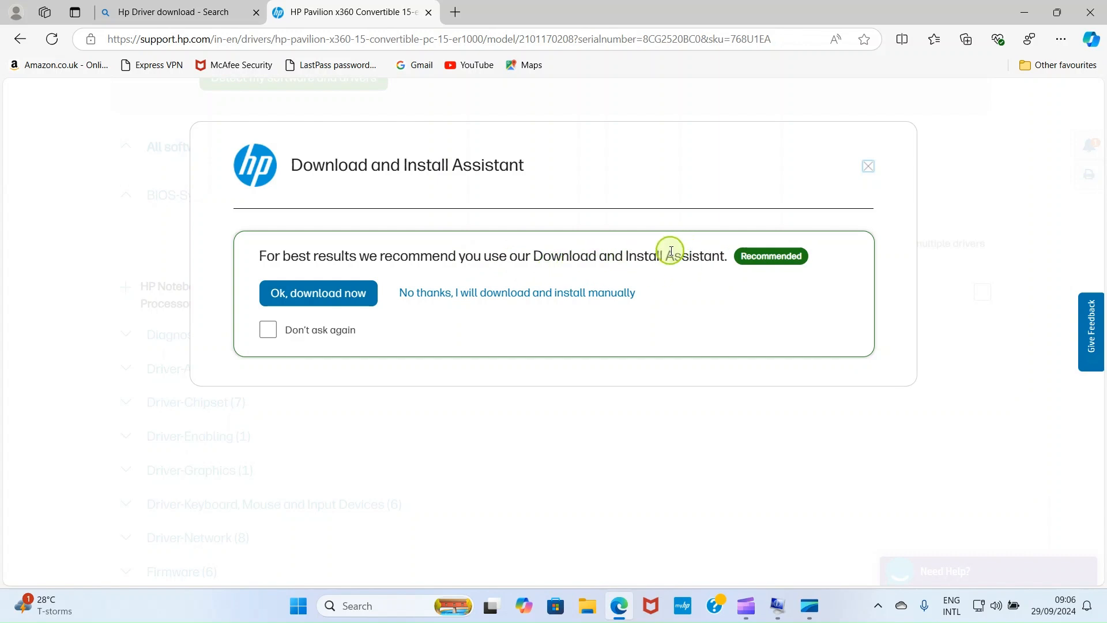
mouse_move(669, 260)
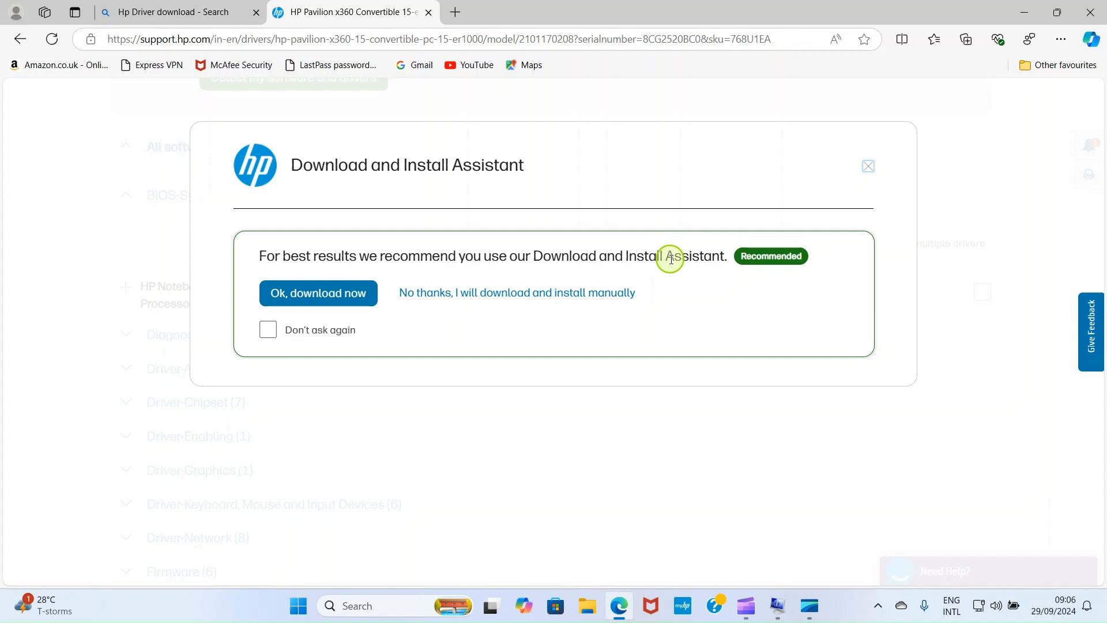
mouse_move(379, 280)
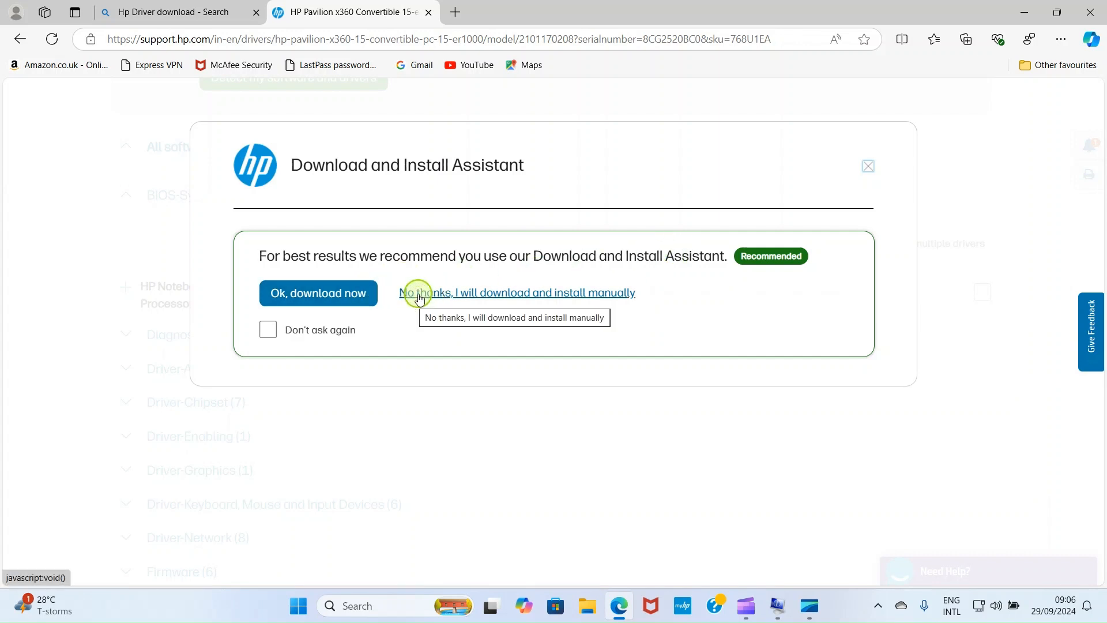
mouse_move(478, 291)
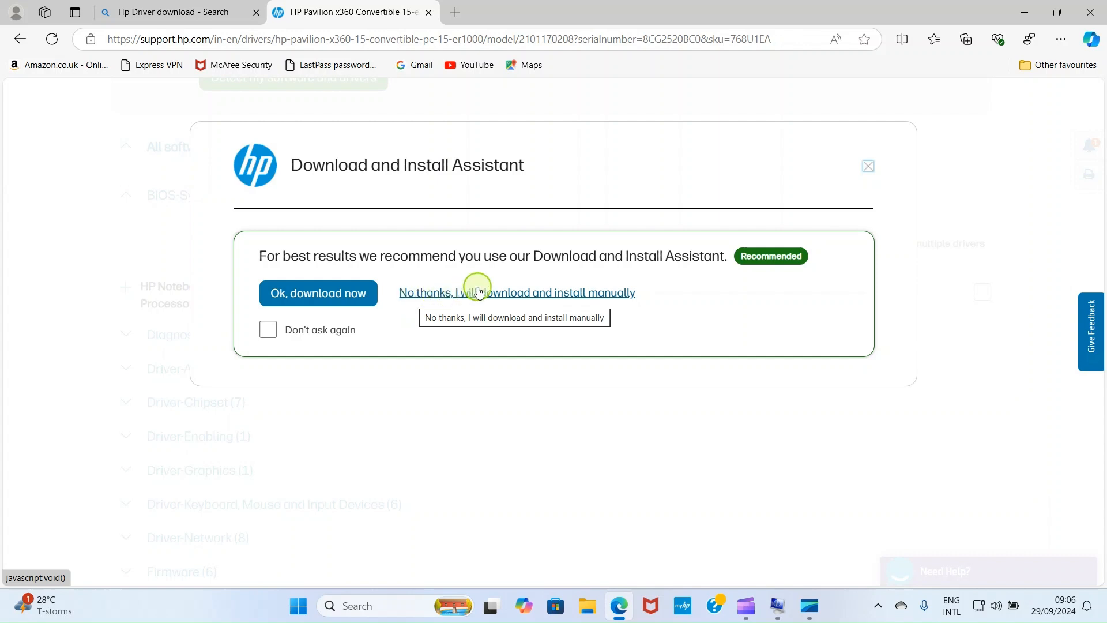
mouse_move(549, 293)
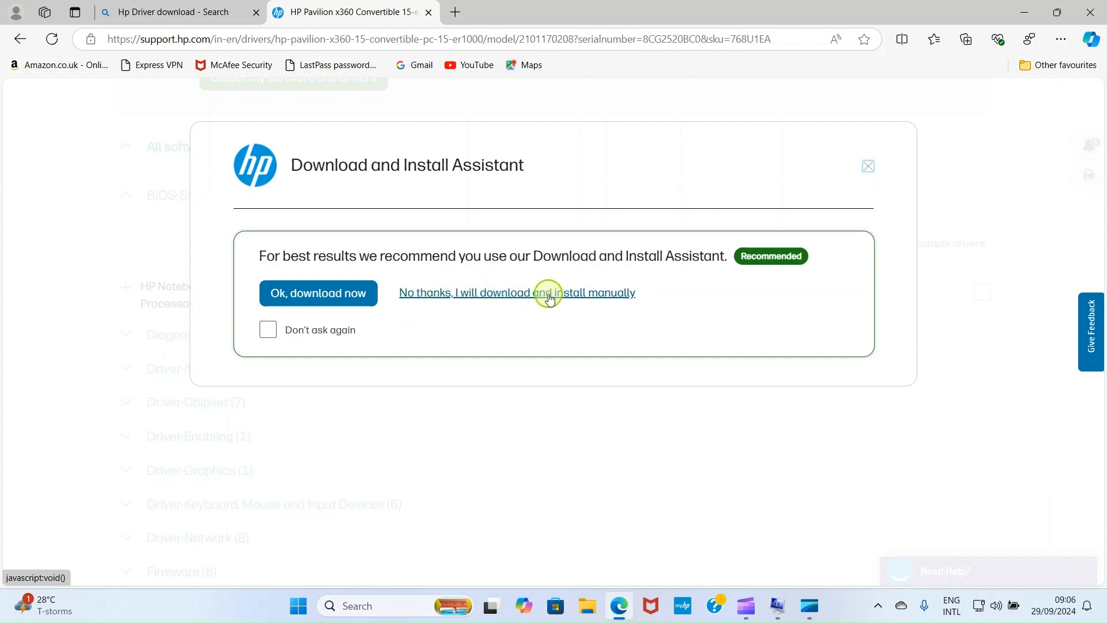
Decline the assistant, download sp154748.exe manually, and dismiss the Downloads flyout.
click(516, 292)
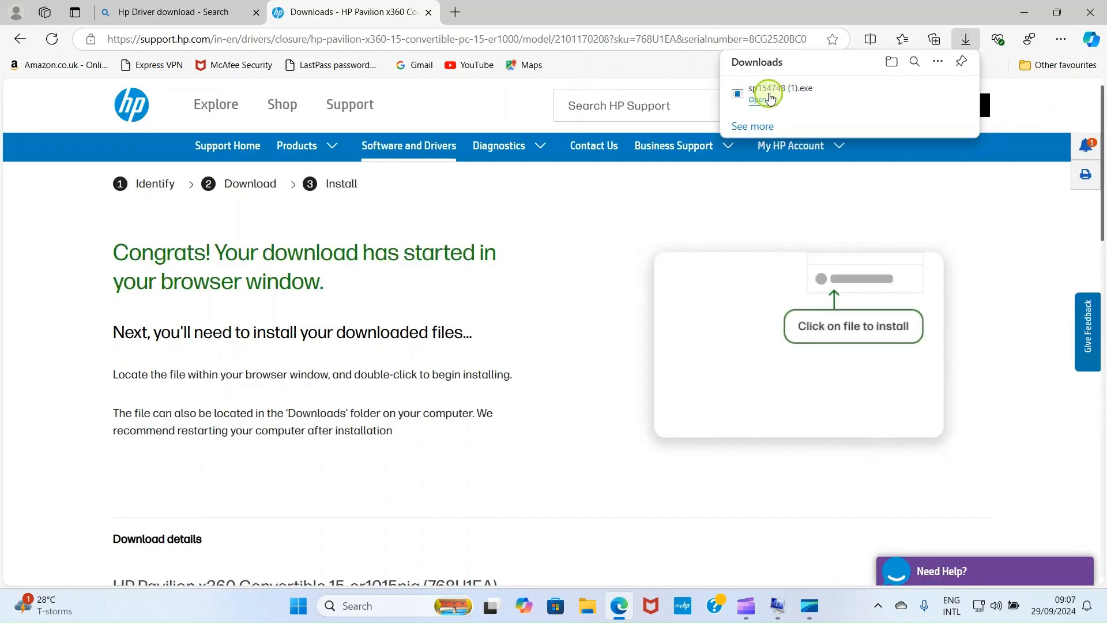
mouse_move(766, 93)
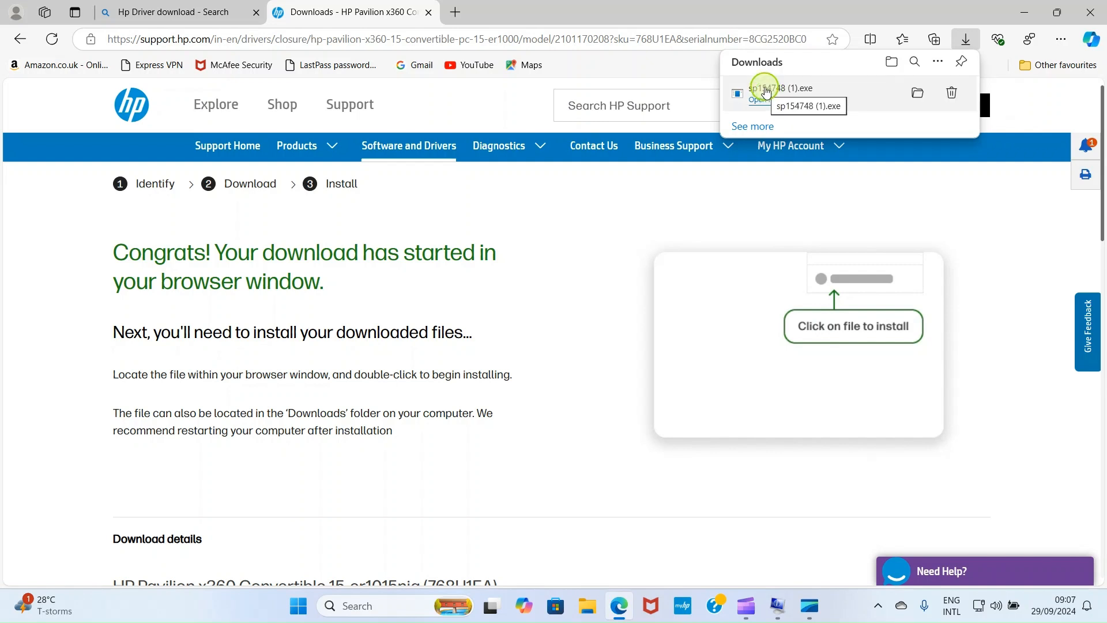
click(465, 232)
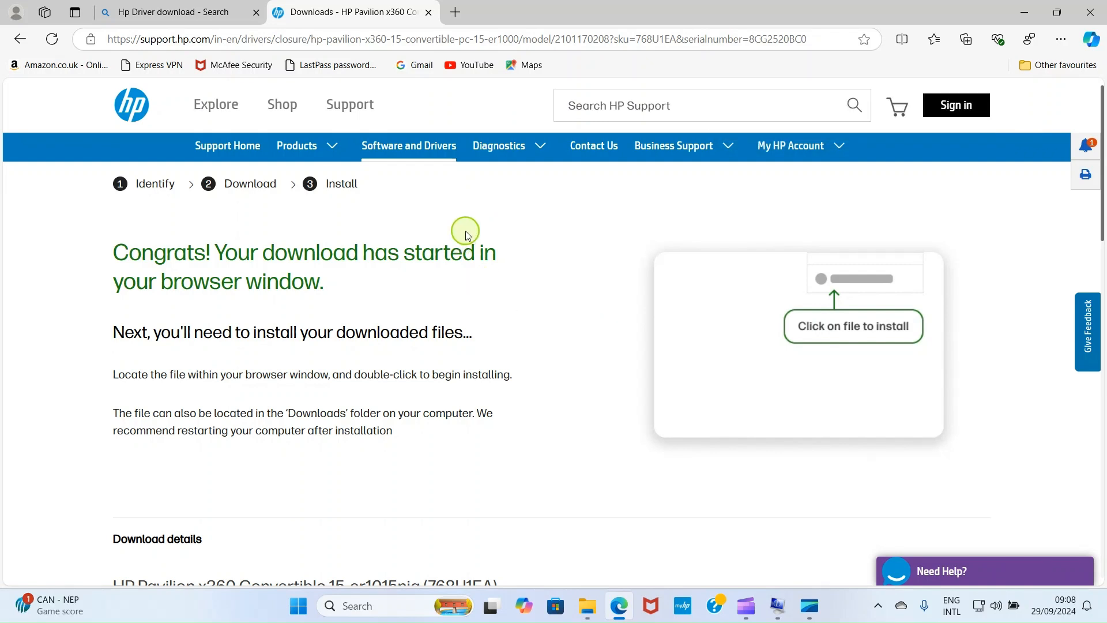
mouse_move(563, 213)
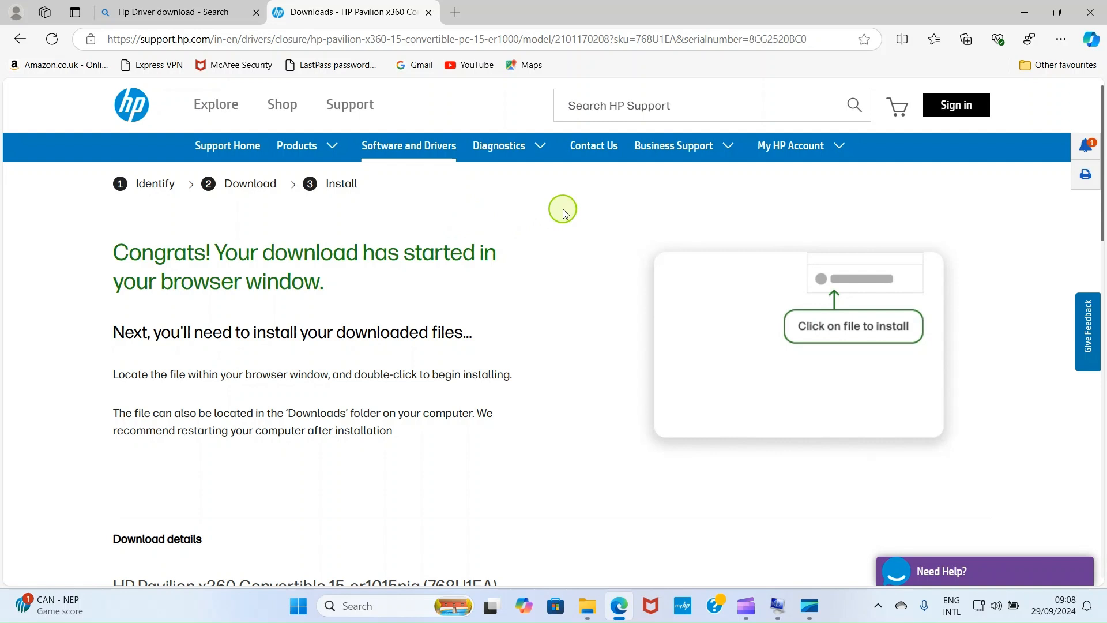
mouse_move(563, 209)
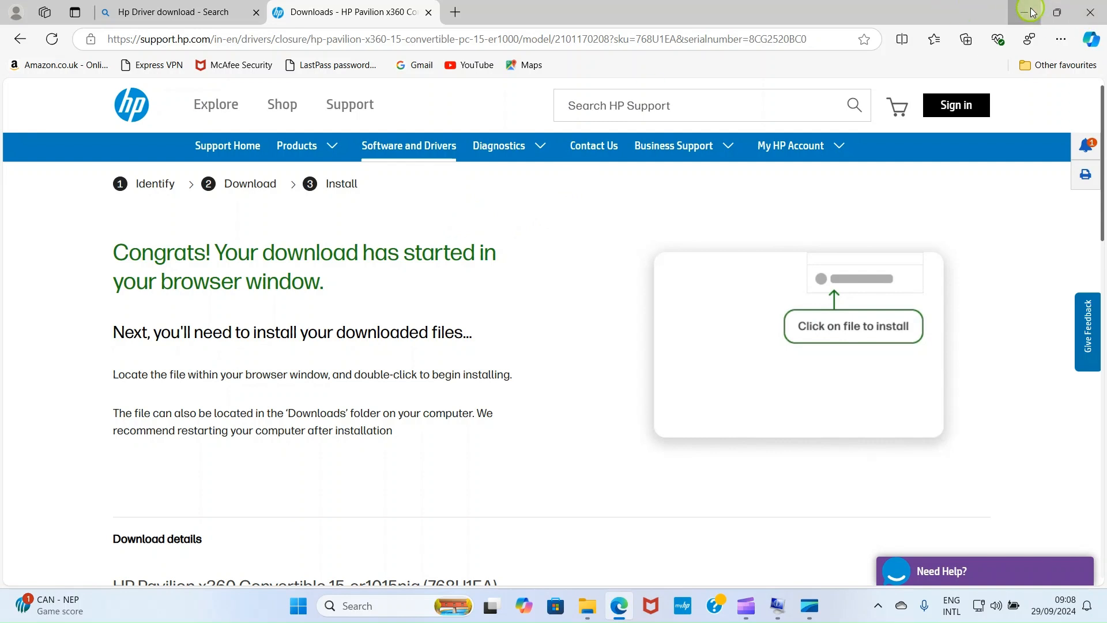
Minimise Edge and open File Explorer's Downloads folder showing sp154748 (1).
click(1028, 12)
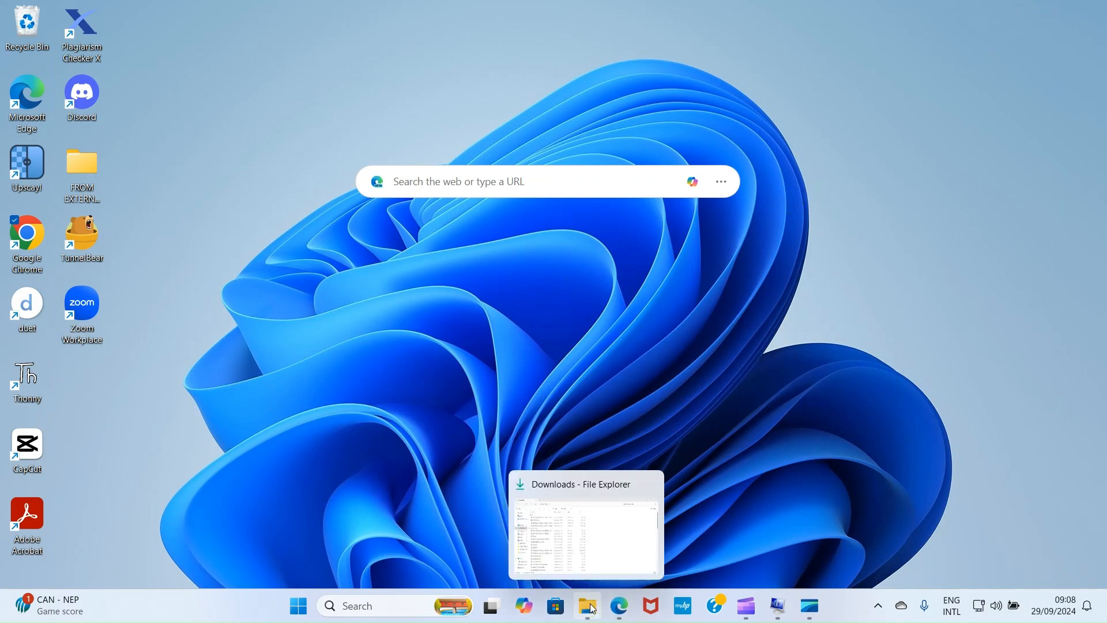
click(585, 522)
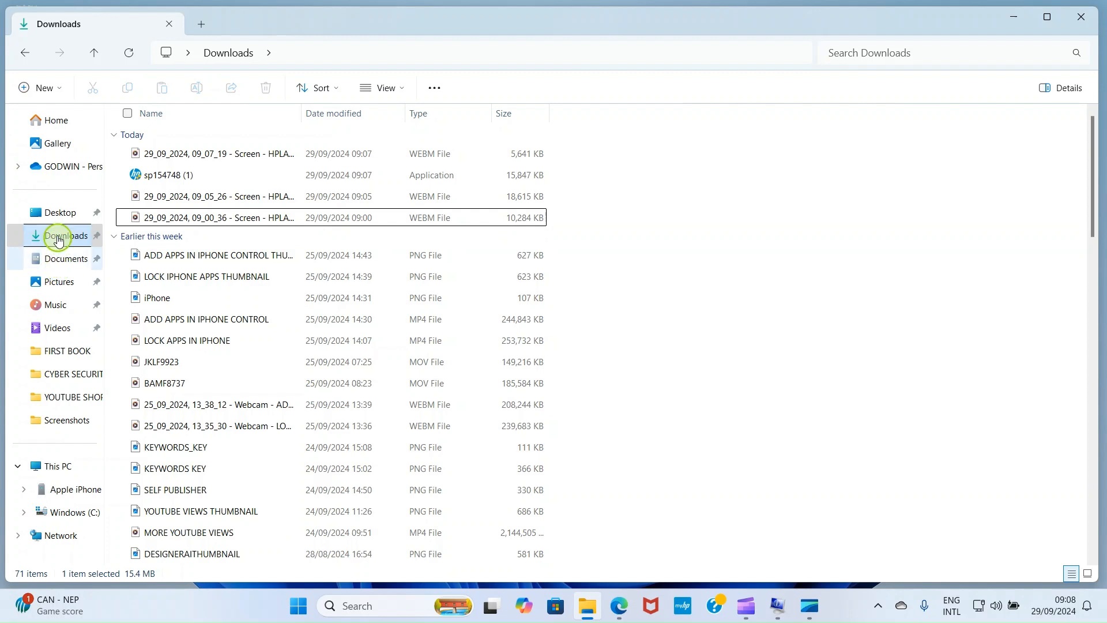
click(55, 120)
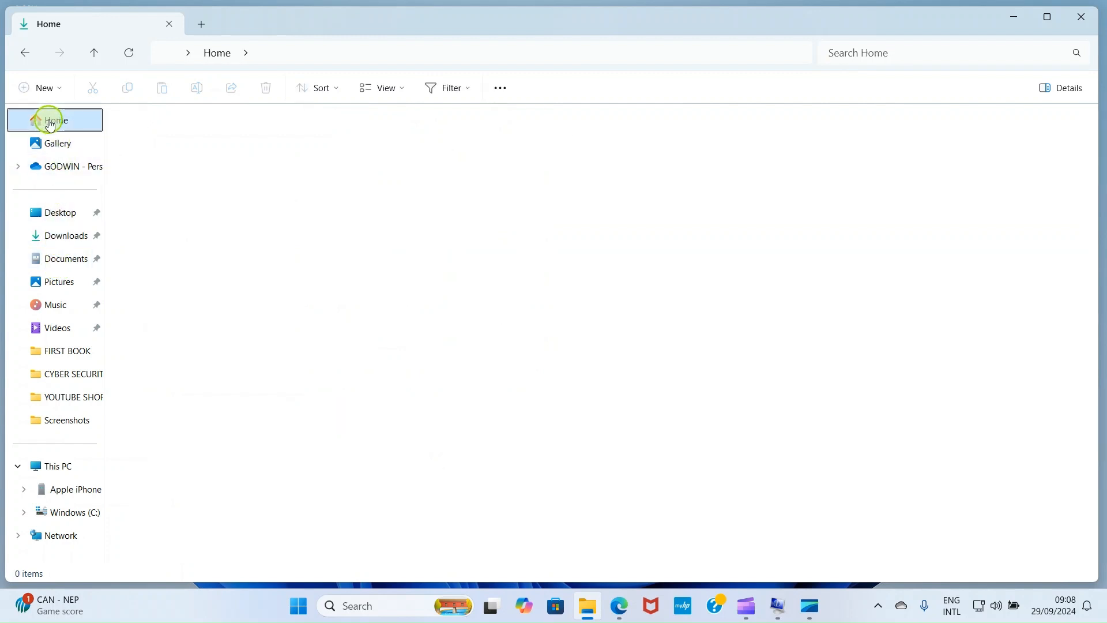
click(56, 120)
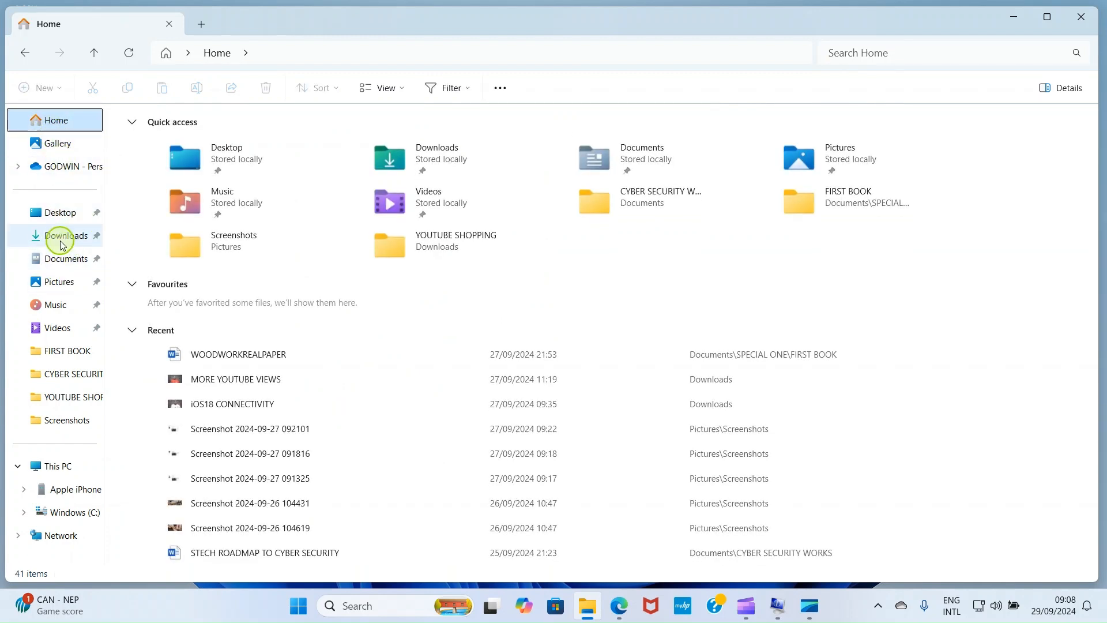
click(67, 236)
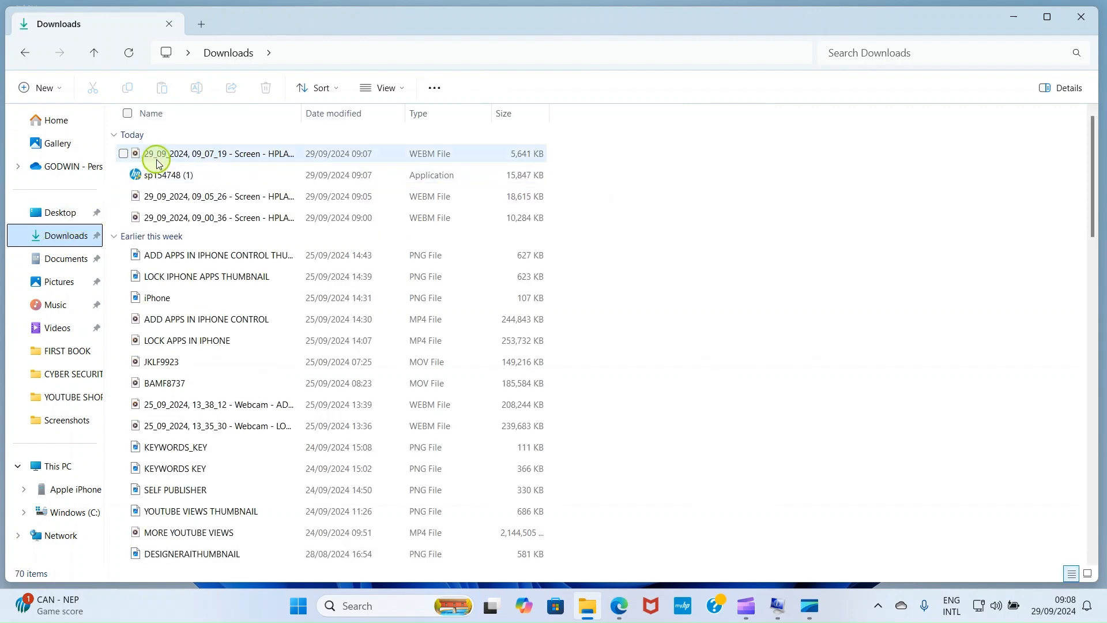
mouse_move(170, 175)
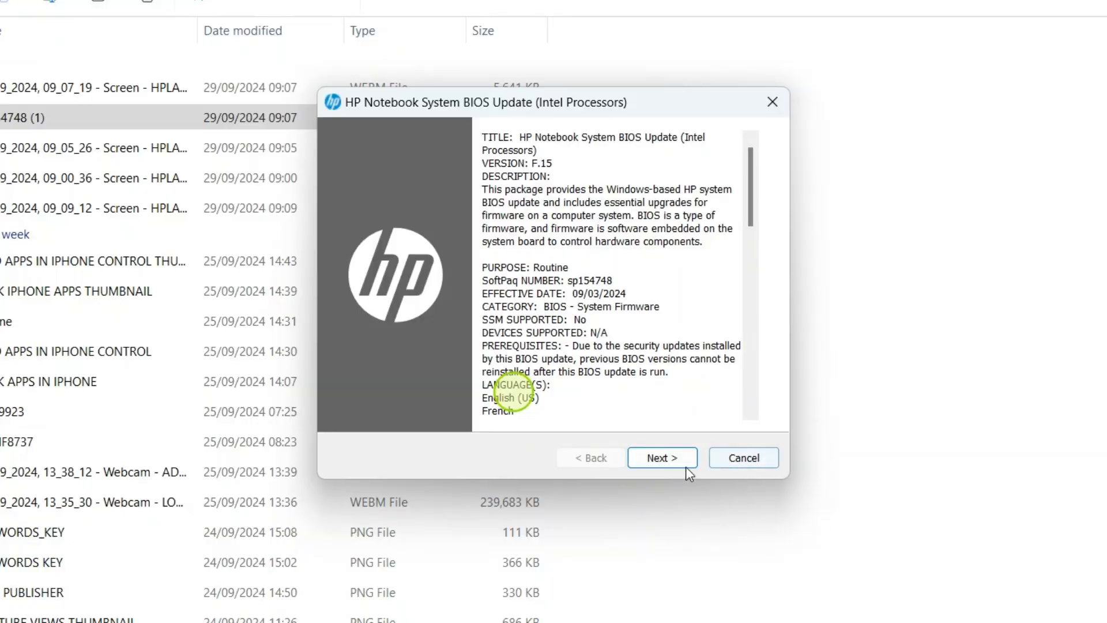
mouse_move(663, 457)
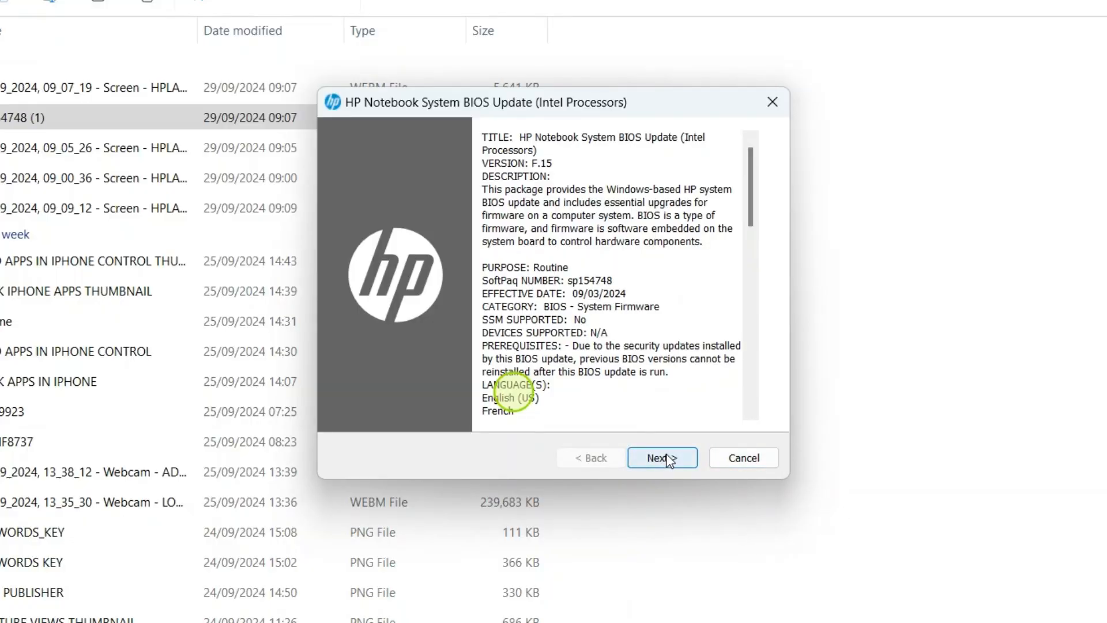
Accept the SoftPaq license and extract the BIOS files to c:\SWSetup\SP154748.
click(661, 457)
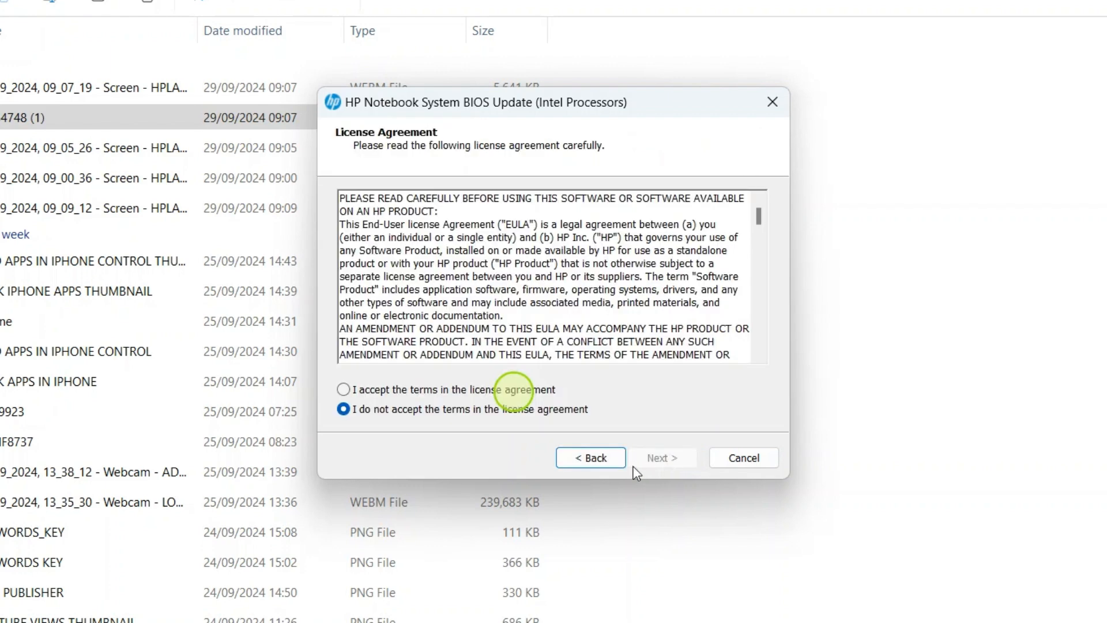
mouse_move(342, 389)
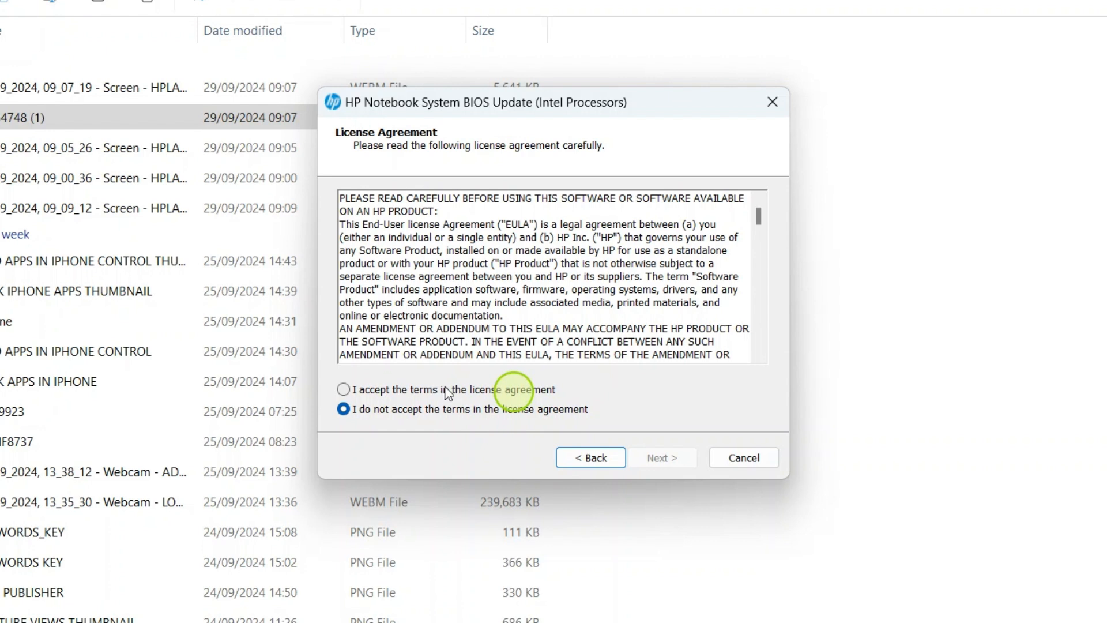
mouse_move(353, 392)
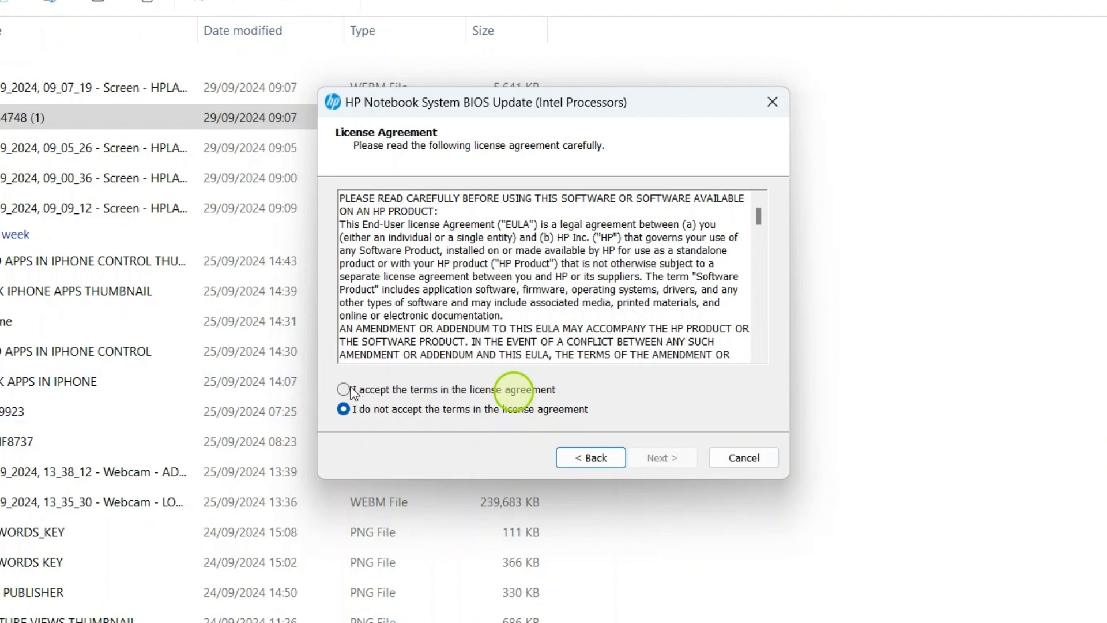
click(343, 390)
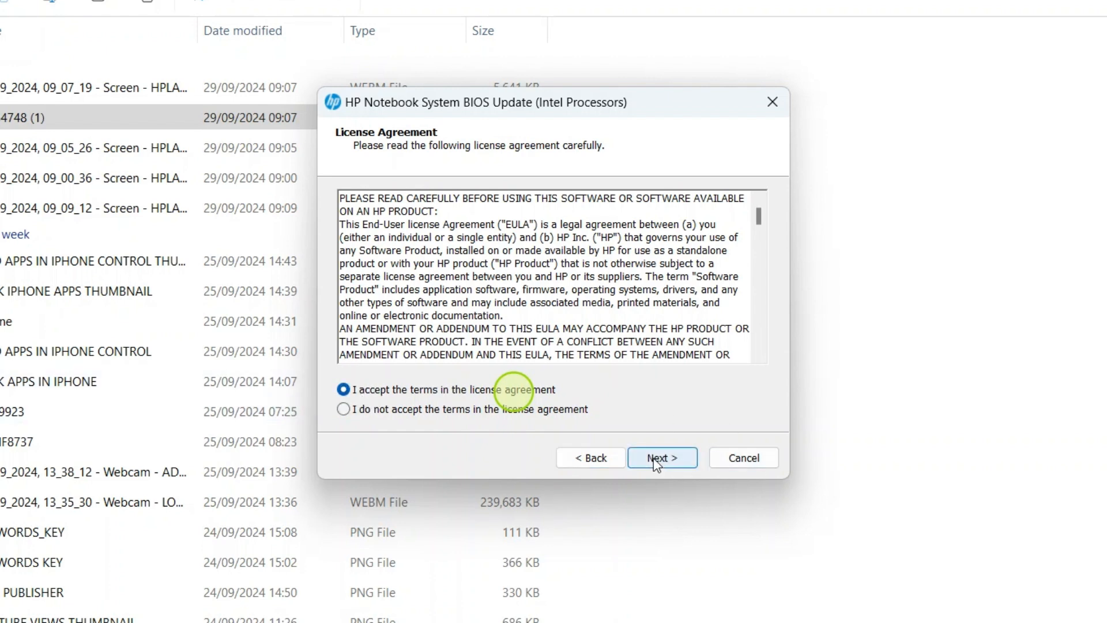
click(661, 457)
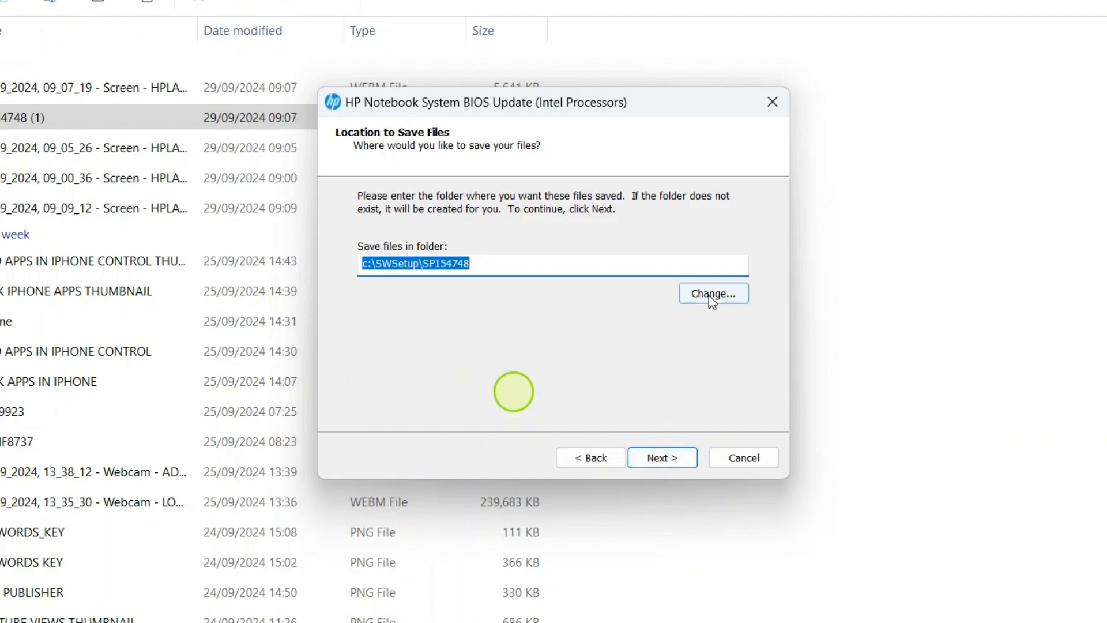
mouse_move(419, 236)
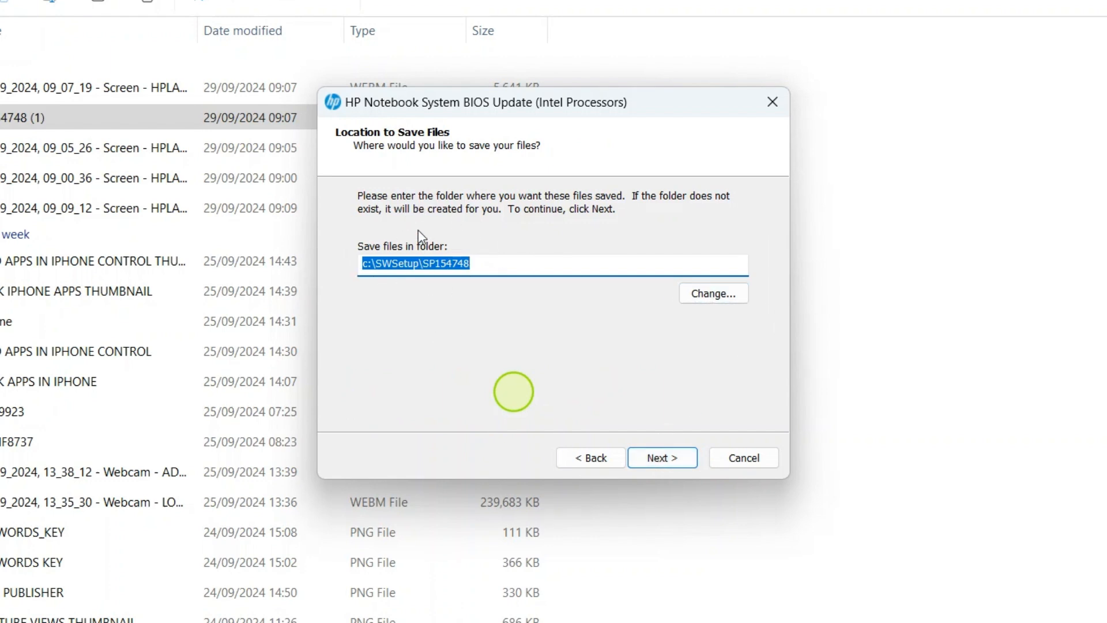
click(662, 457)
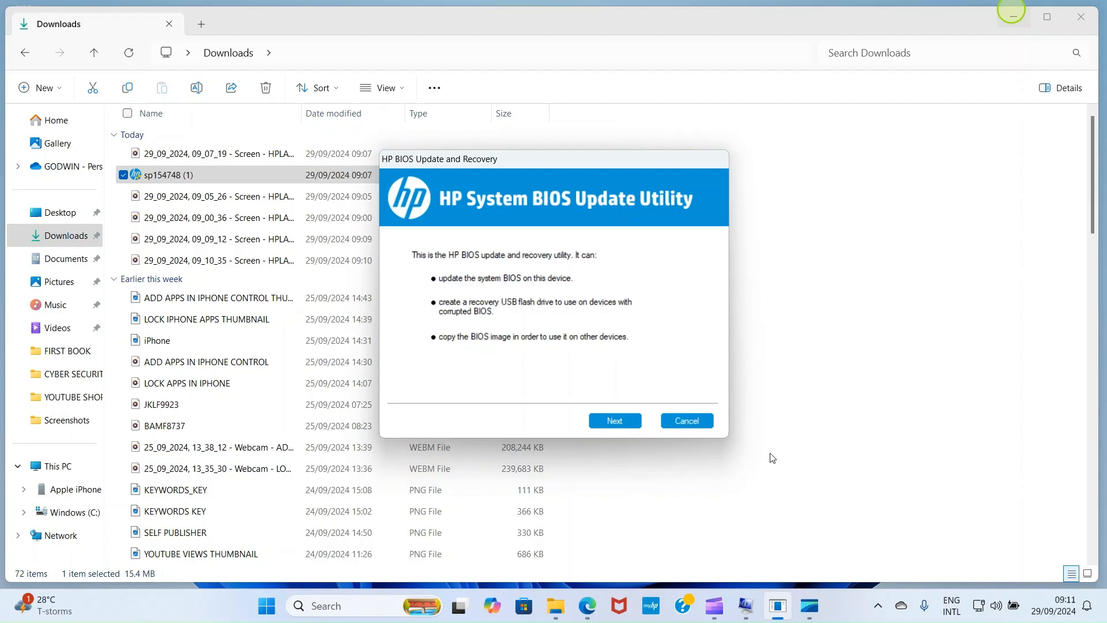
mouse_move(614, 421)
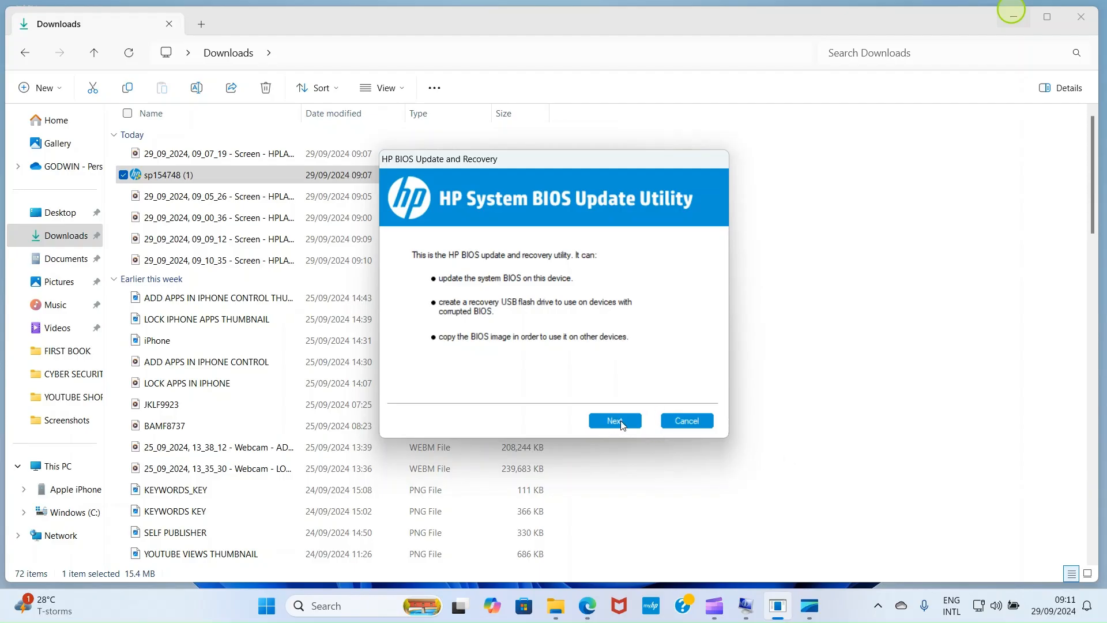
Choose Update, allow BitLocker suspension, and confirm AC power to start the F.15 update.
click(614, 421)
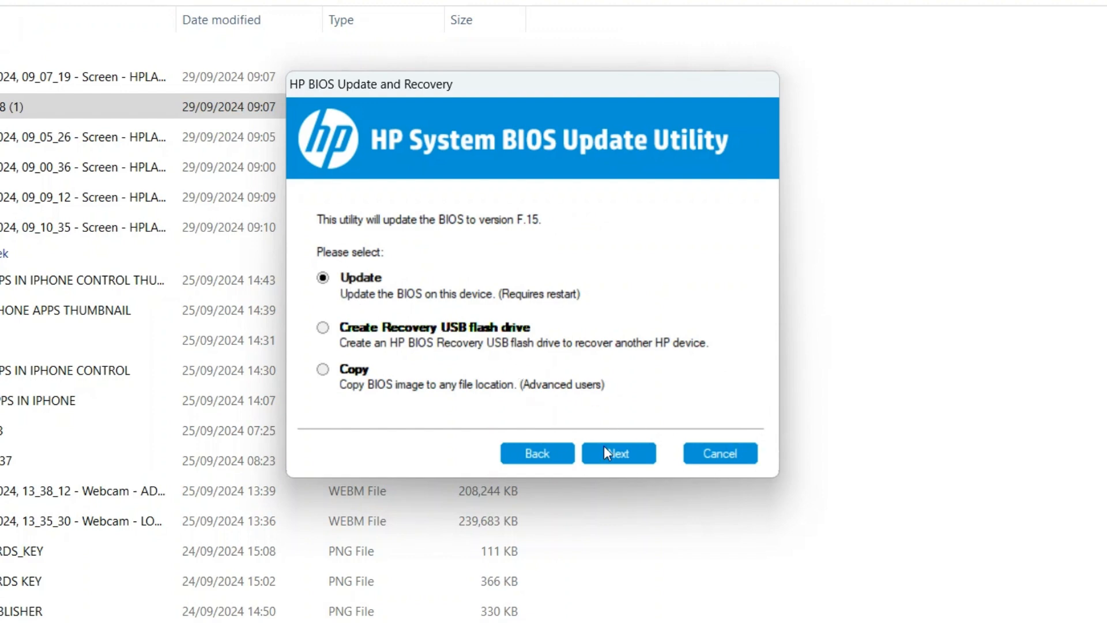
click(618, 452)
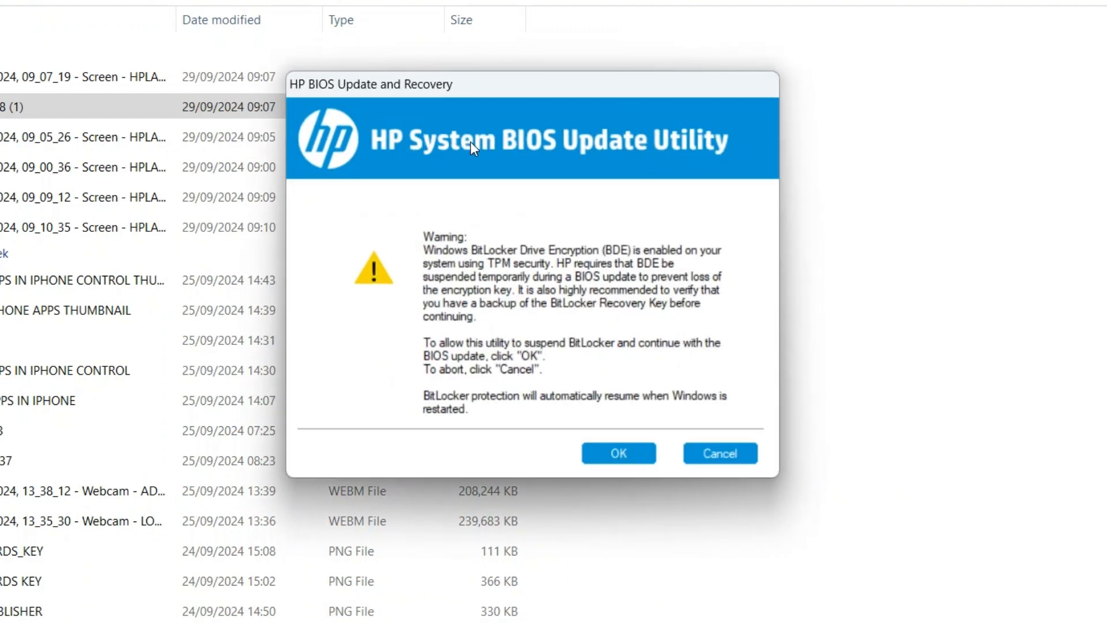
mouse_move(628, 145)
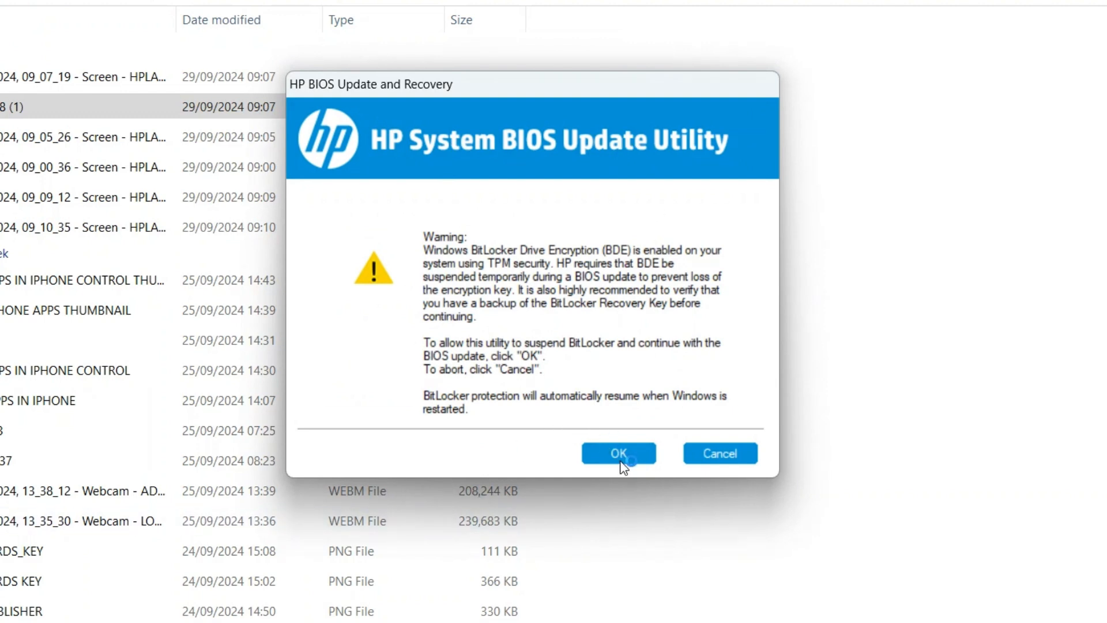
click(617, 452)
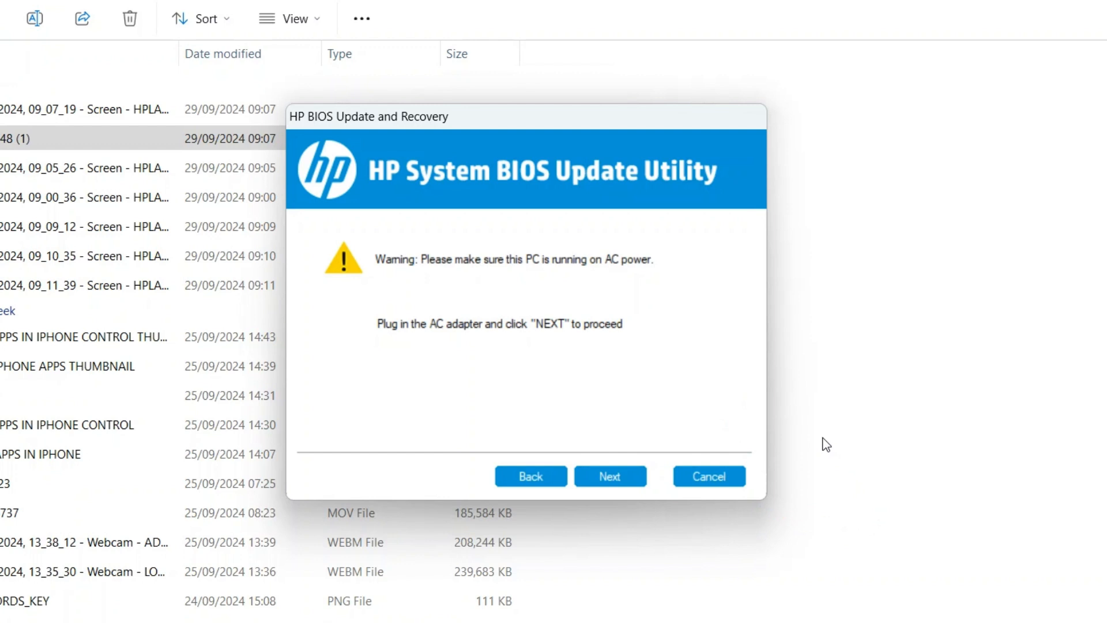
mouse_move(821, 446)
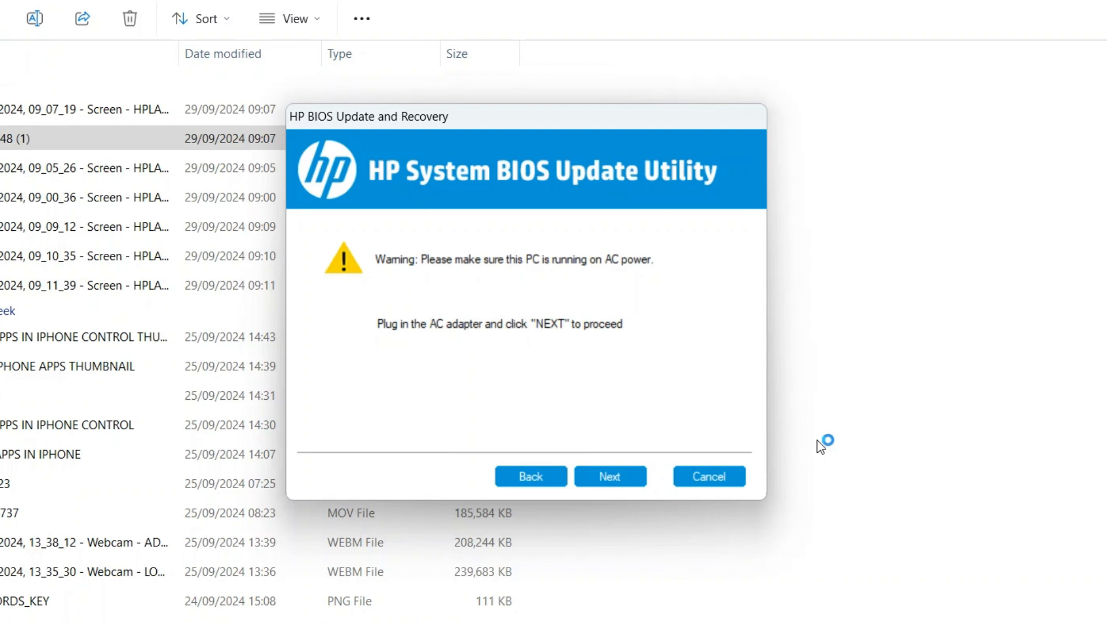
mouse_move(610, 464)
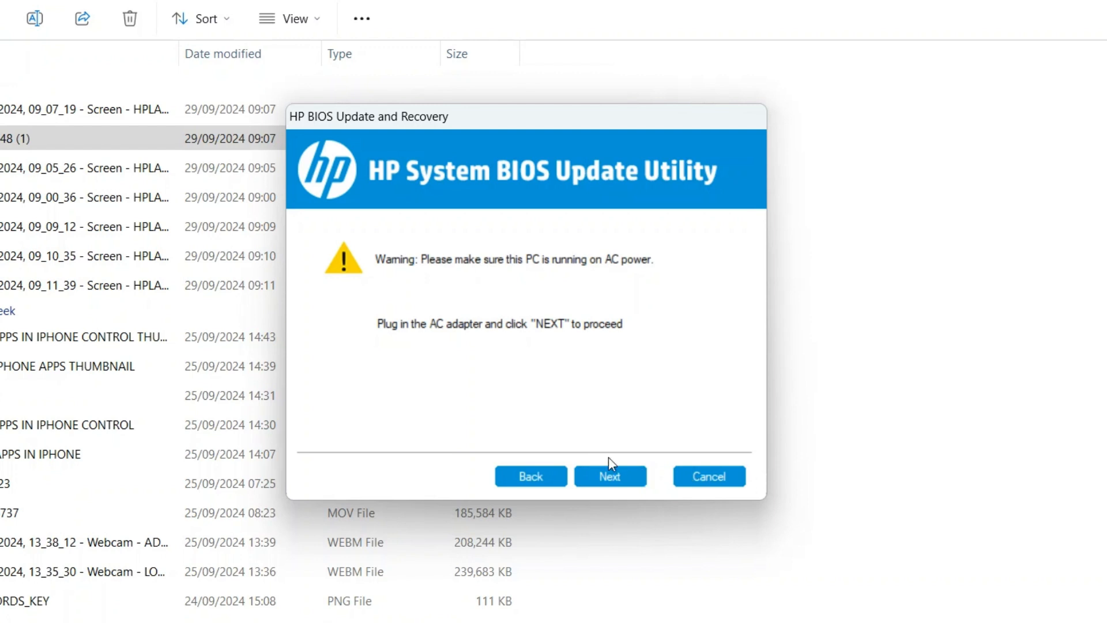
mouse_move(622, 489)
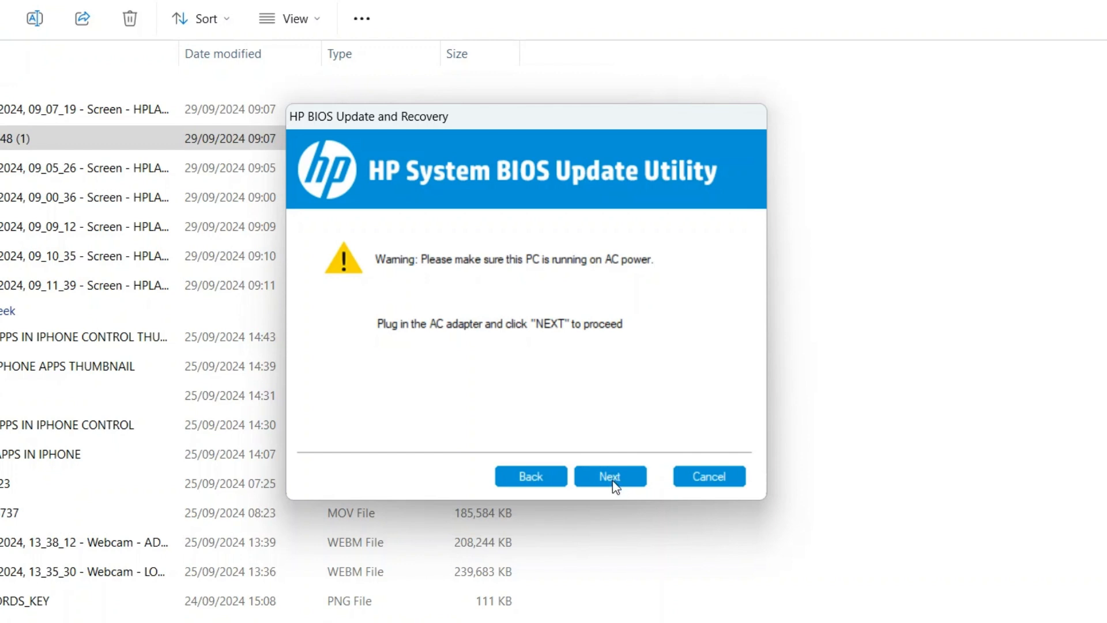
click(610, 476)
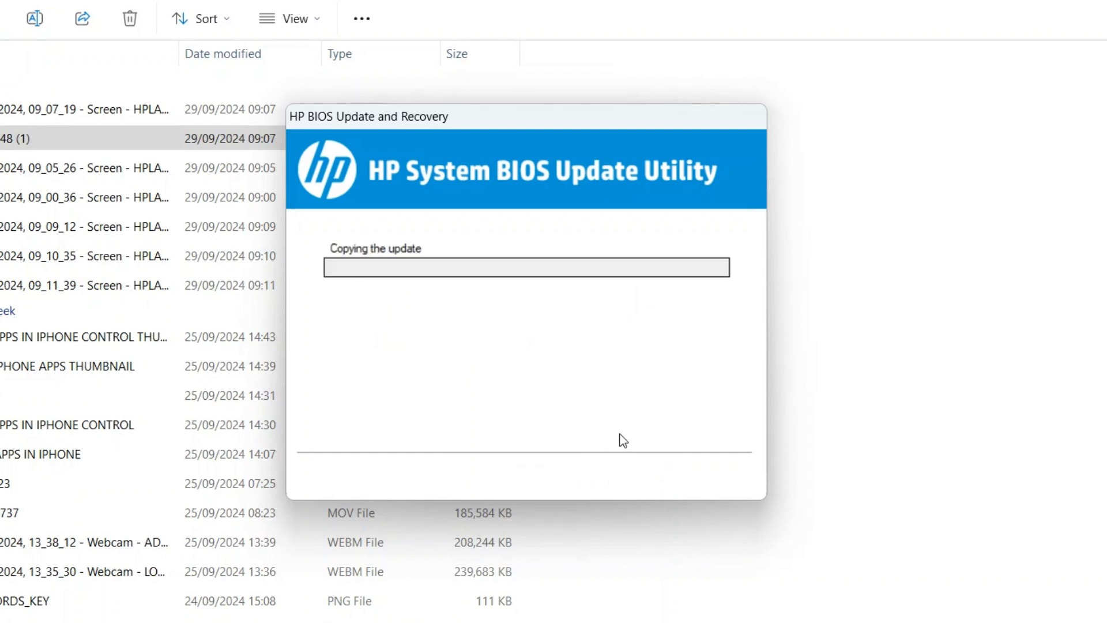
mouse_move(848, 371)
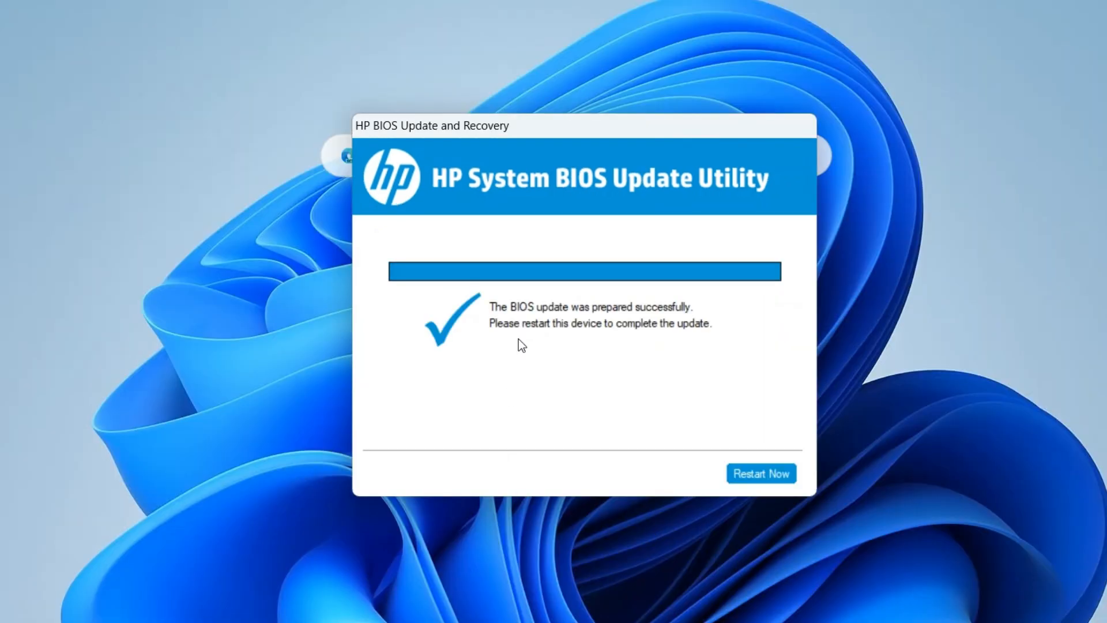
mouse_move(685, 172)
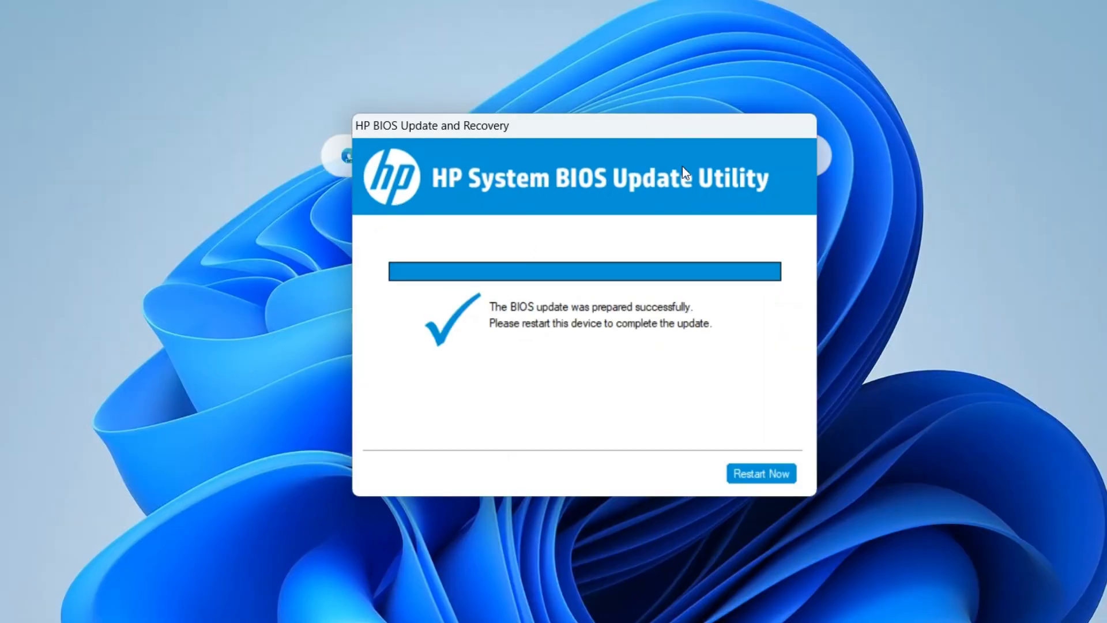
mouse_move(603, 314)
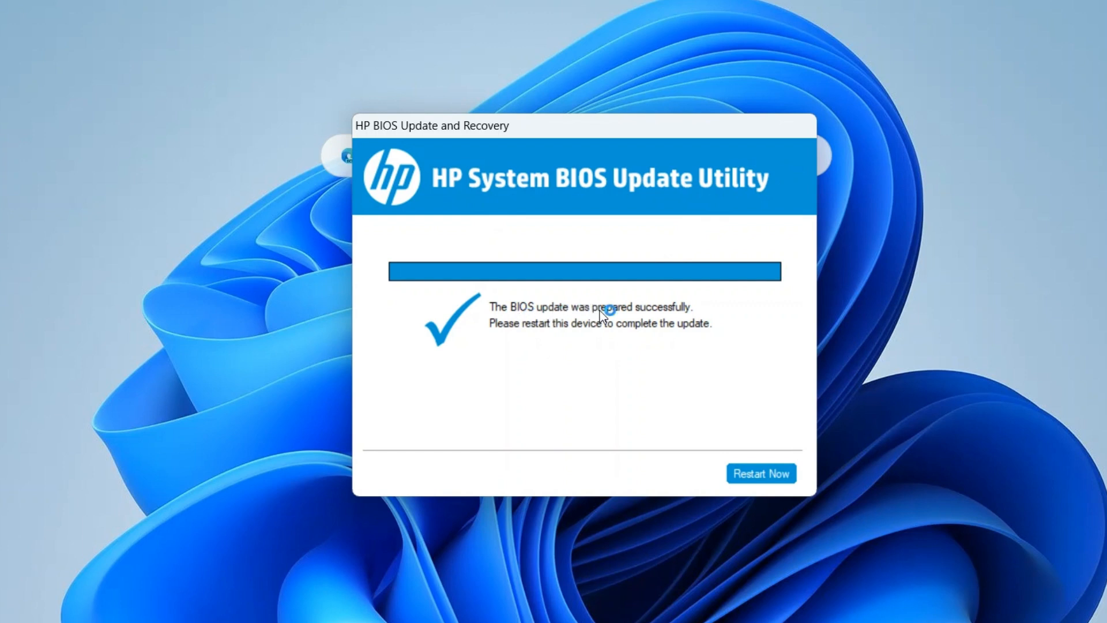
mouse_move(592, 325)
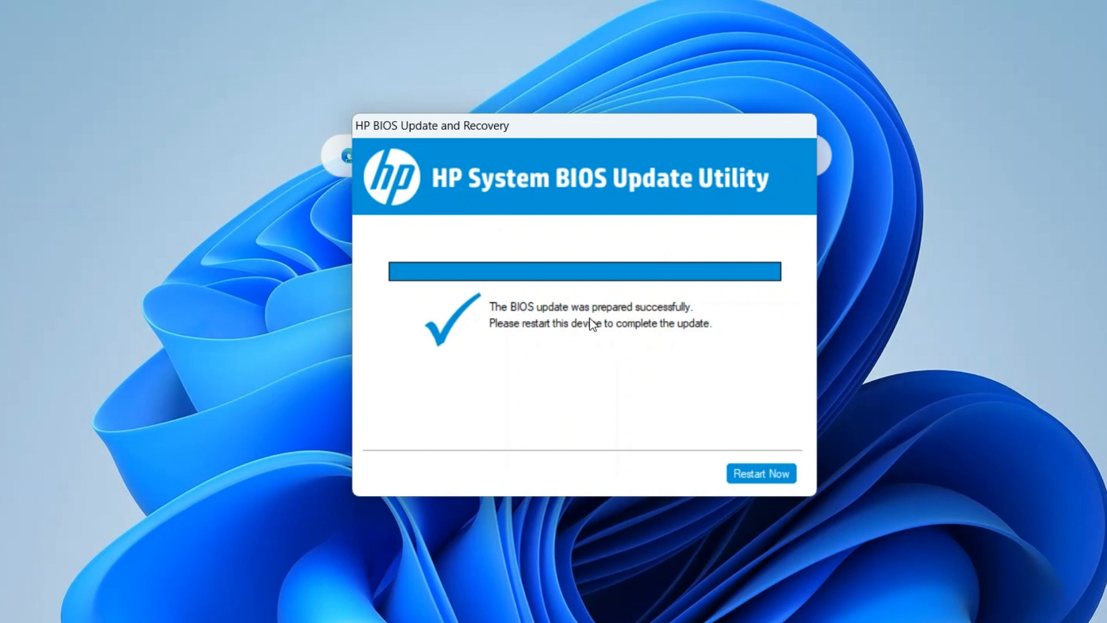
mouse_move(630, 332)
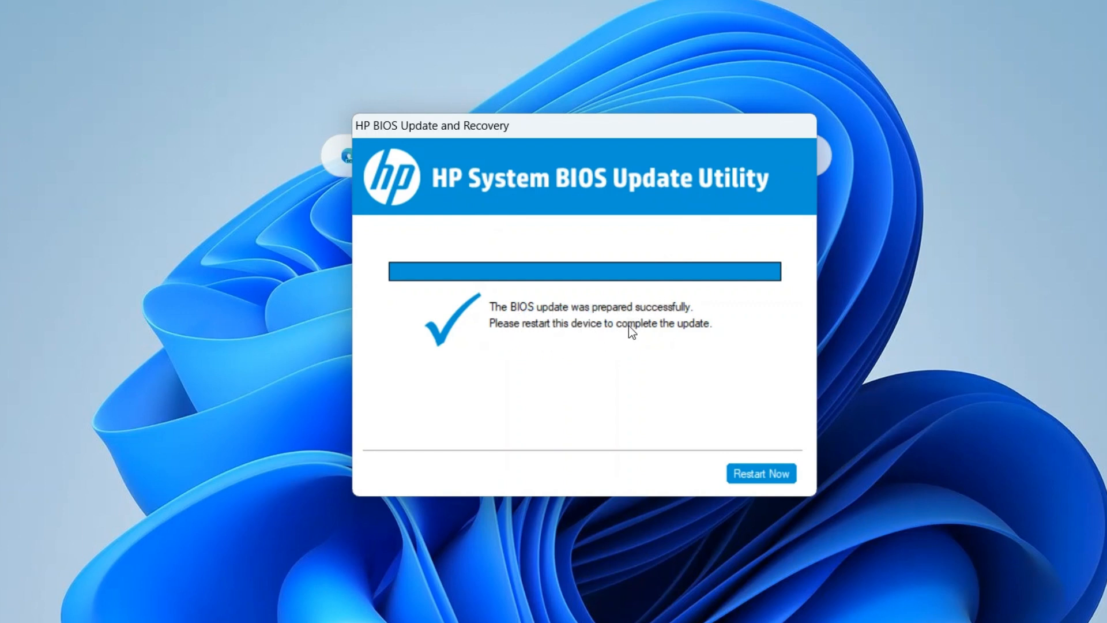
mouse_move(704, 339)
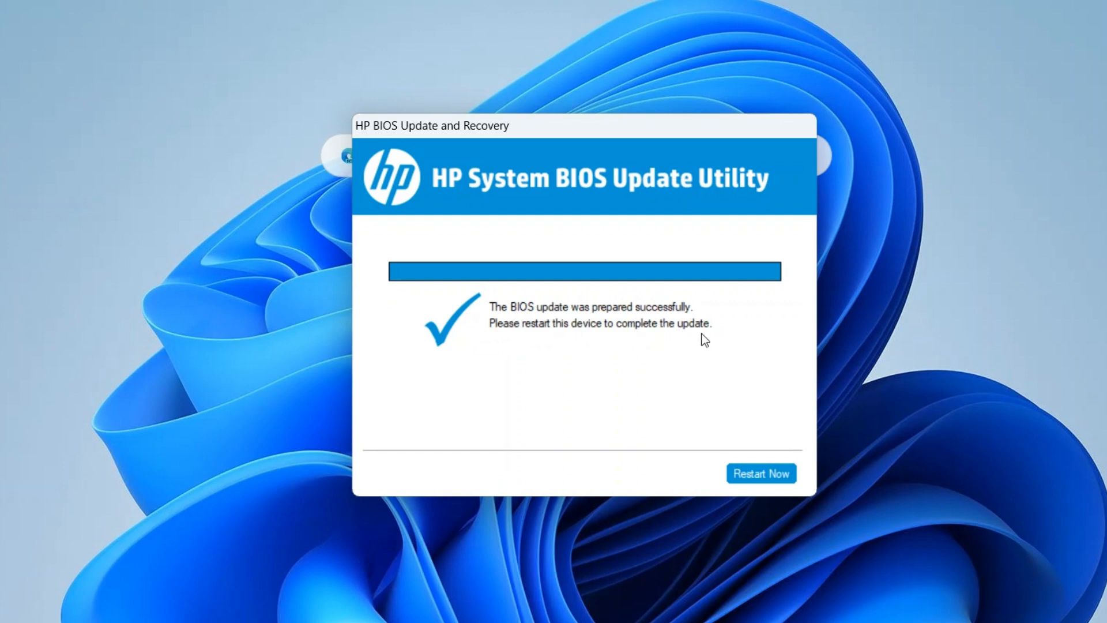
mouse_move(761, 475)
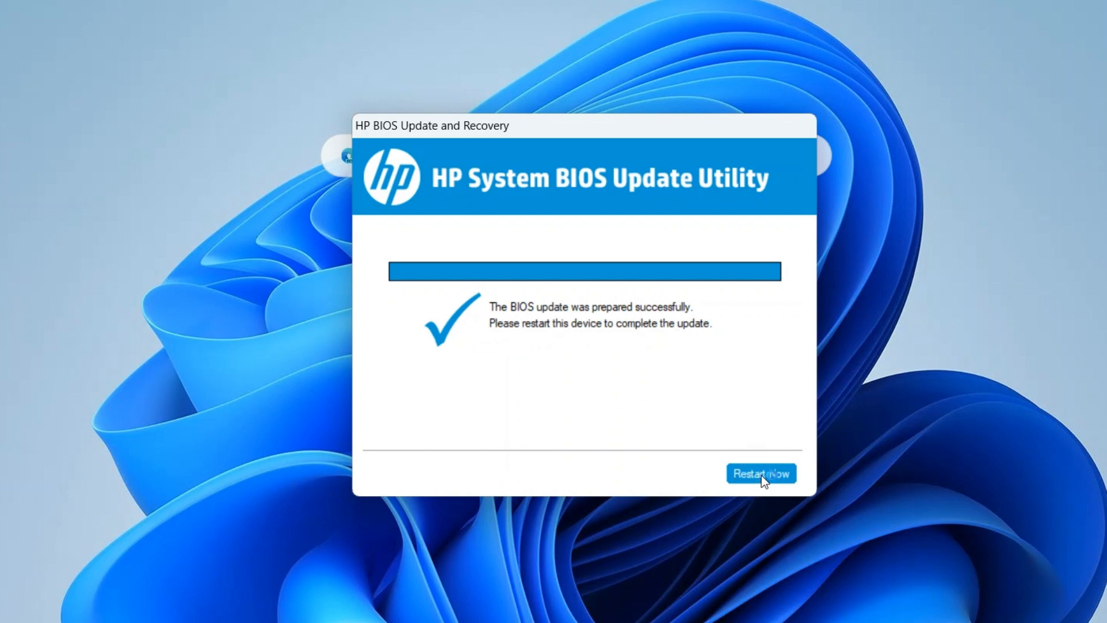
Restart the laptop now to finish installing the prepared BIOS update.
click(761, 473)
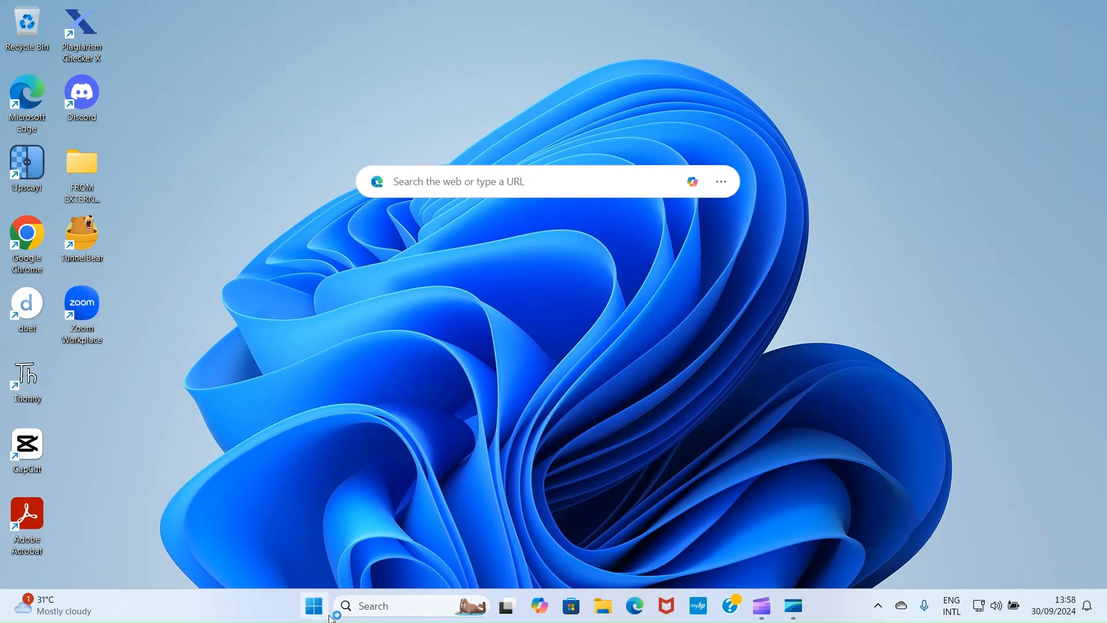
Search 'sys' from Start and launch System Information.
click(313, 605)
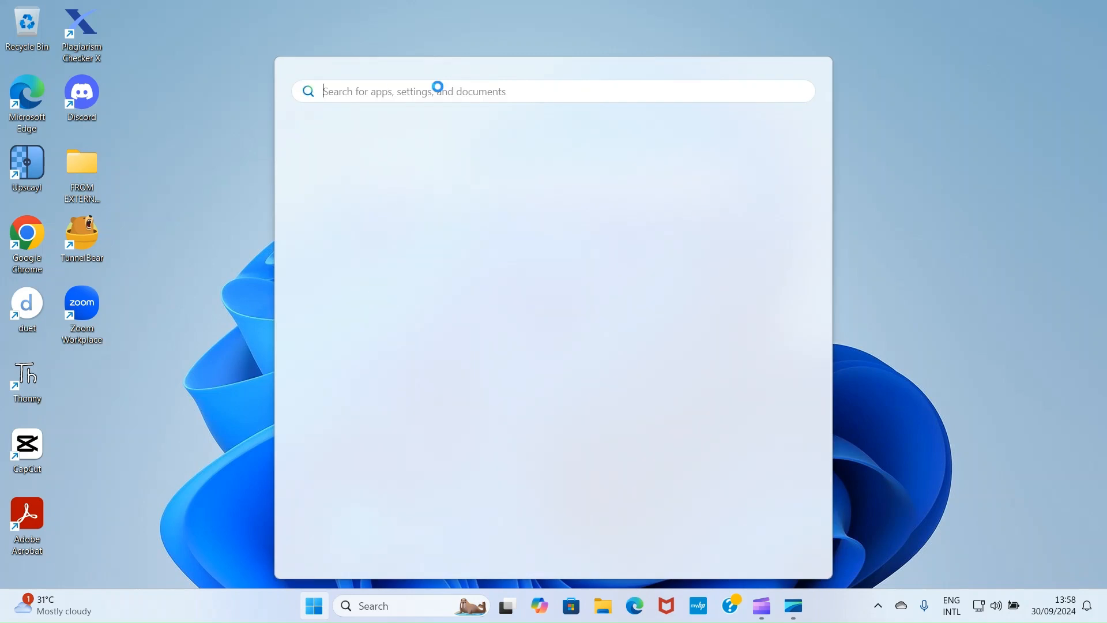
text(sys)
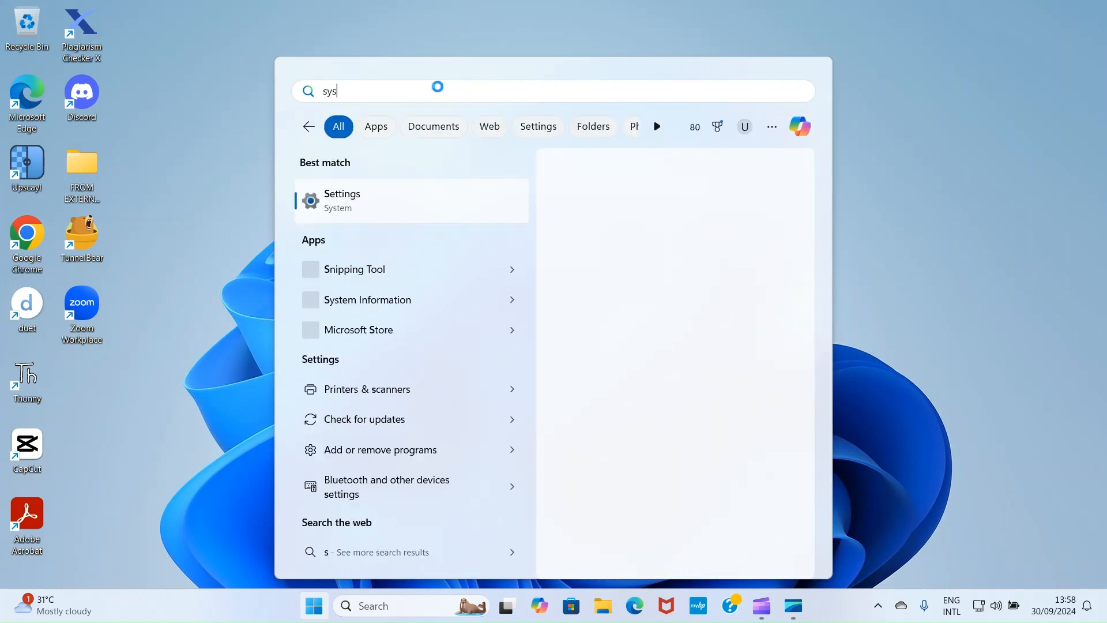
click(367, 299)
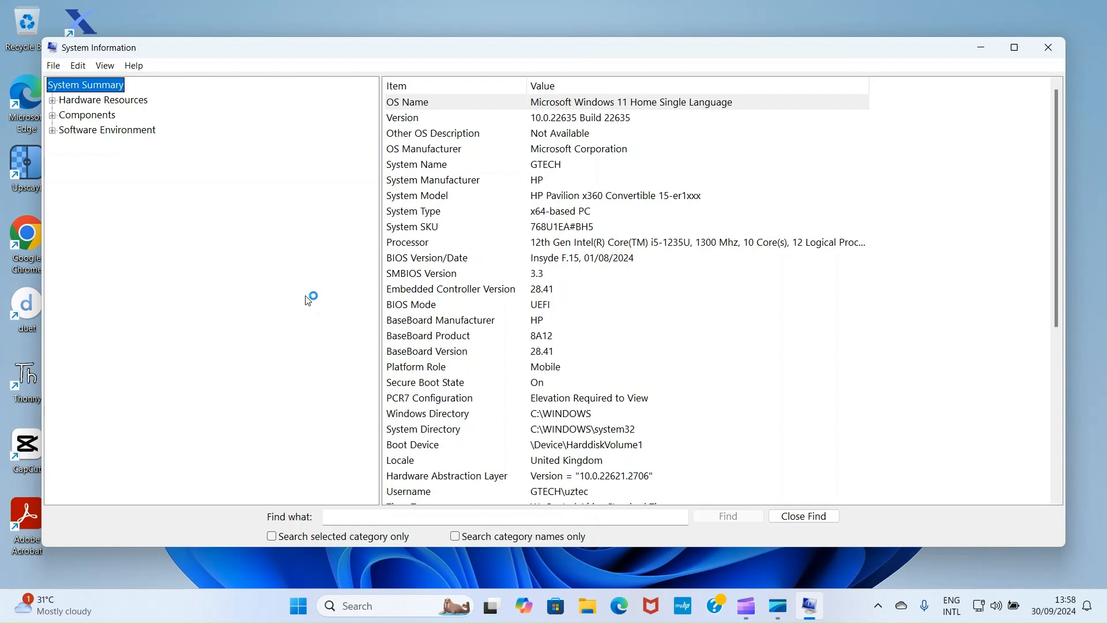
mouse_move(286, 286)
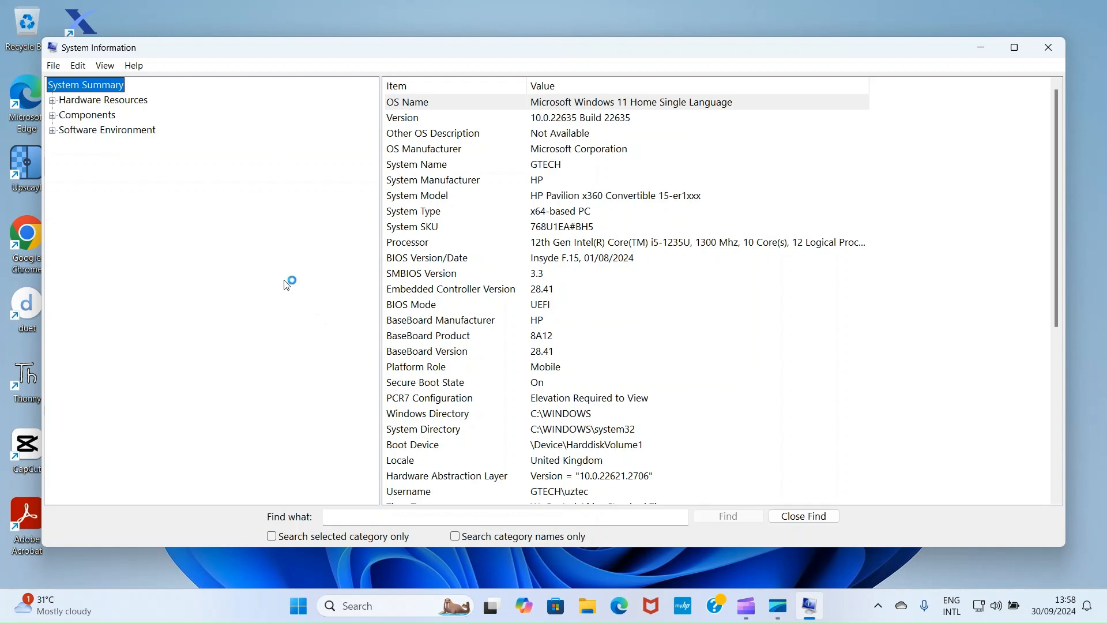
mouse_move(397, 258)
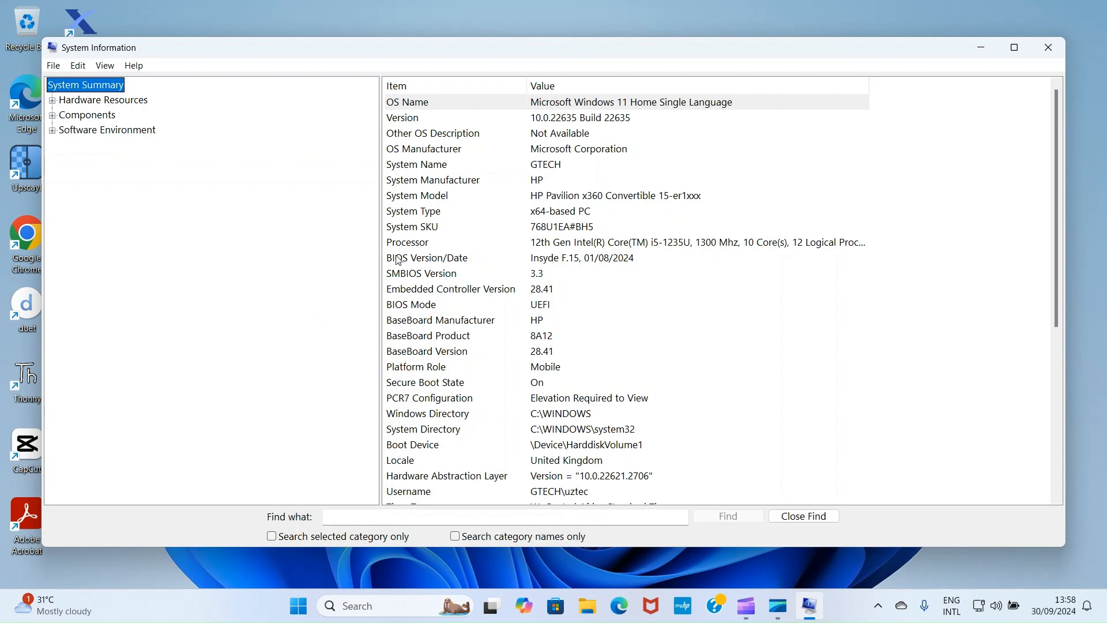
mouse_move(572, 265)
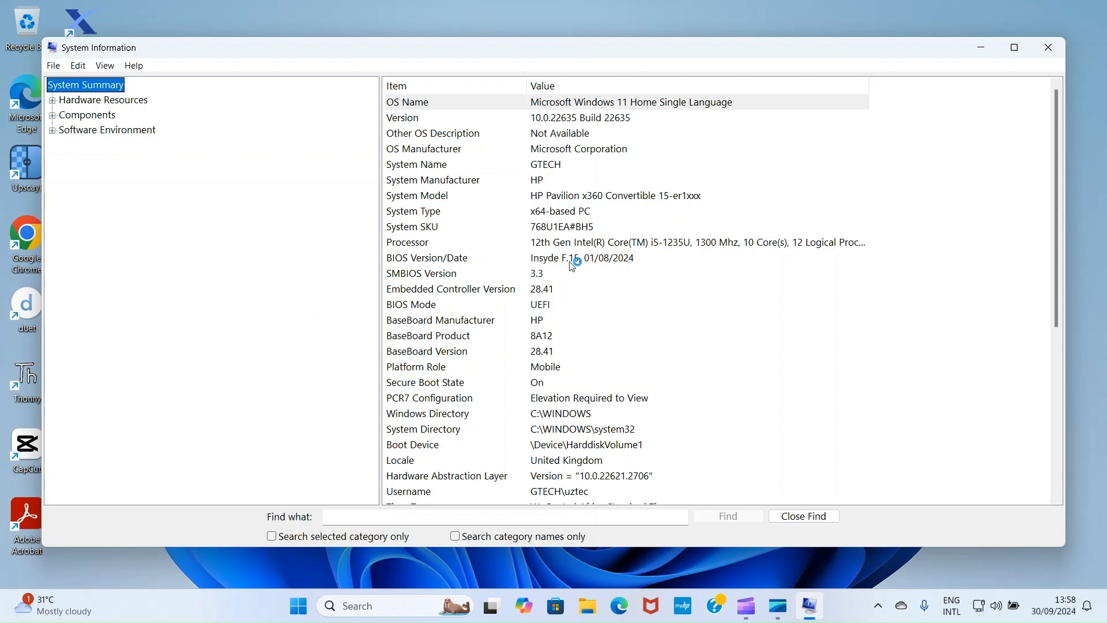
mouse_move(595, 265)
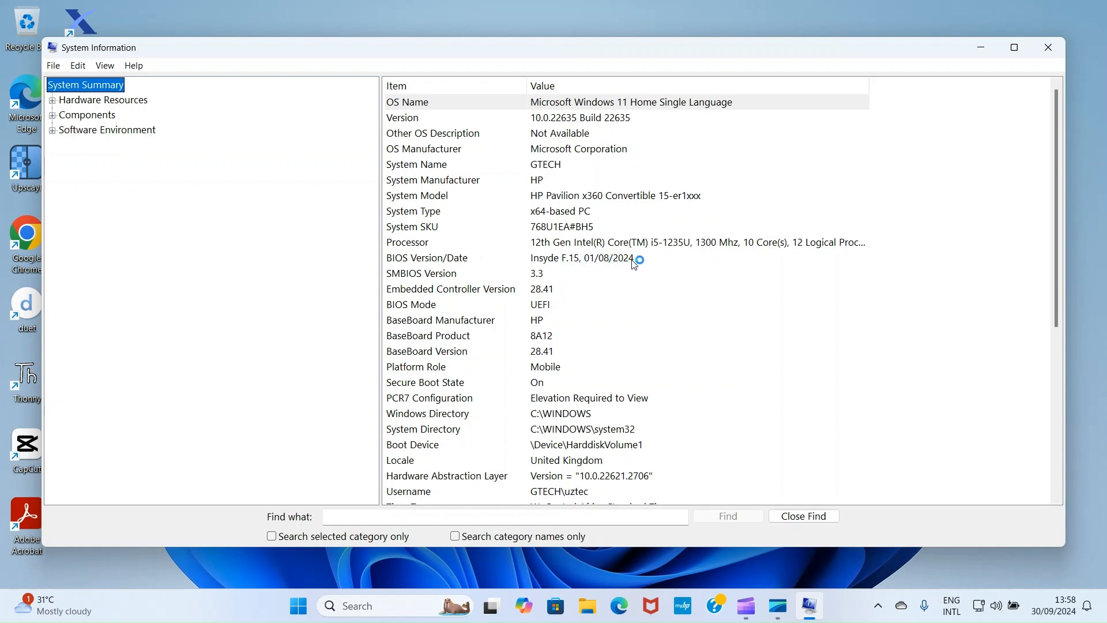
mouse_move(617, 267)
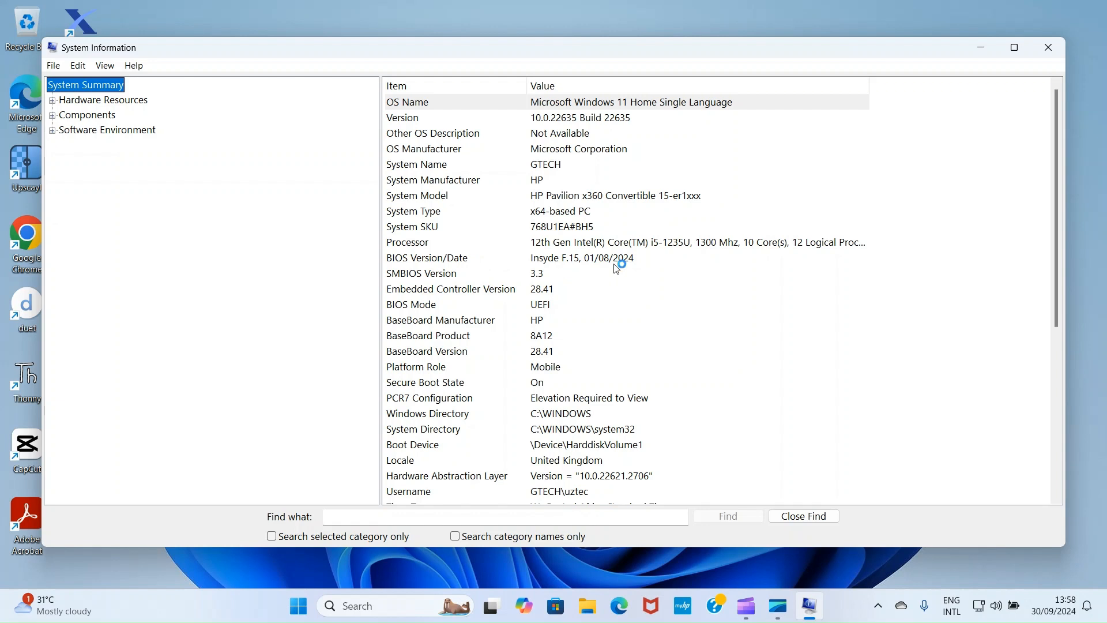